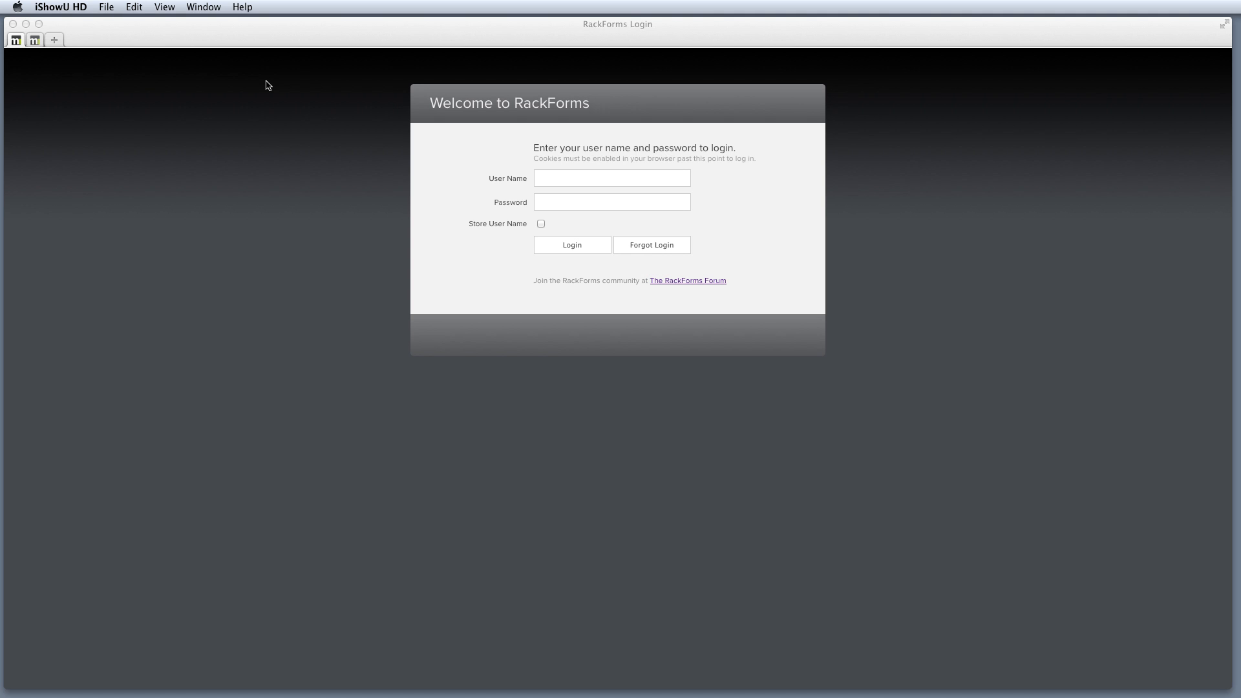
# - Sign in to RackForms with user name 'ma' and the password
pyautogui.click(612, 179)
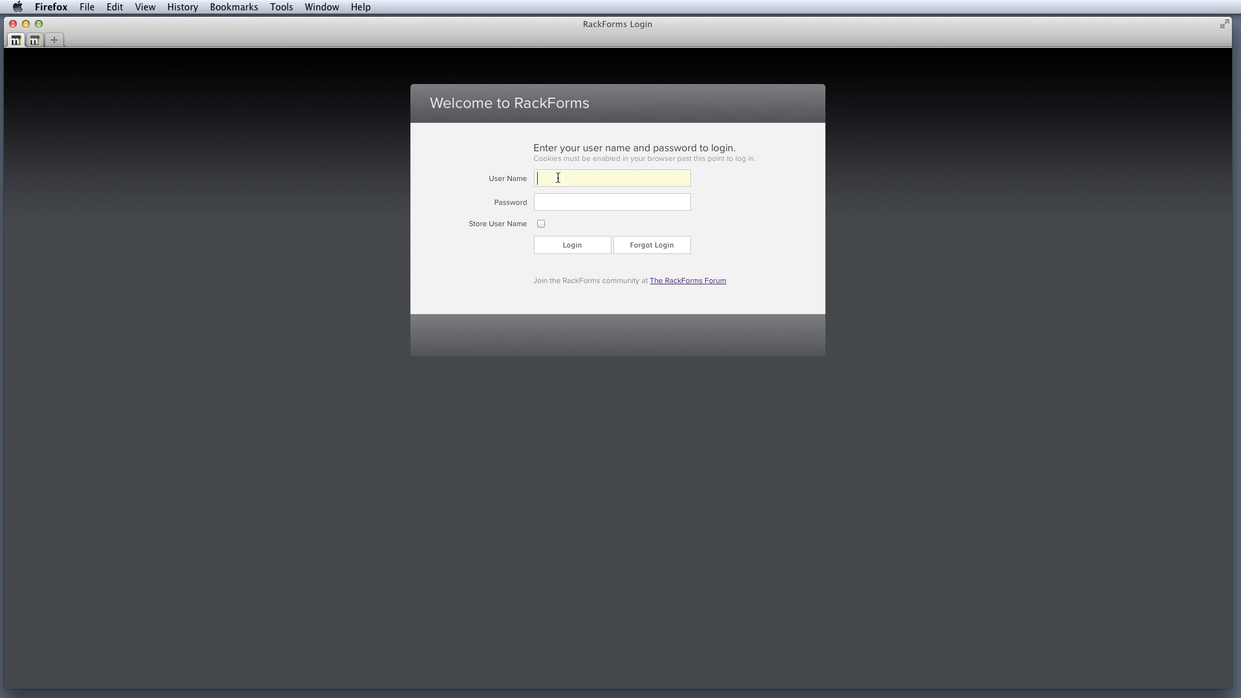
pyautogui.write('matt')
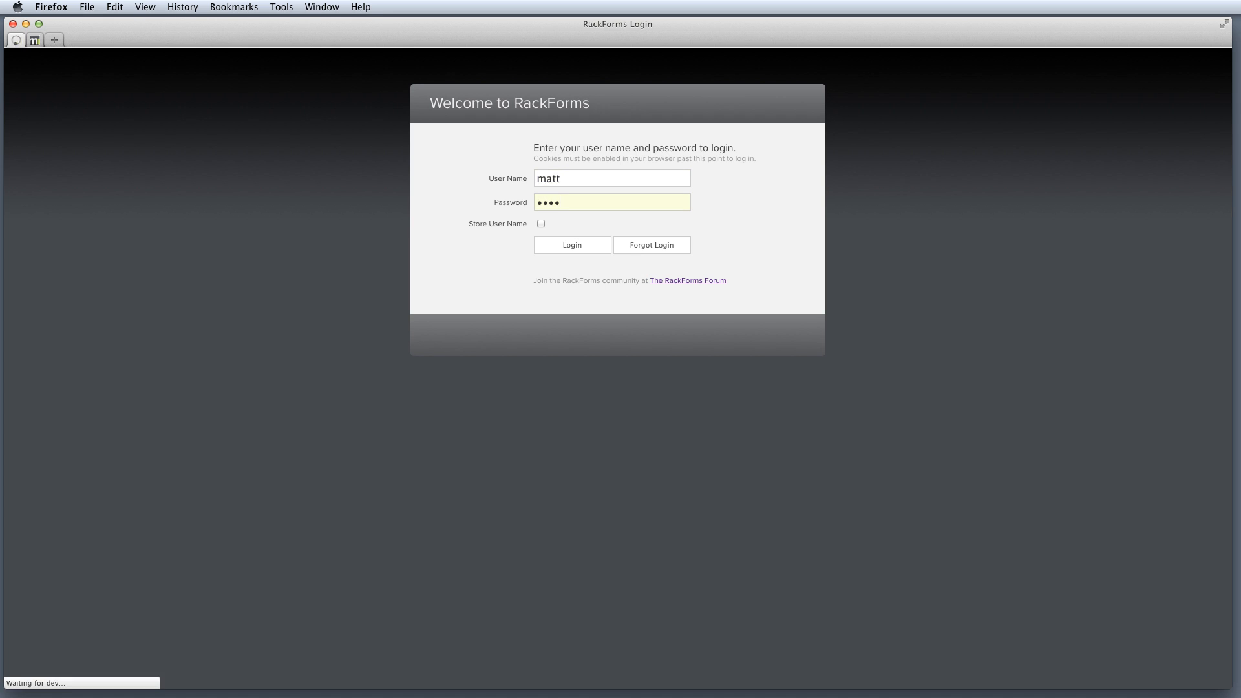
pyautogui.click(571, 244)
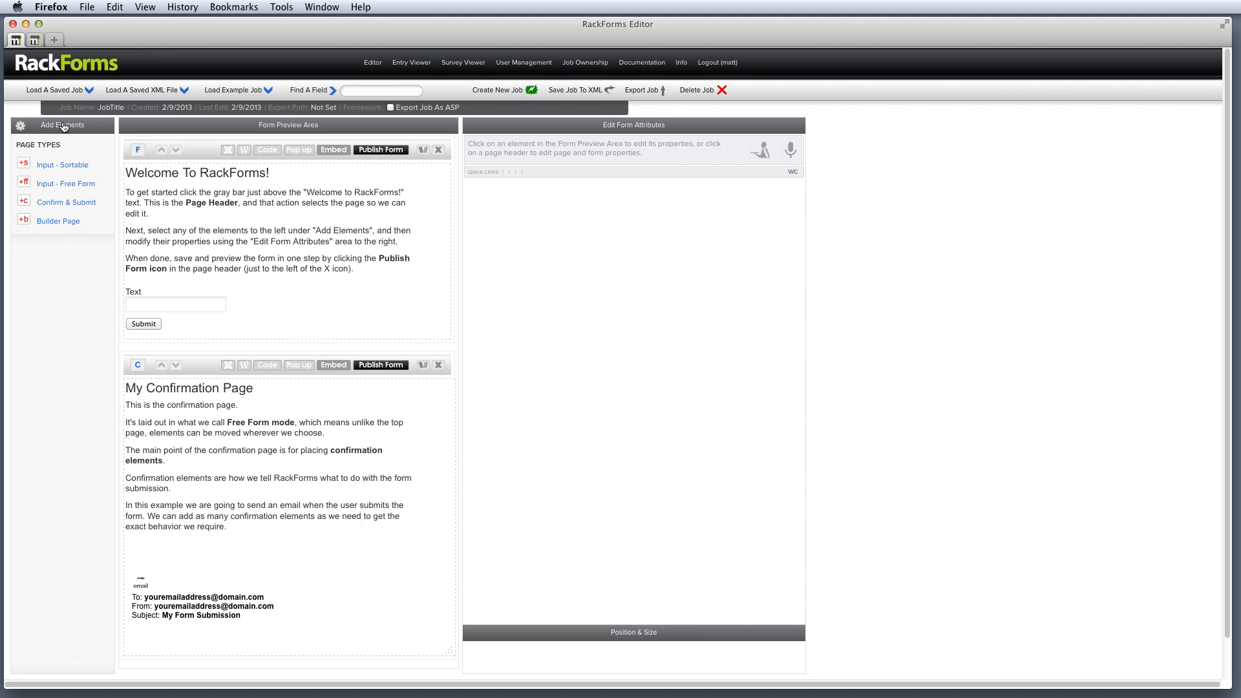
pyautogui.moveTo(788, 76)
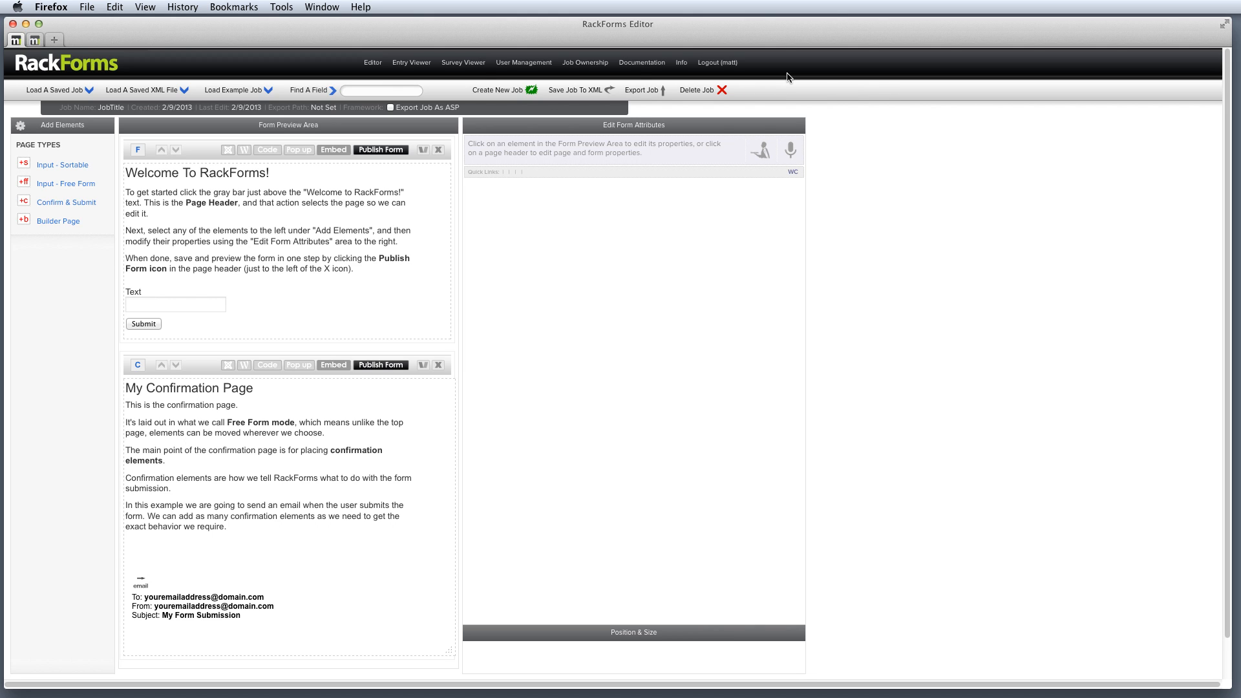
pyautogui.moveTo(252, 61)
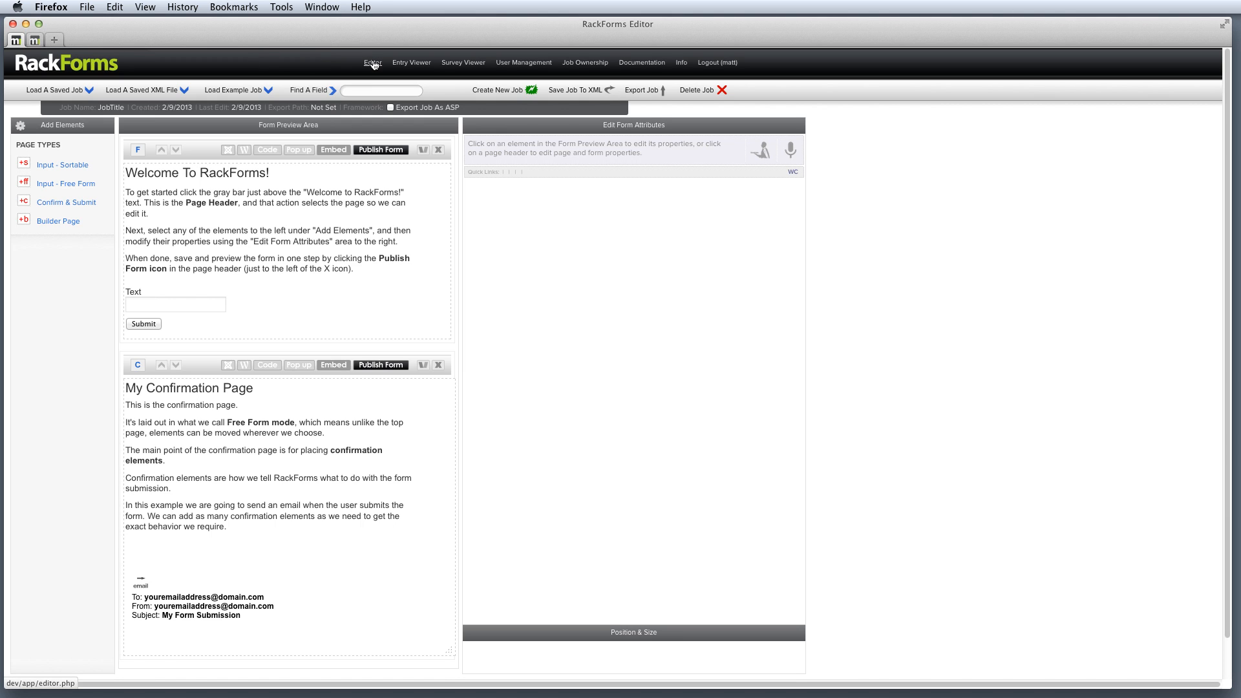
pyautogui.click(411, 63)
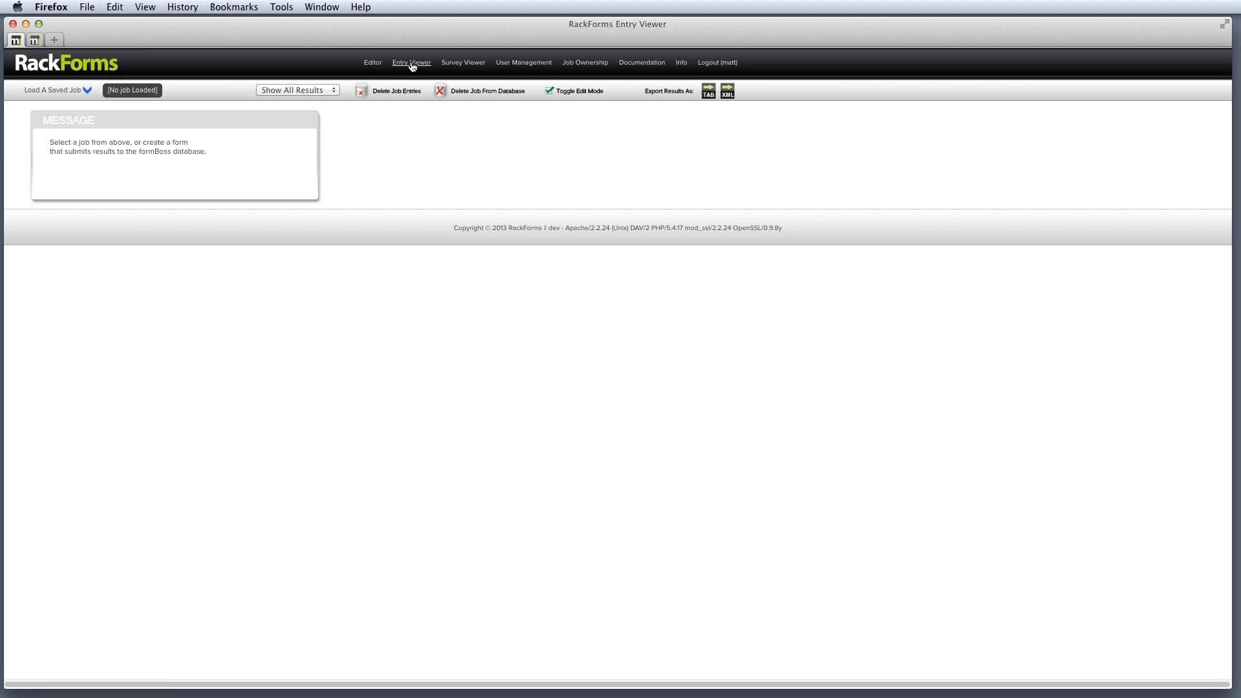
pyautogui.moveTo(463, 62)
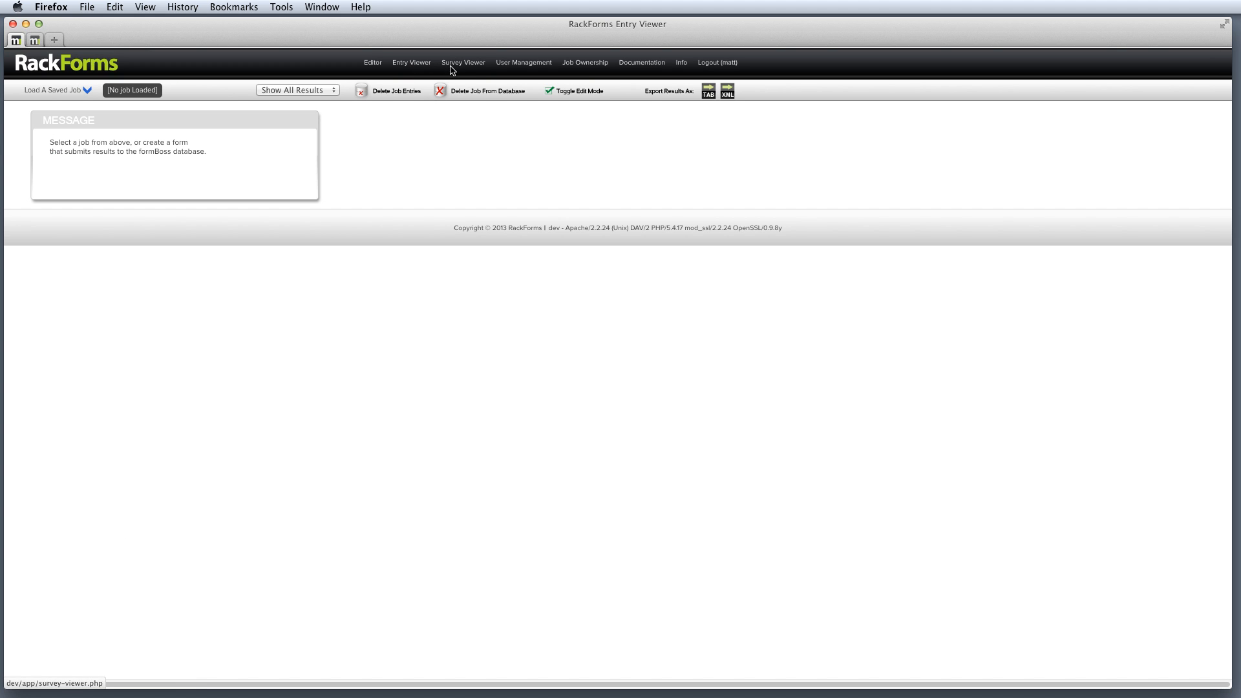
pyautogui.moveTo(584, 62)
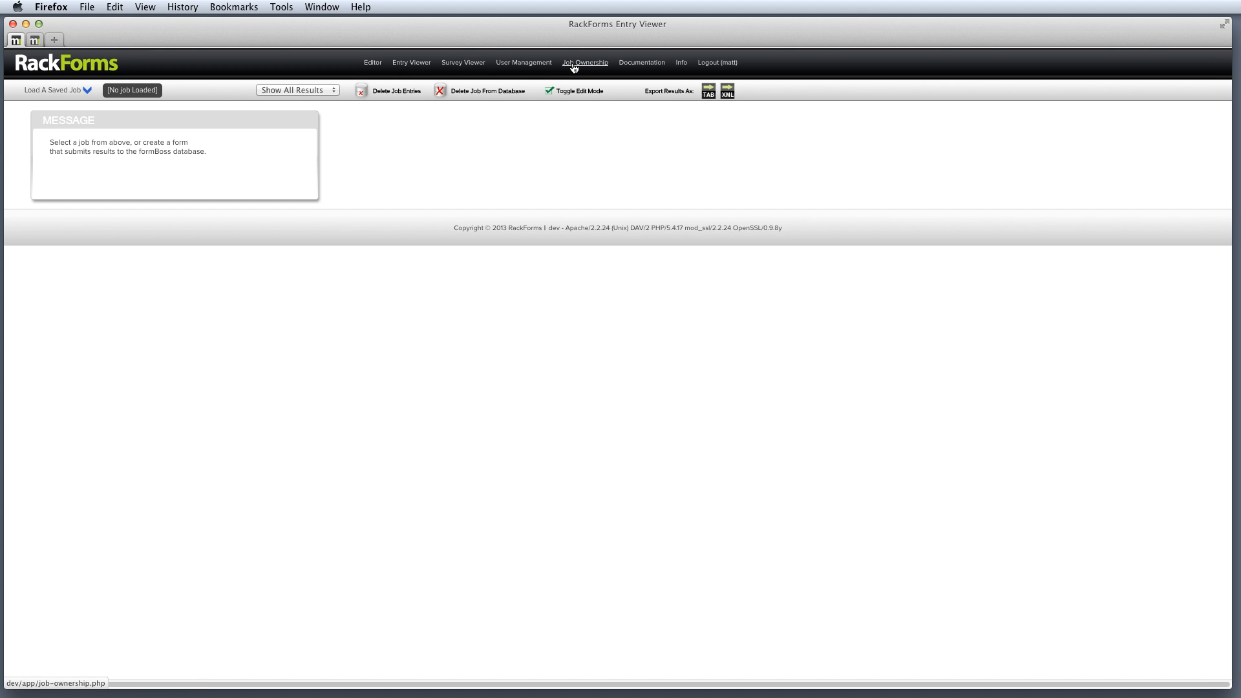
pyautogui.click(584, 62)
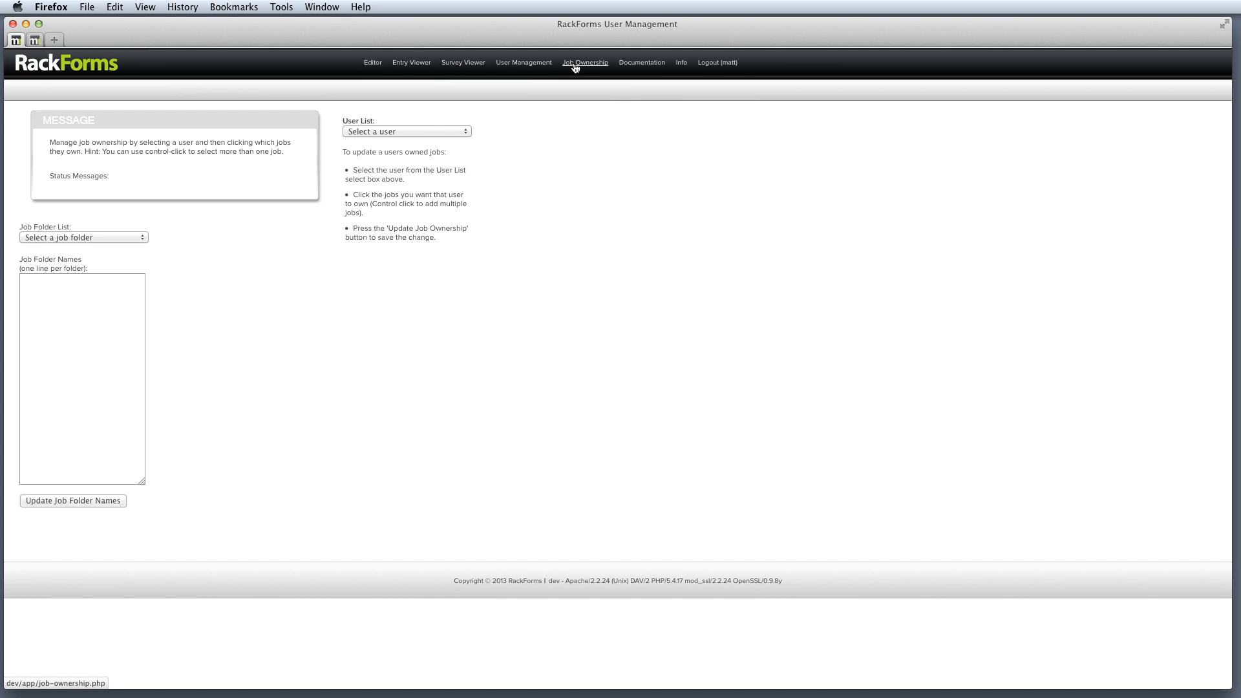
pyautogui.click(372, 62)
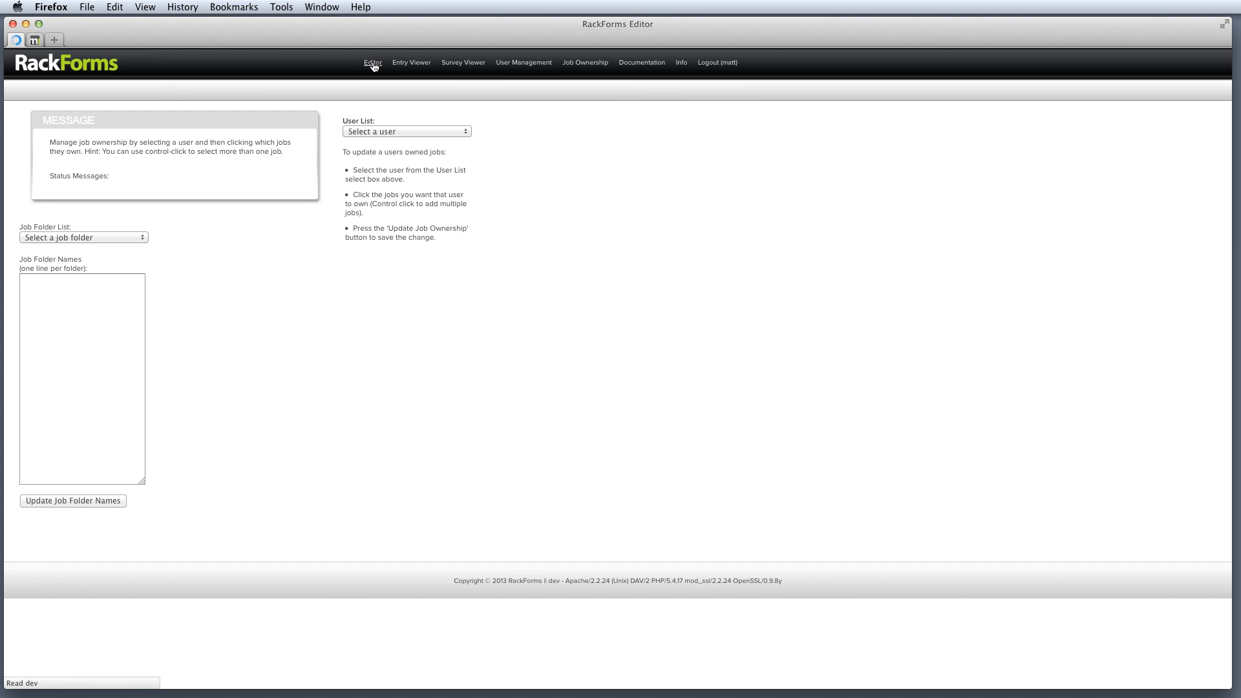
pyautogui.click(372, 62)
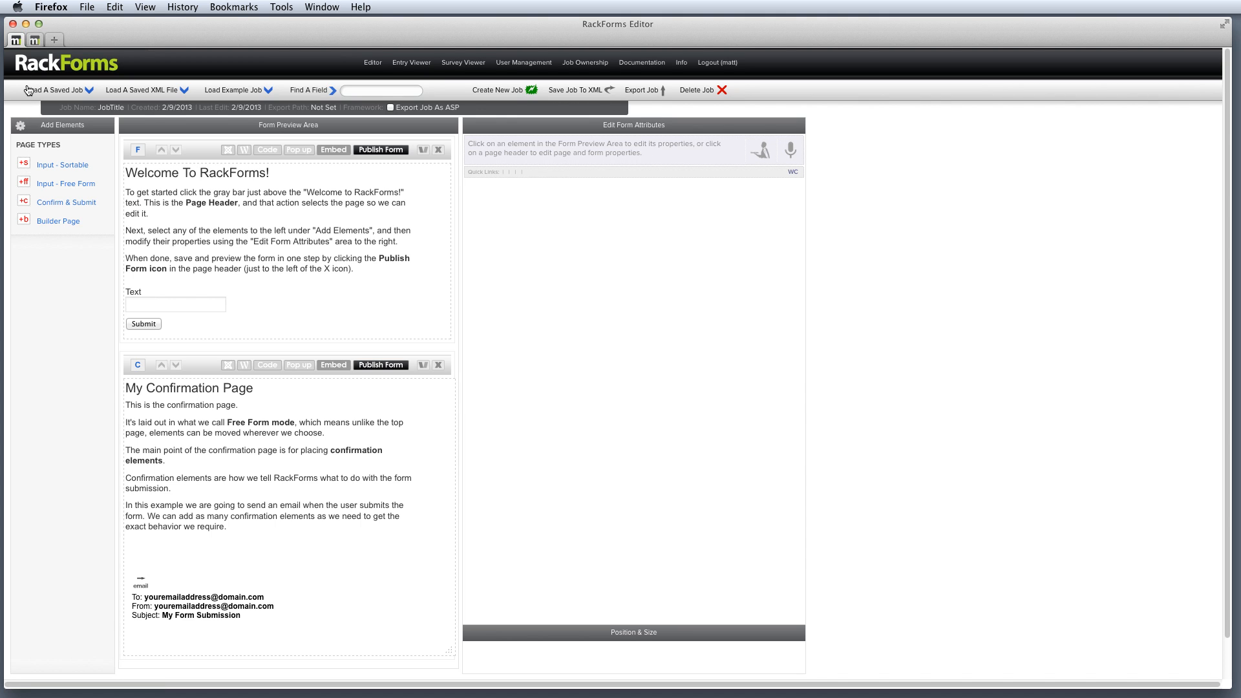
pyautogui.moveTo(446, 93)
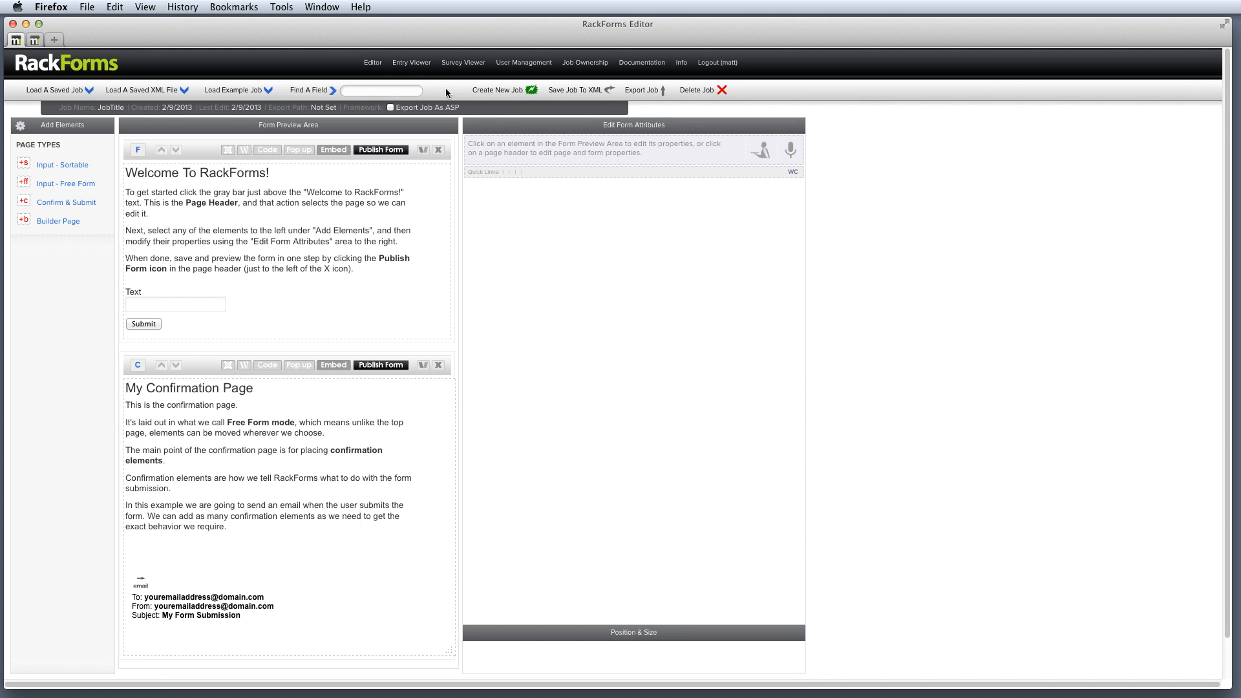
pyautogui.doubleClick(110, 107)
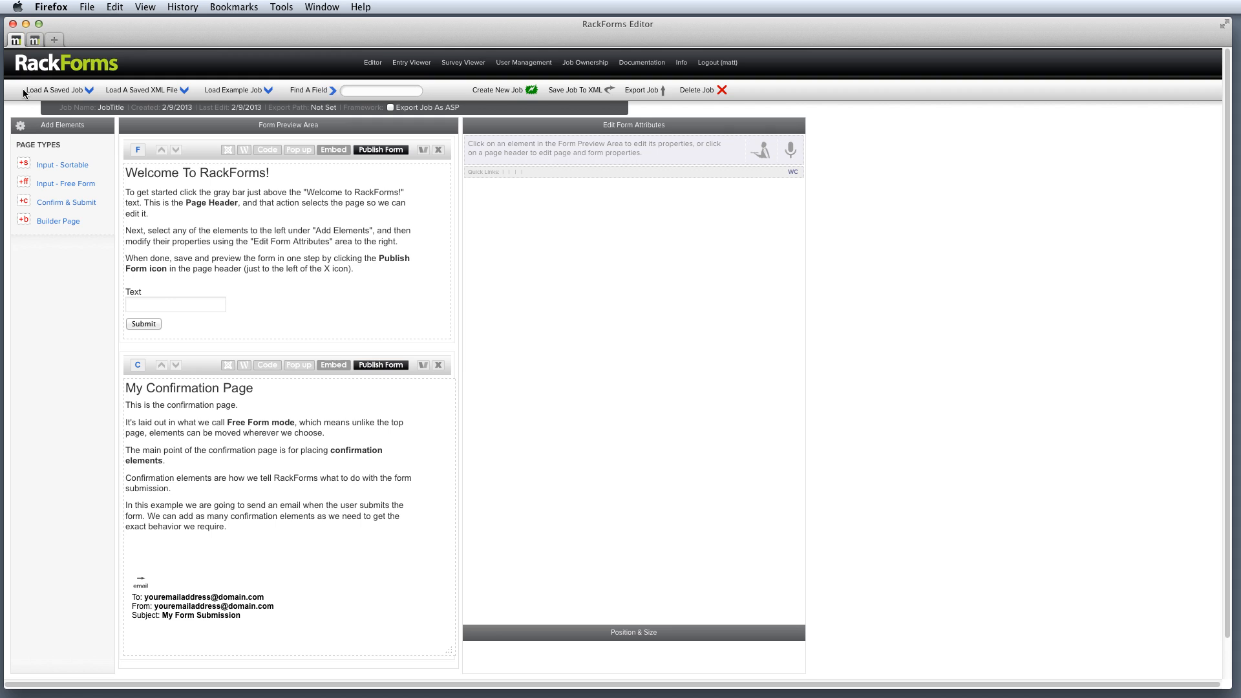
pyautogui.click(411, 62)
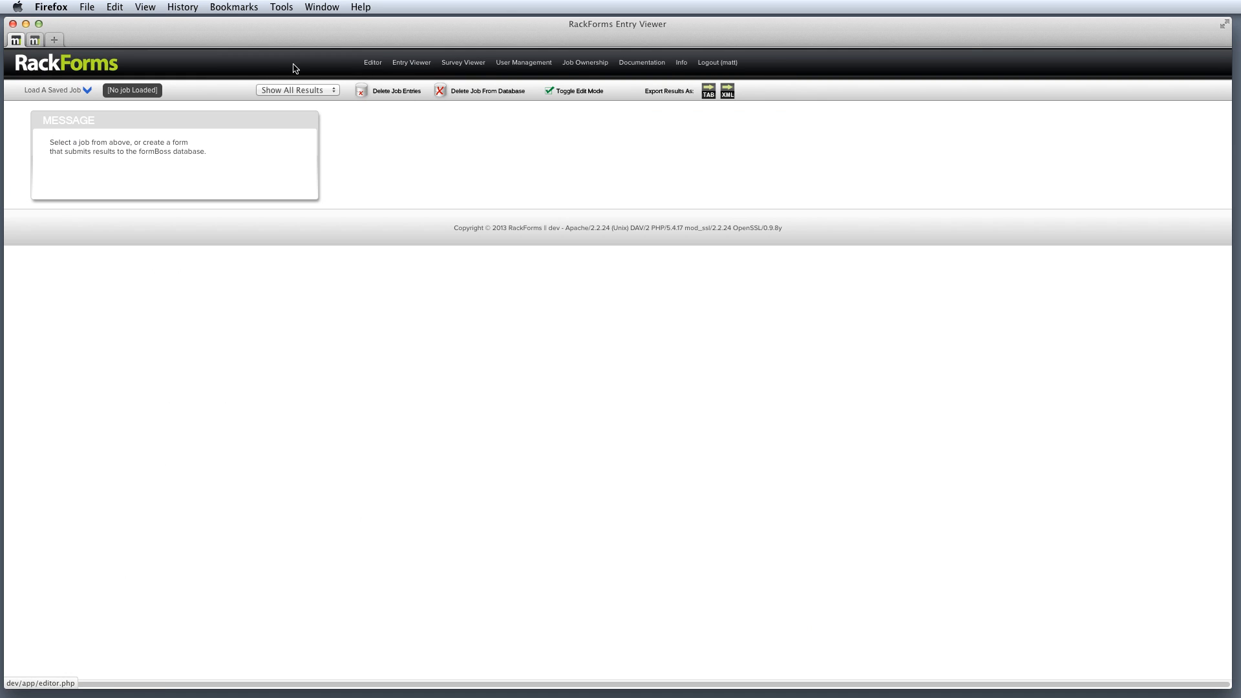
pyautogui.moveTo(16, 97)
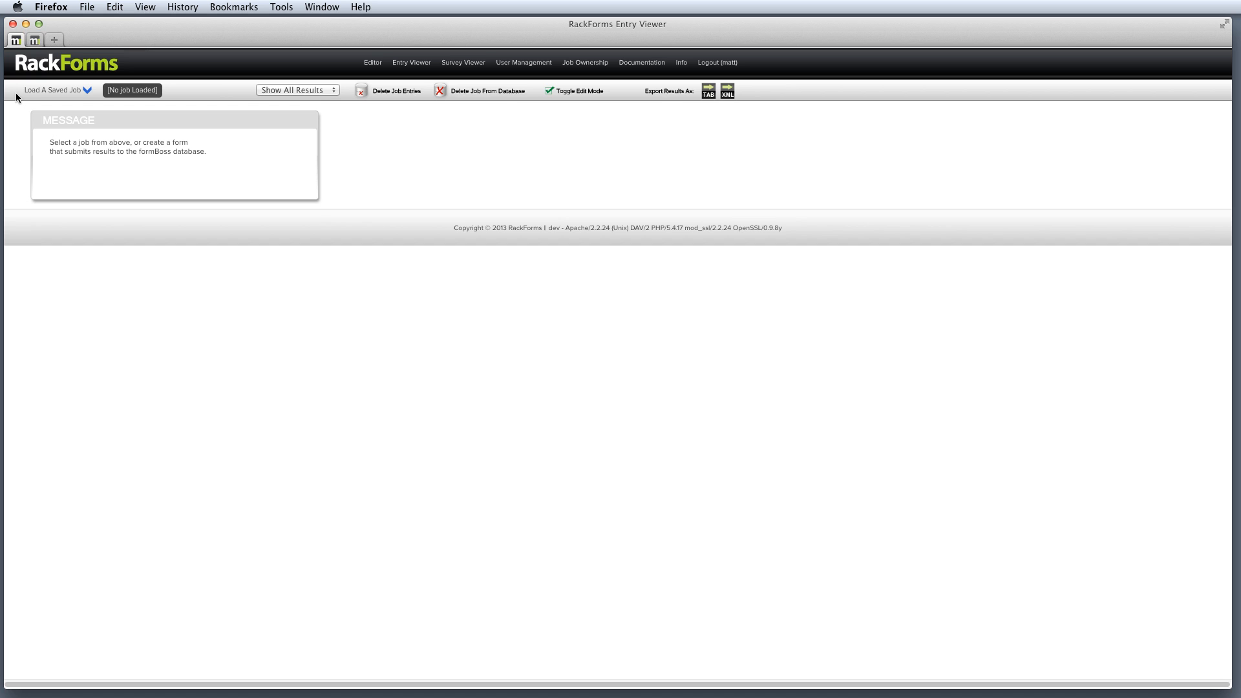
pyautogui.moveTo(177, 38)
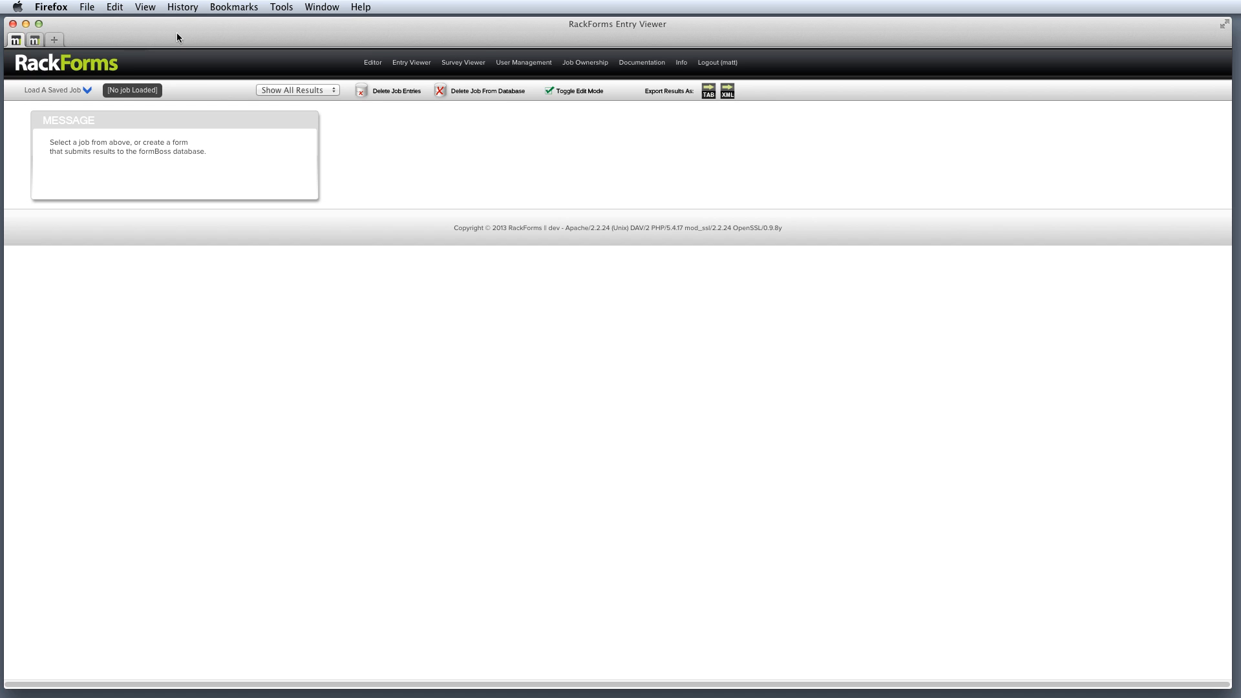
pyautogui.moveTo(221, 95)
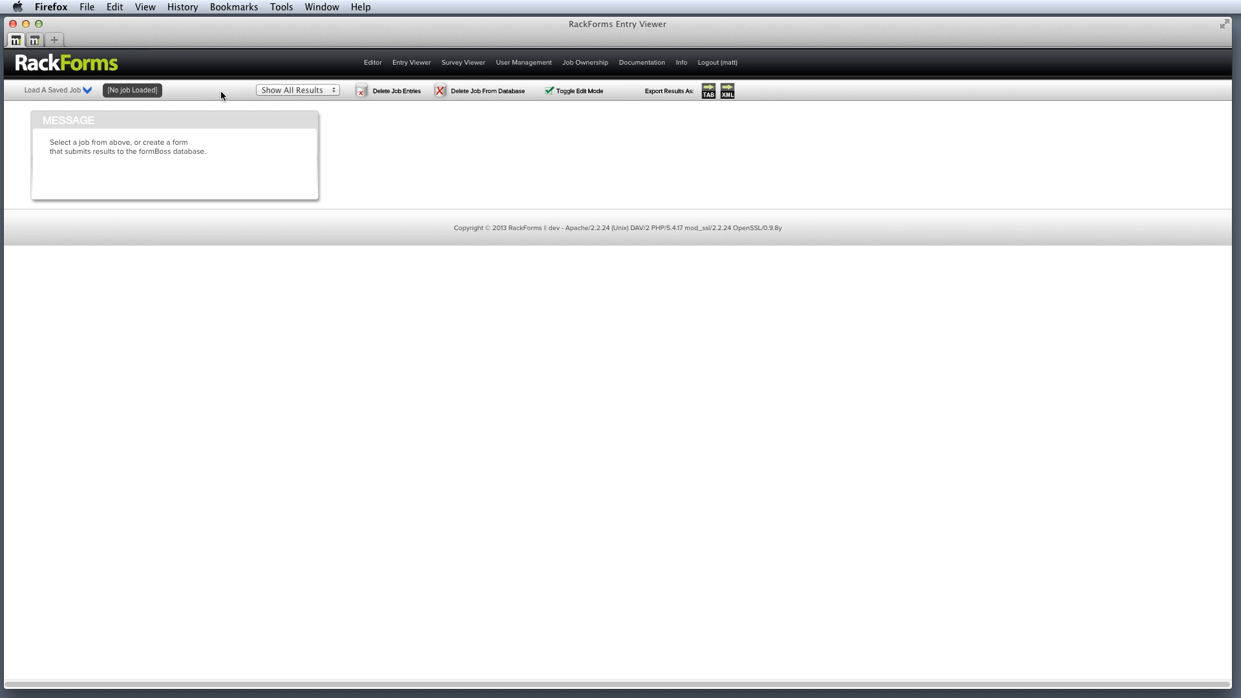
pyautogui.moveTo(524, 62)
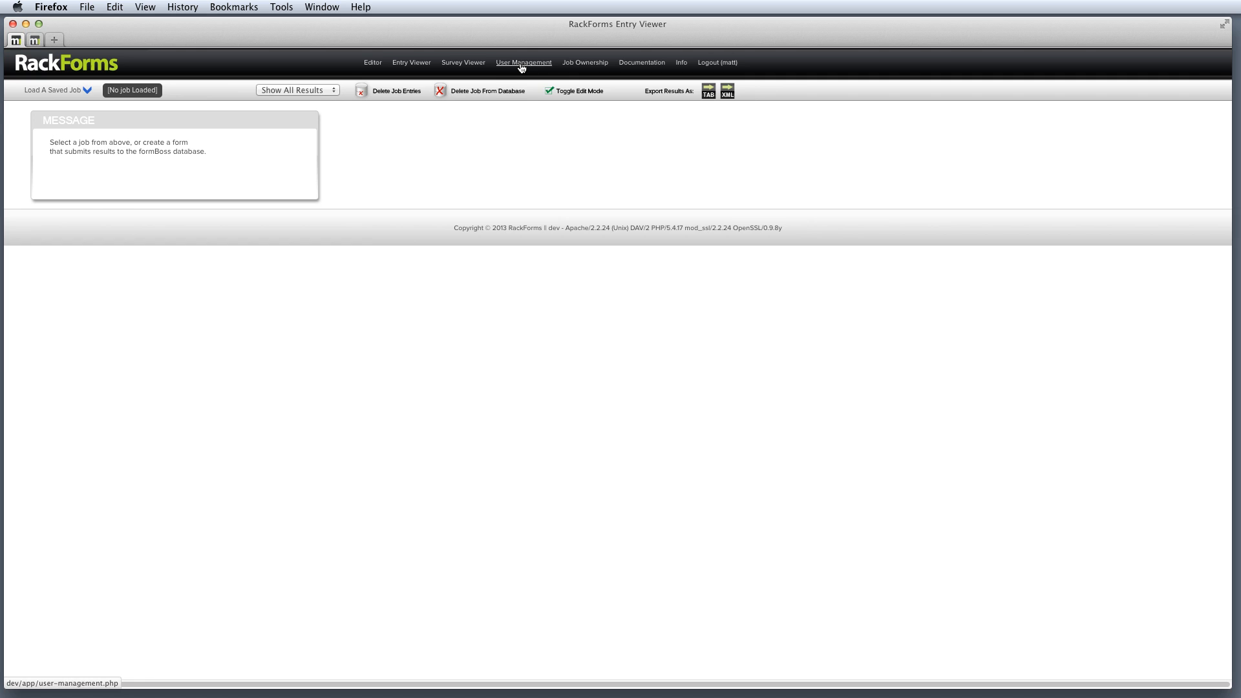
pyautogui.click(523, 62)
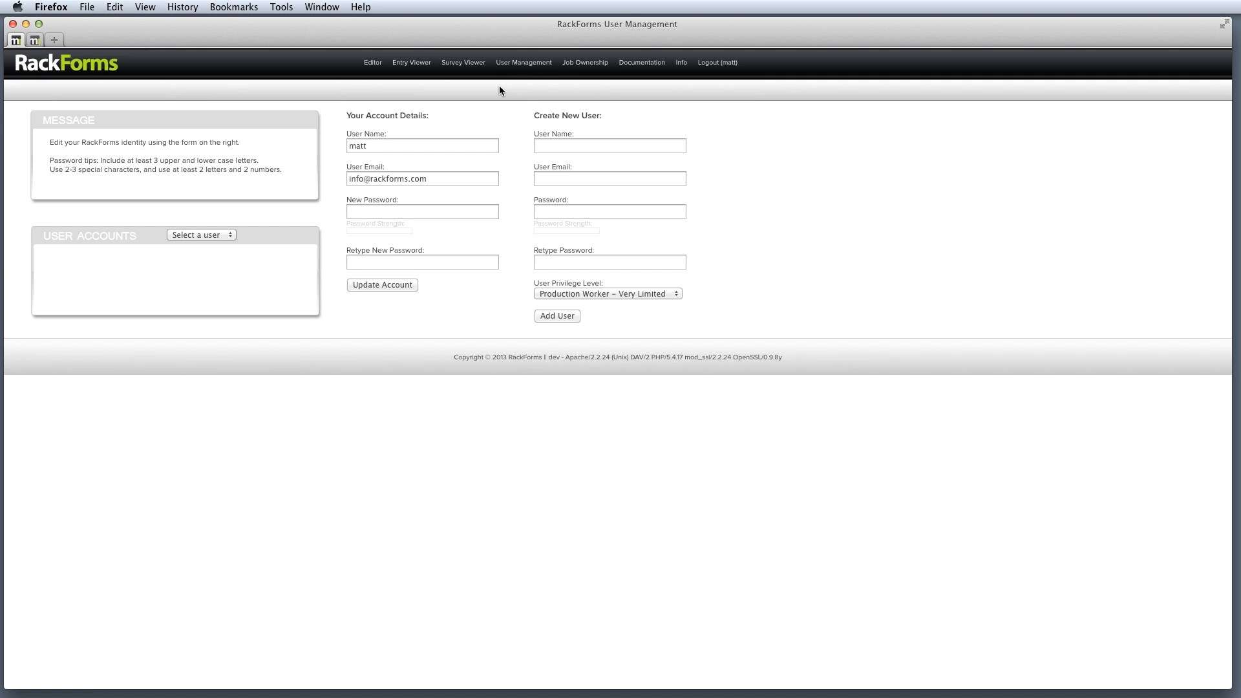
pyautogui.moveTo(66, 101)
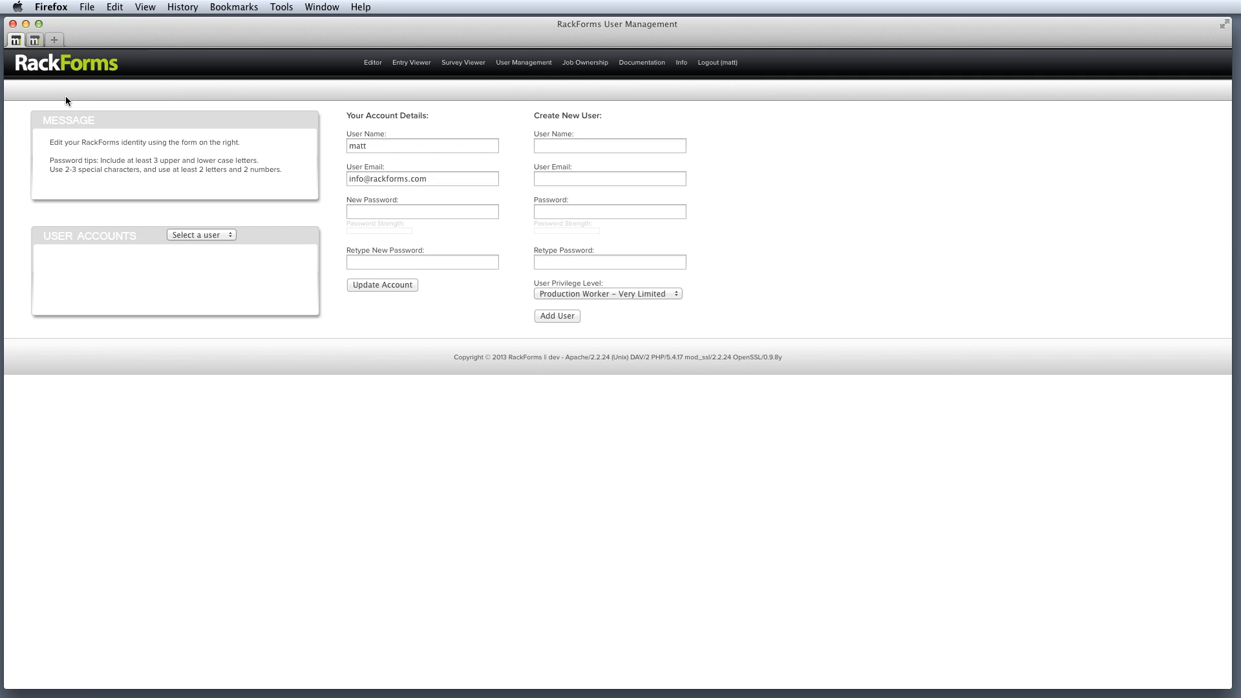
pyautogui.click(372, 62)
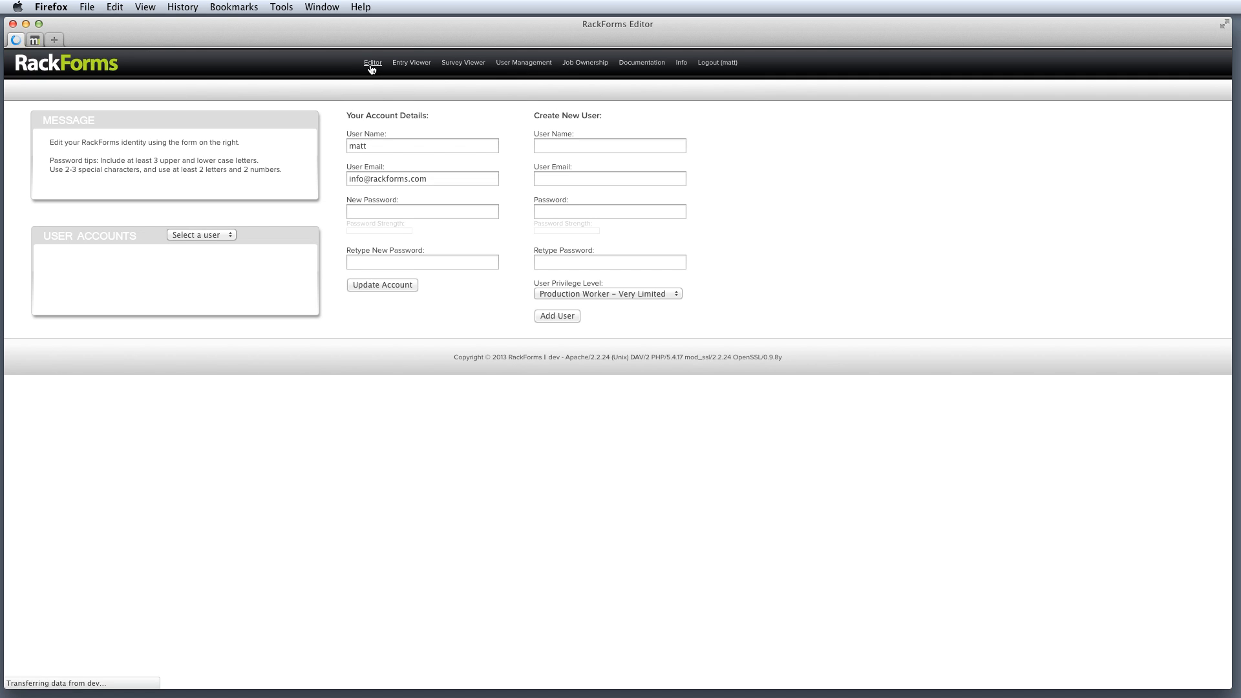
pyautogui.click(372, 62)
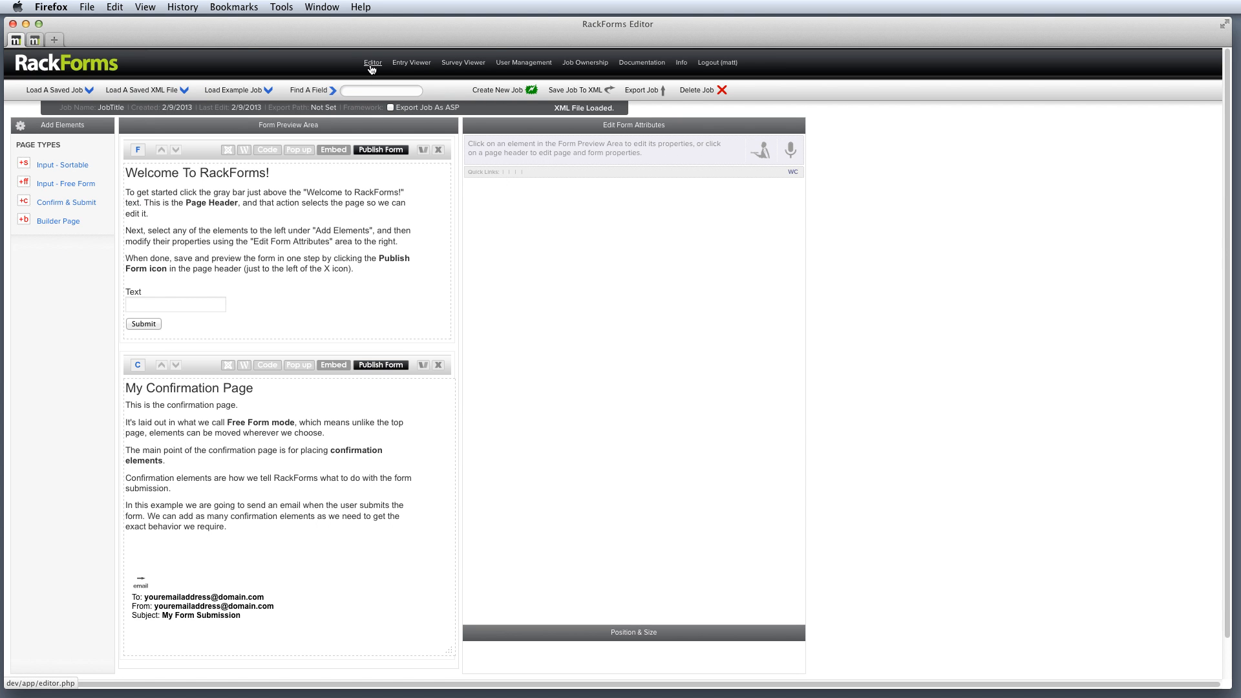
pyautogui.moveTo(40, 116)
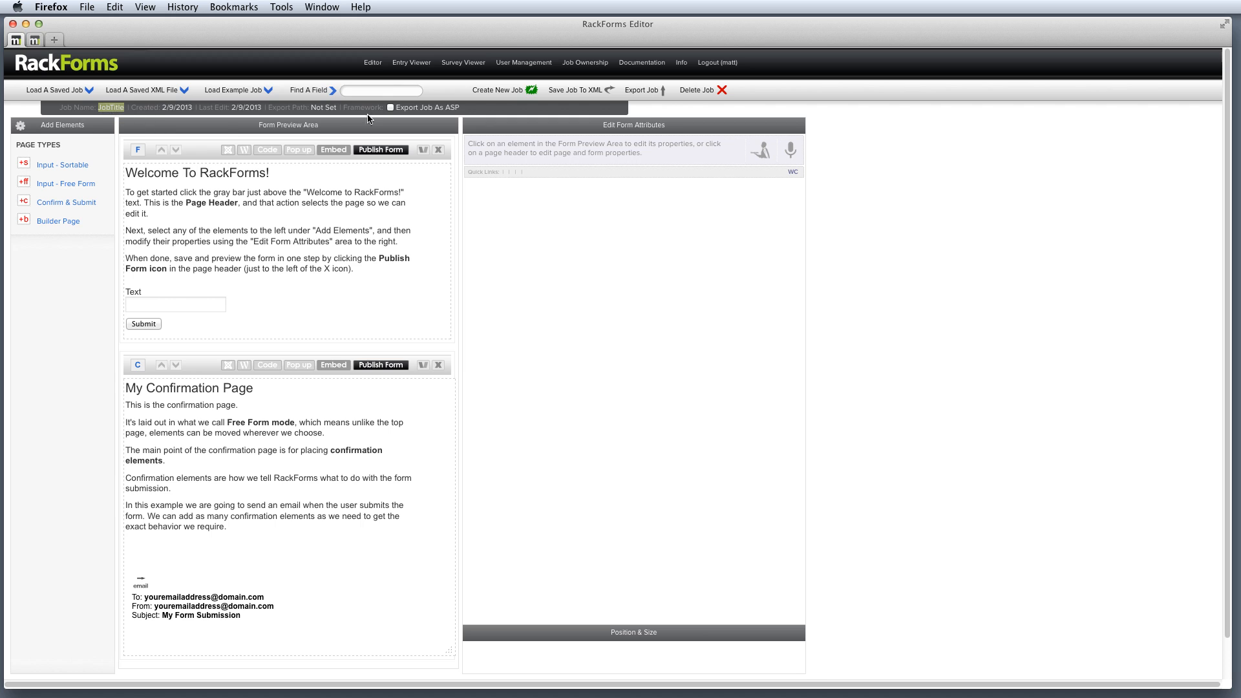
pyautogui.moveTo(464, 112)
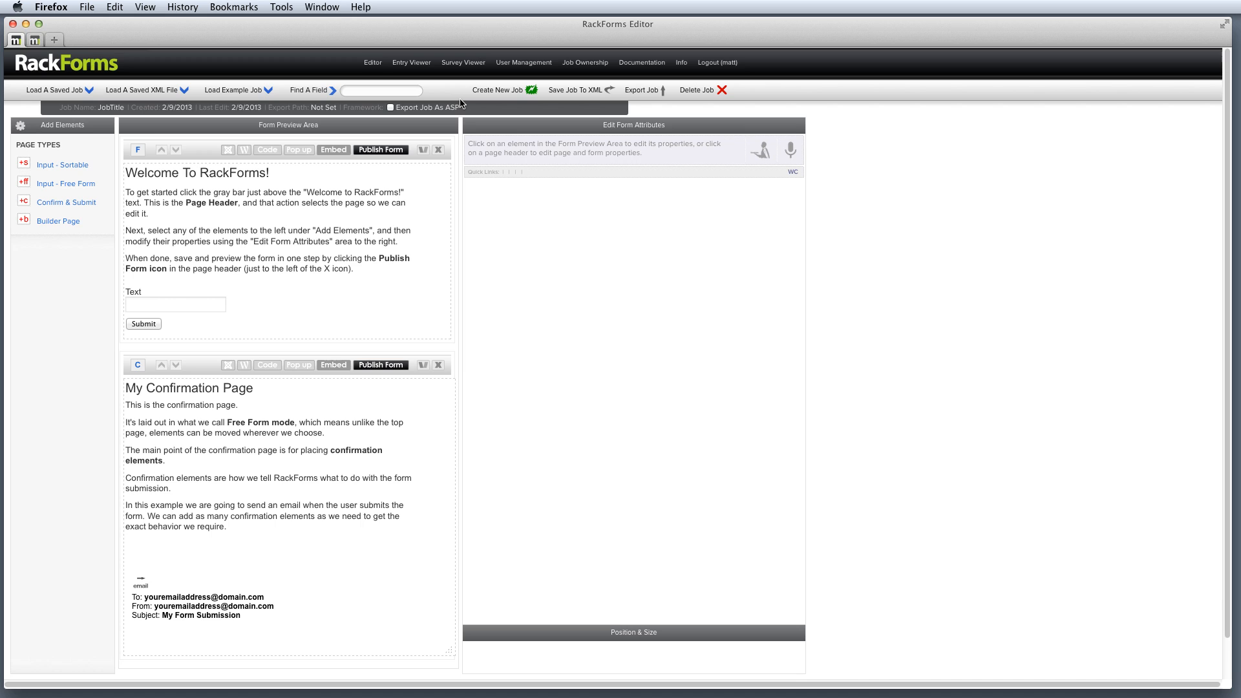
pyautogui.doubleClick(110, 107)
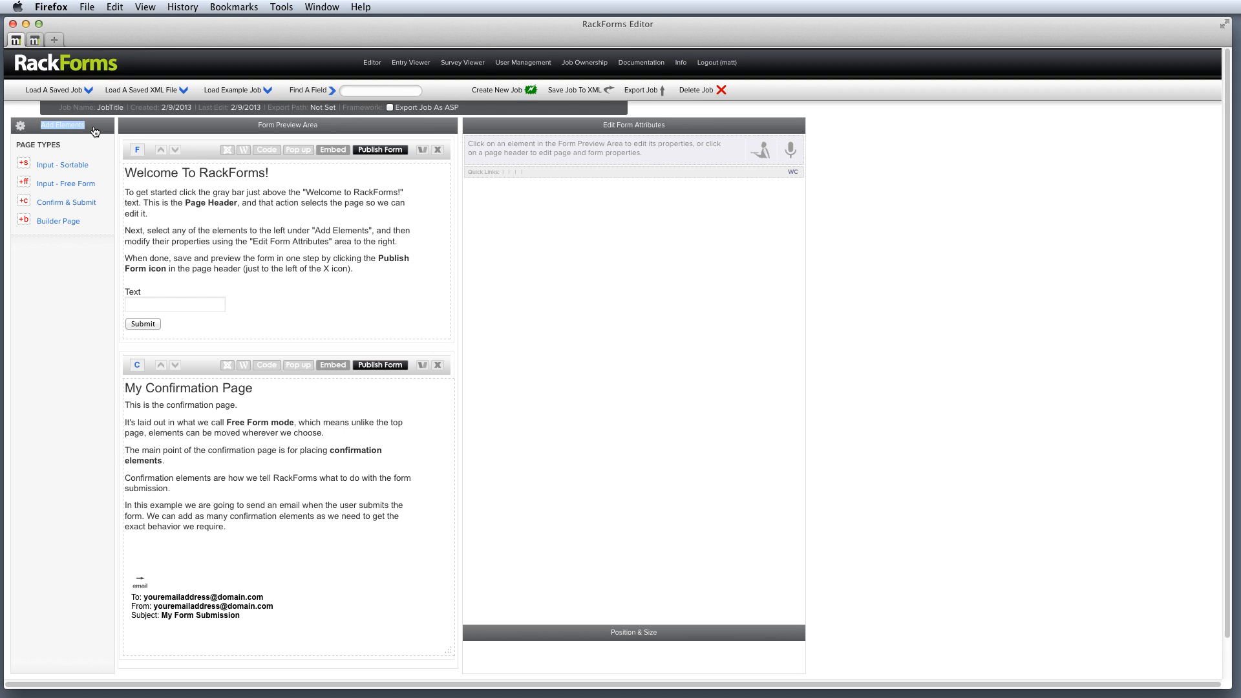
pyautogui.moveTo(66, 183)
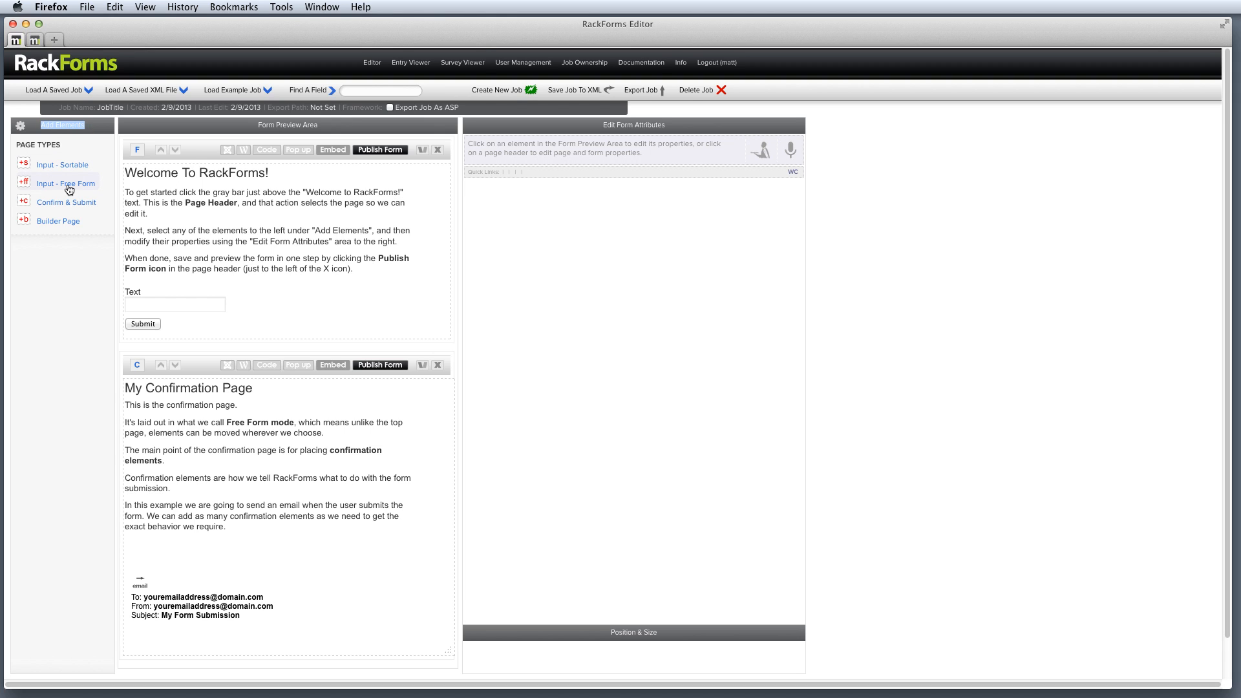
pyautogui.moveTo(263, 135)
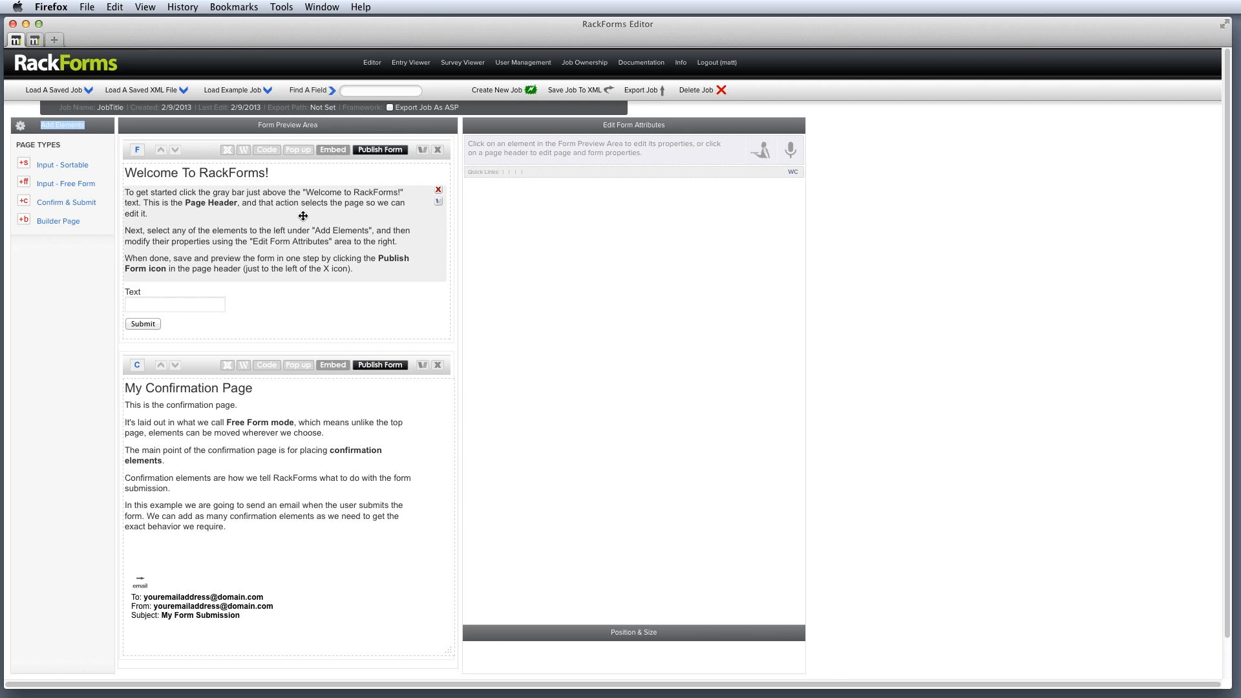
pyautogui.moveTo(346, 202)
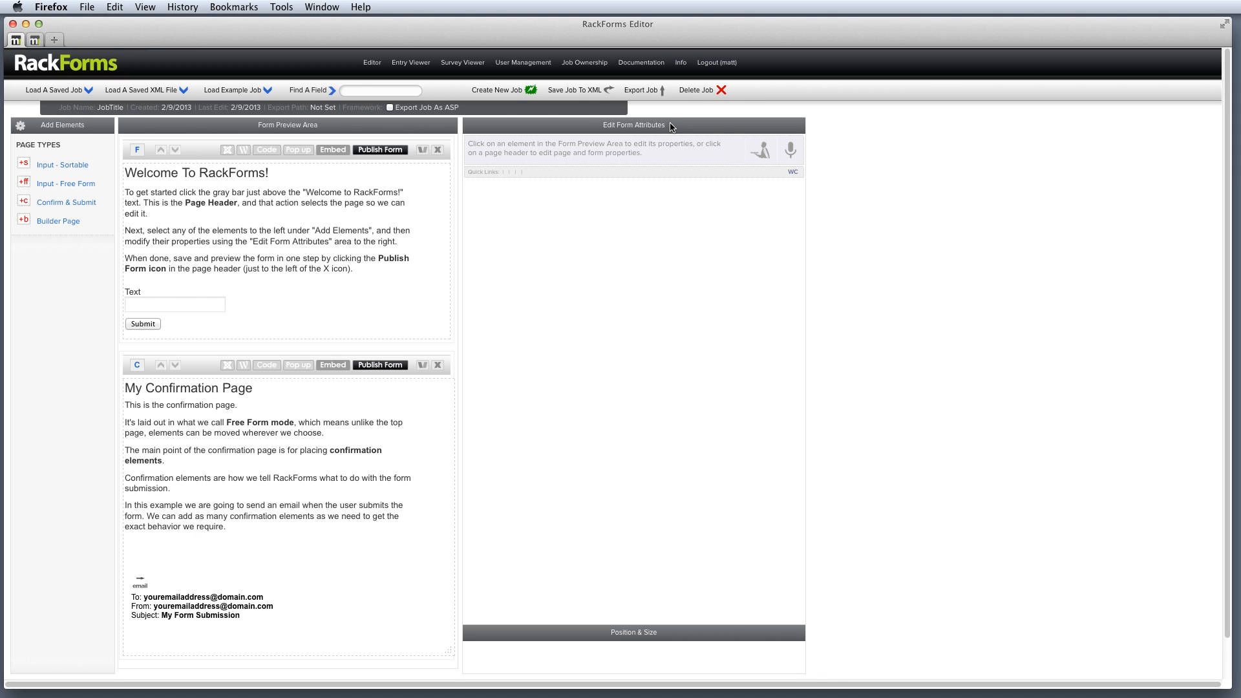
pyautogui.doubleClick(633, 125)
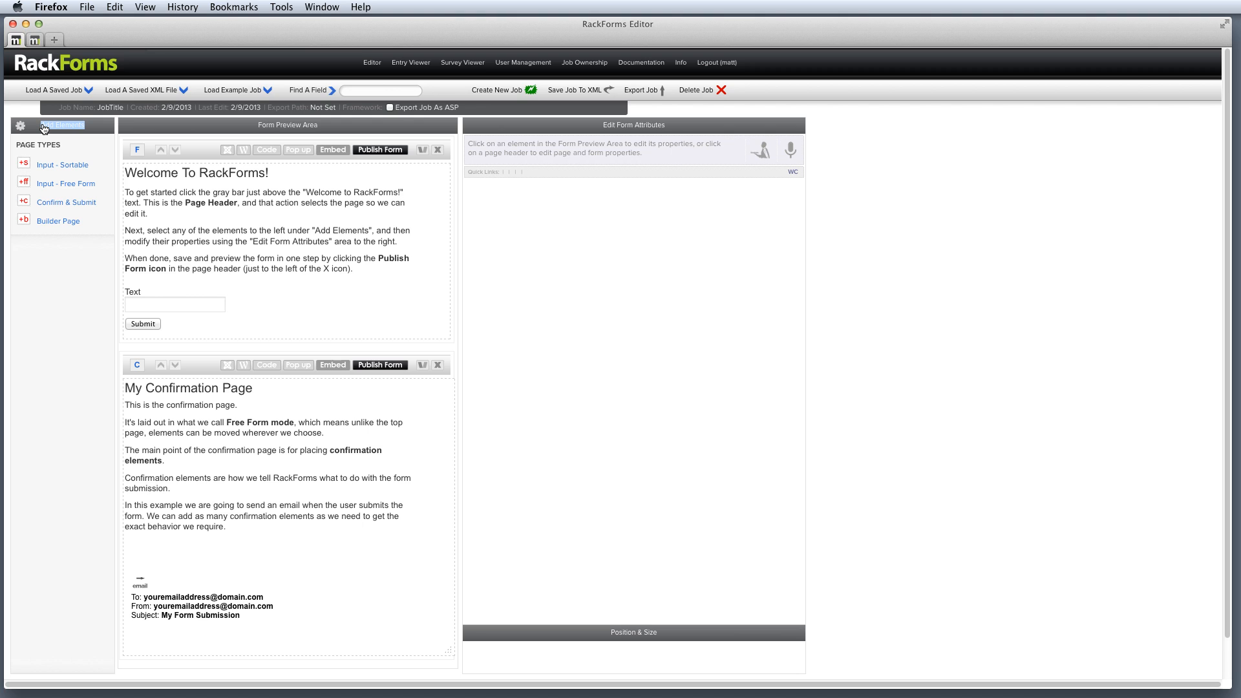
pyautogui.moveTo(164, 161)
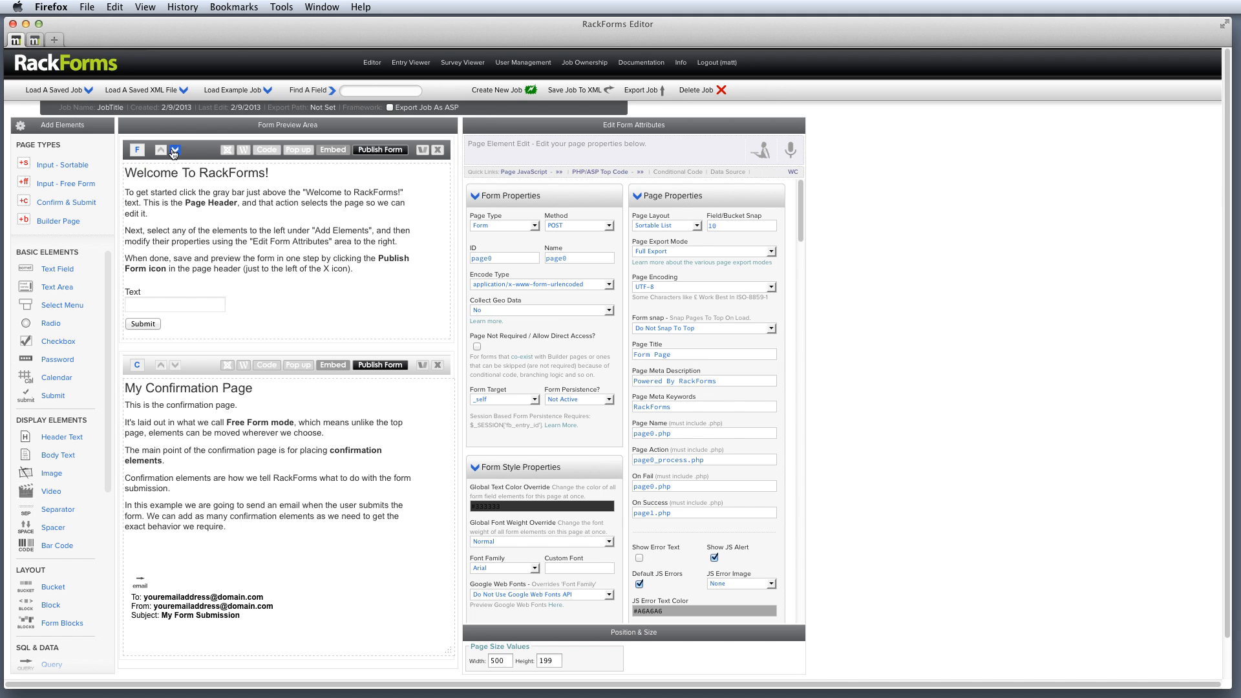
pyautogui.moveTo(363, 163)
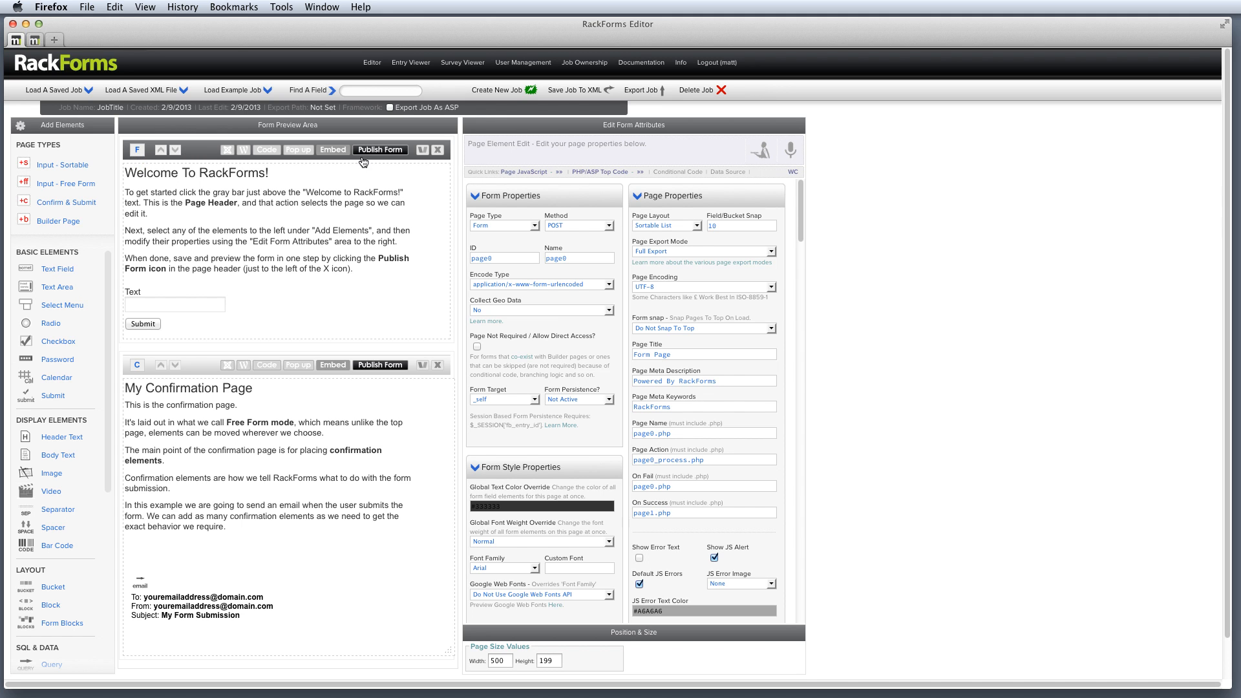
# - Scroll through the first page's form, page and style properties panel
pyautogui.scroll(-3)
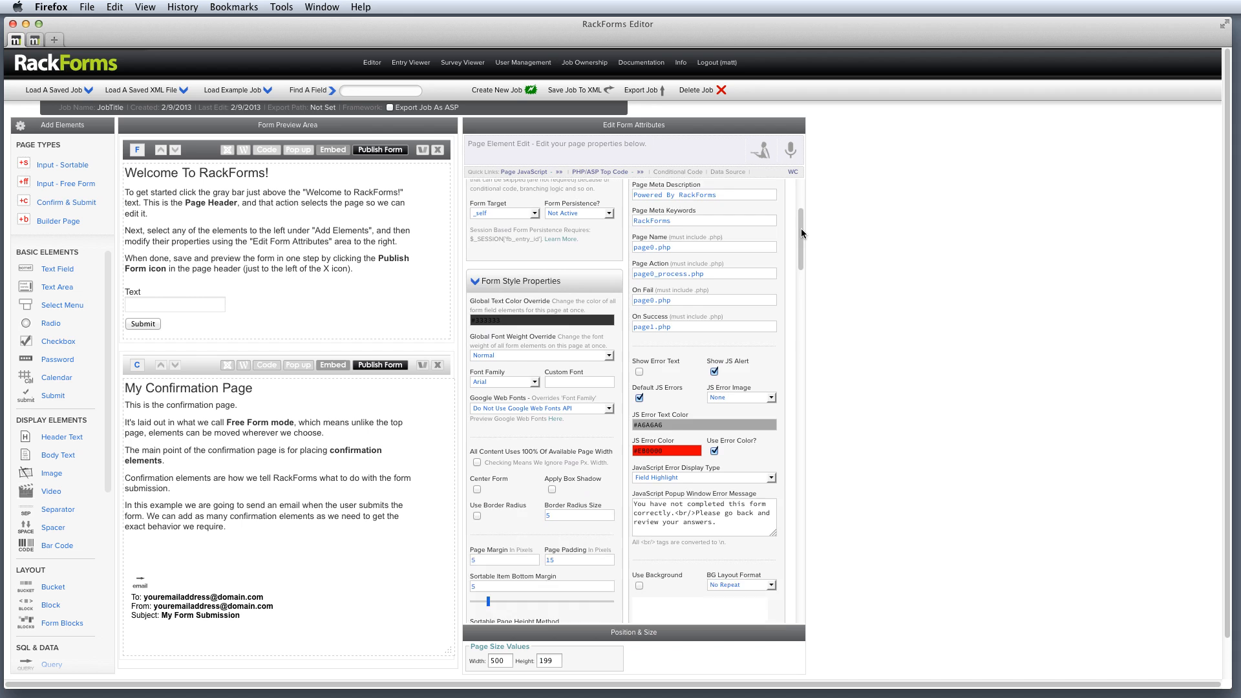
pyautogui.scroll(-3)
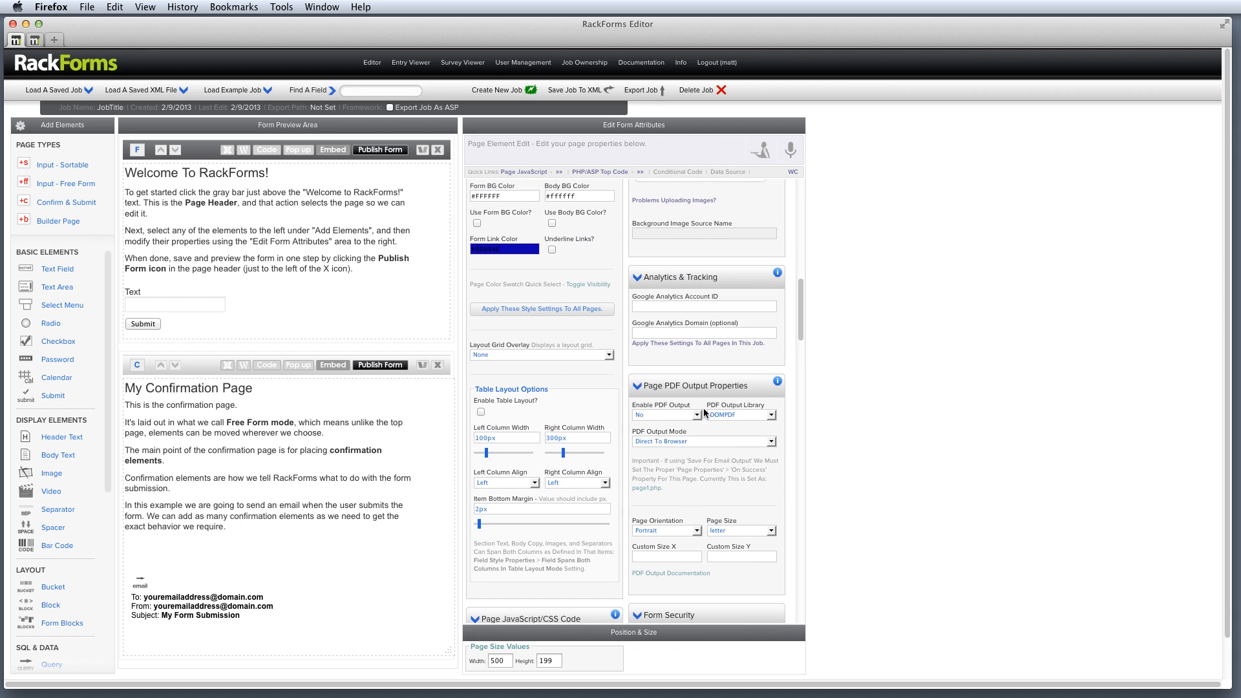
pyautogui.moveTo(783, 346)
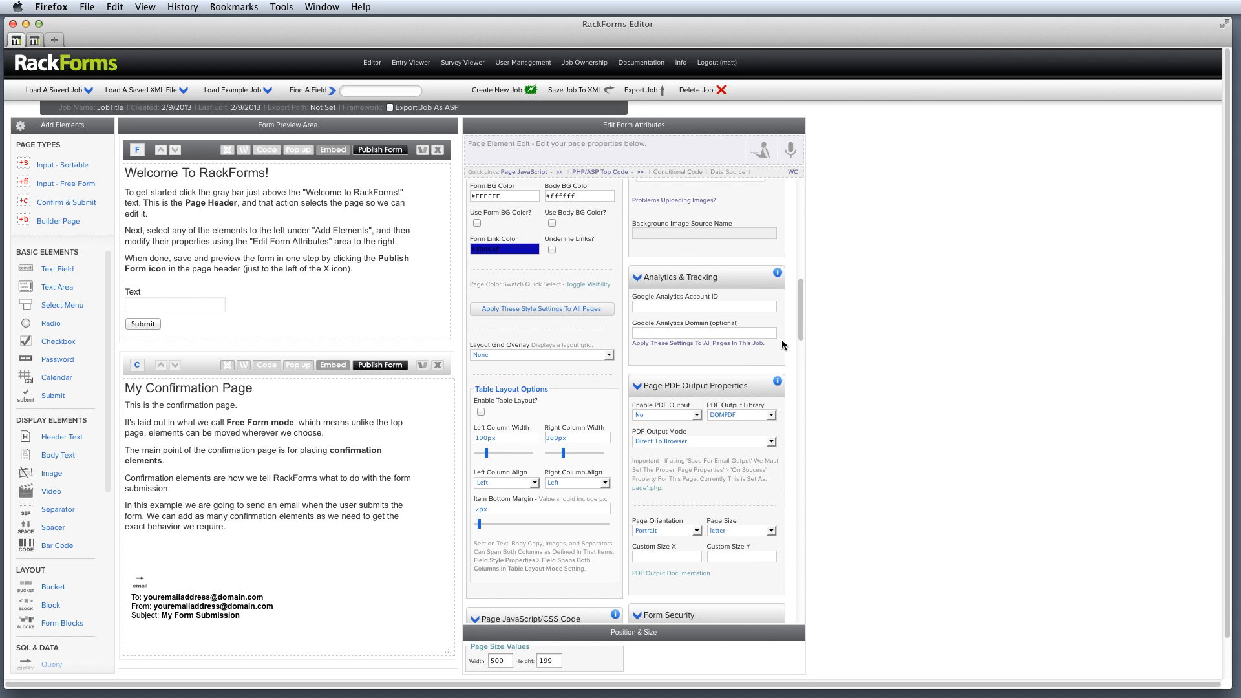
pyautogui.moveTo(803, 338)
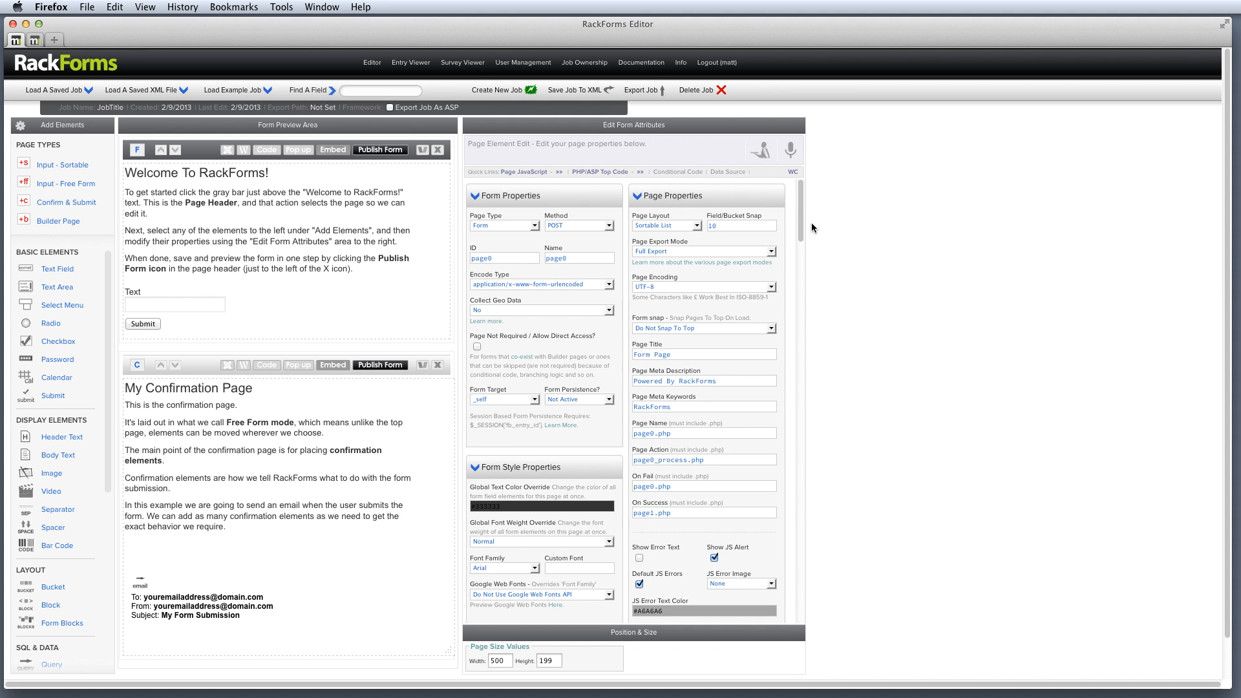
pyautogui.moveTo(585, 321)
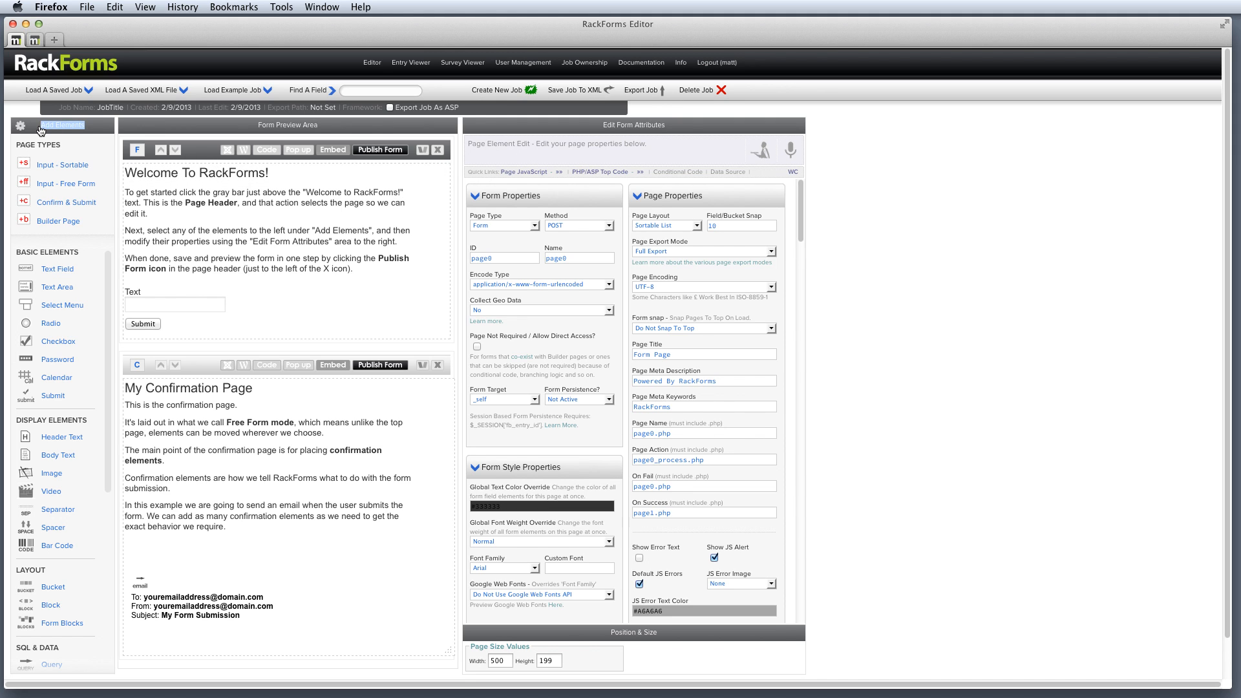
pyautogui.moveTo(45, 305)
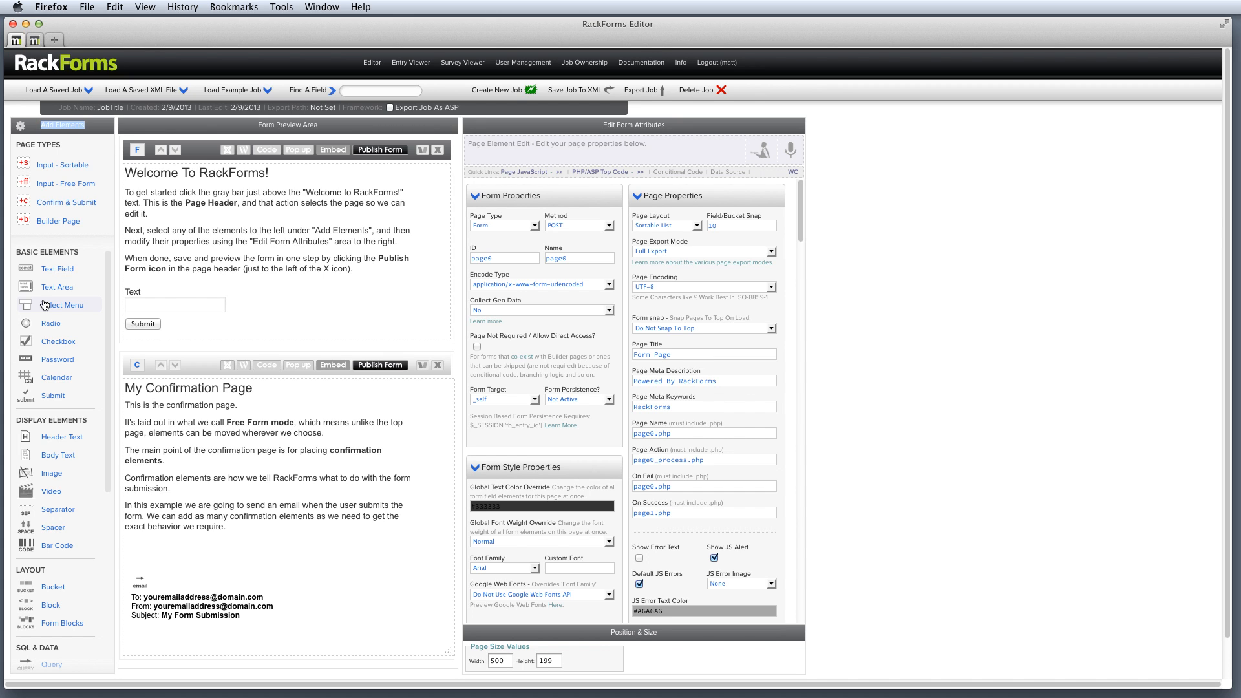
pyautogui.moveTo(116, 249)
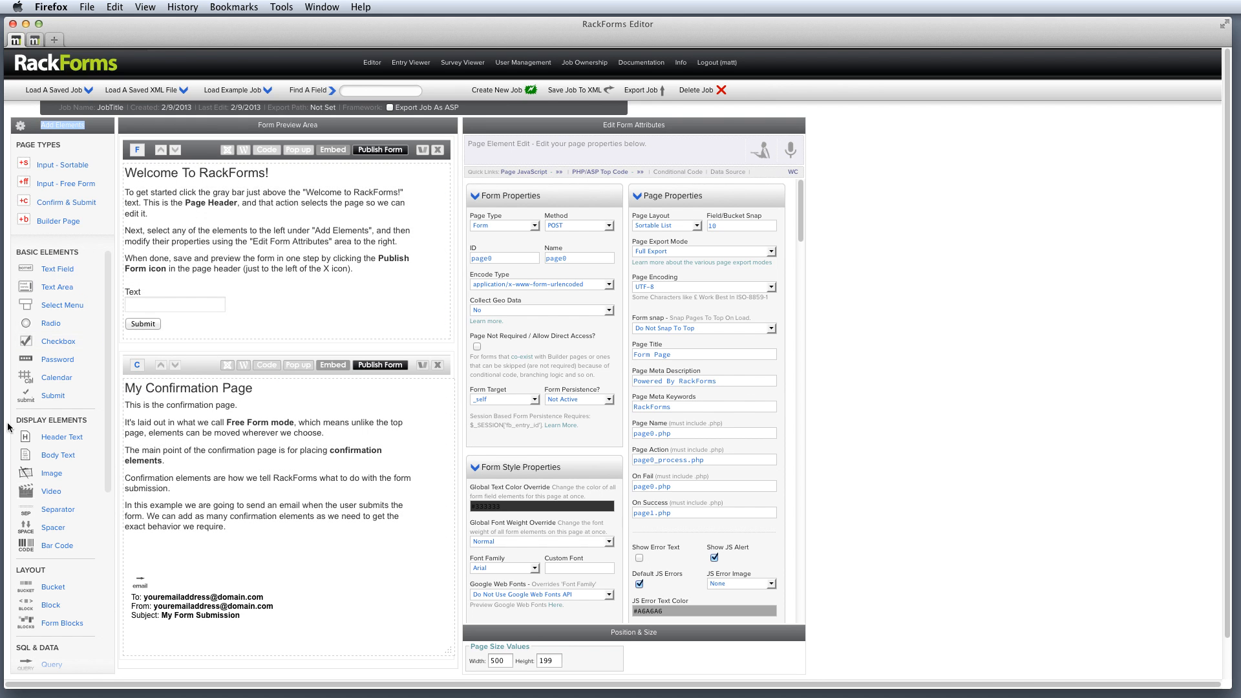
pyautogui.moveTo(44, 262)
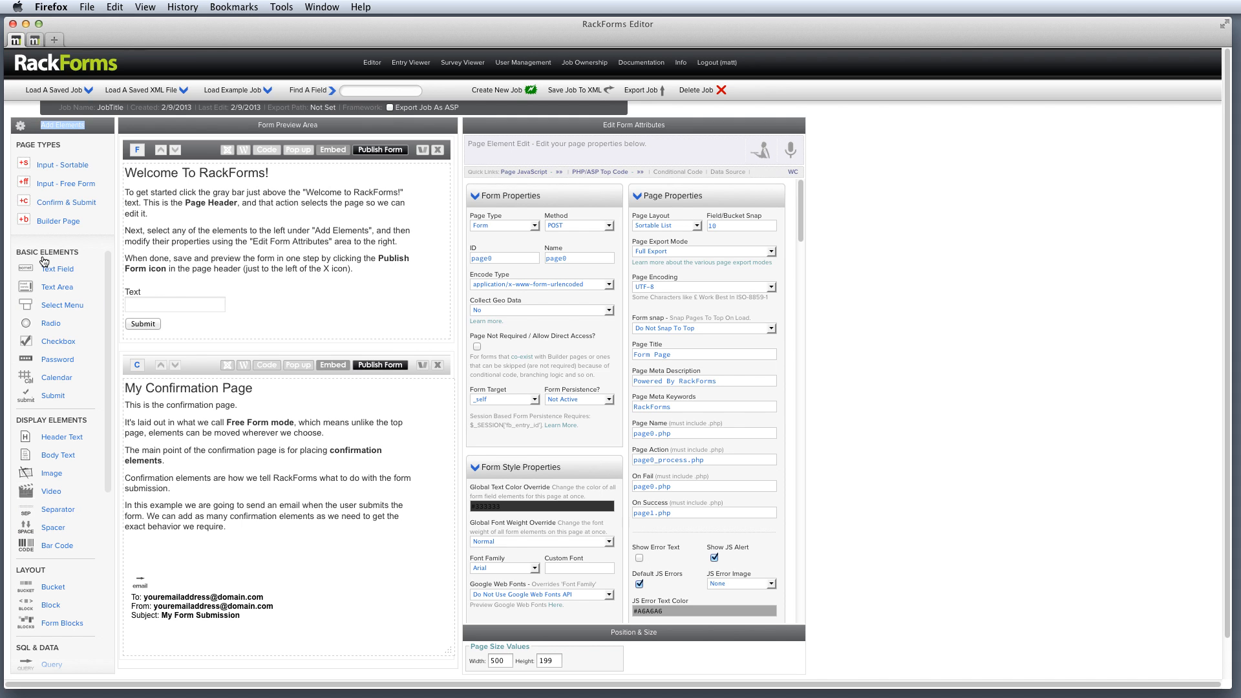
pyautogui.moveTo(186, 156)
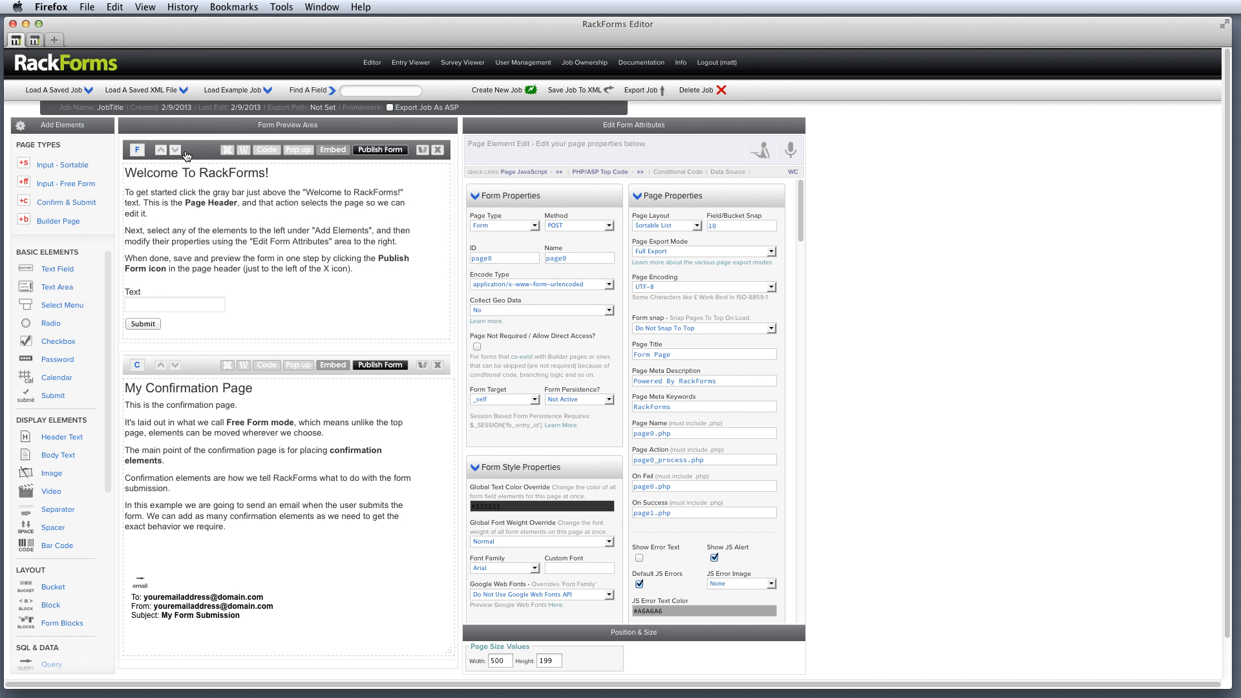
pyautogui.moveTo(57, 268)
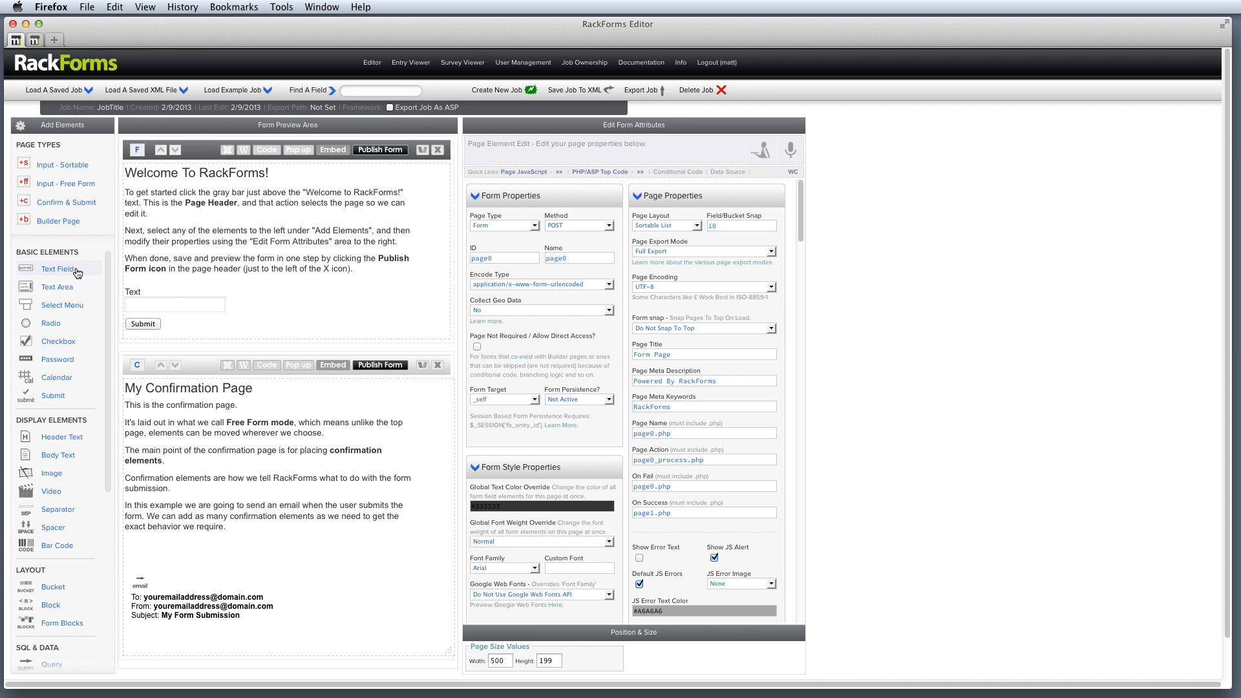
pyautogui.moveTo(62, 305)
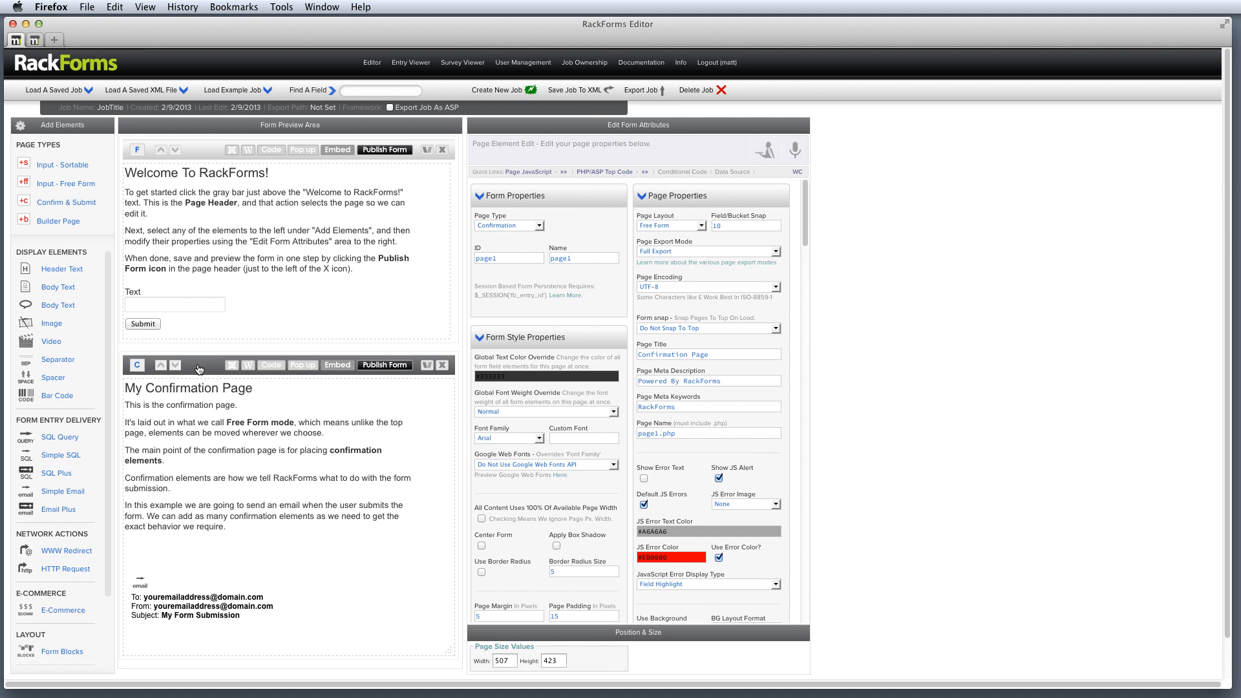
pyautogui.moveTo(145, 358)
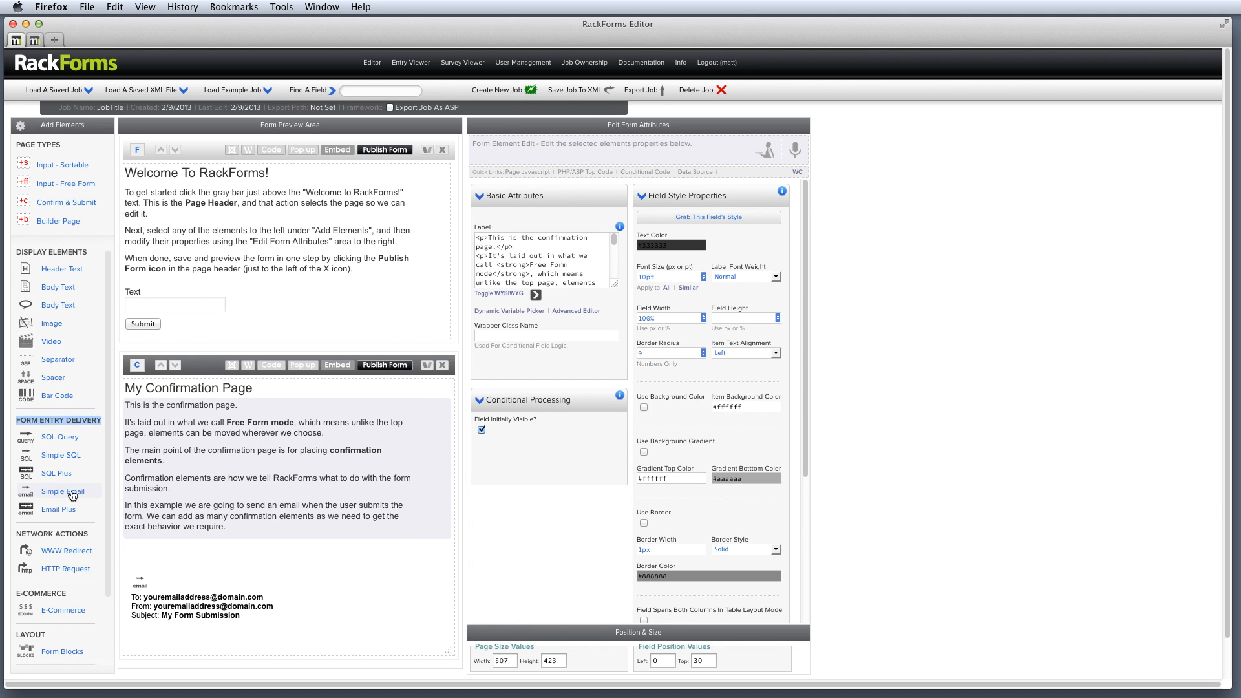
pyautogui.moveTo(78, 569)
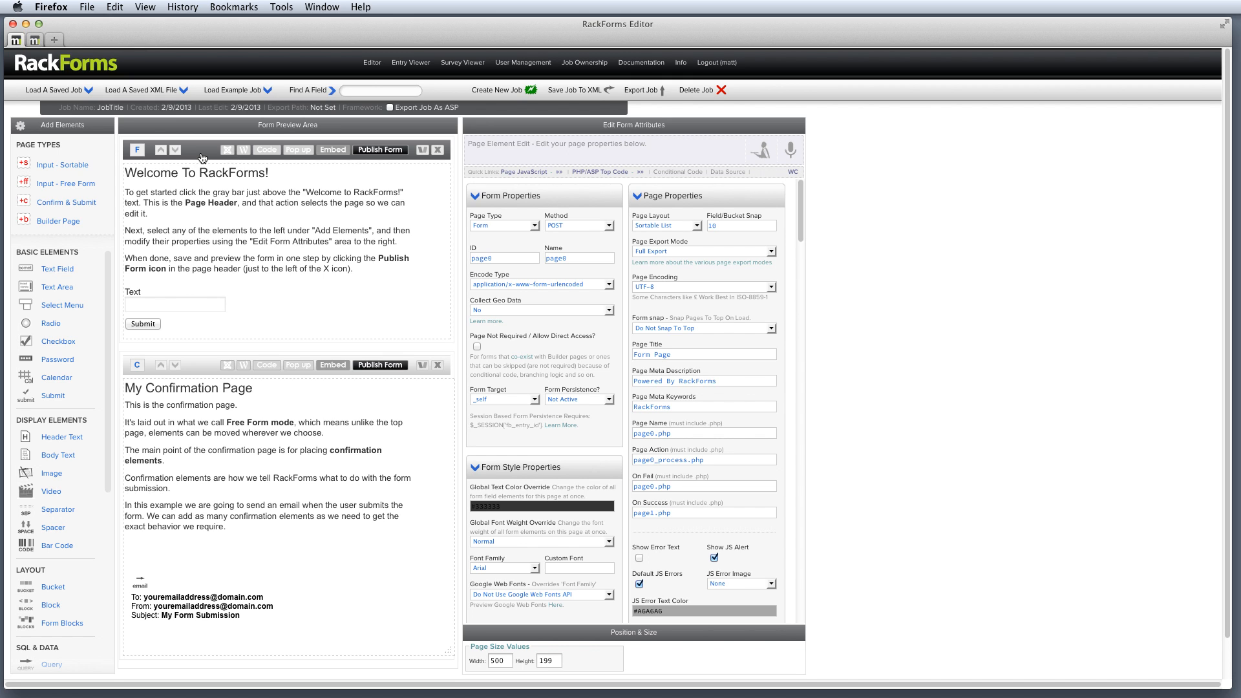
pyautogui.moveTo(469, 106)
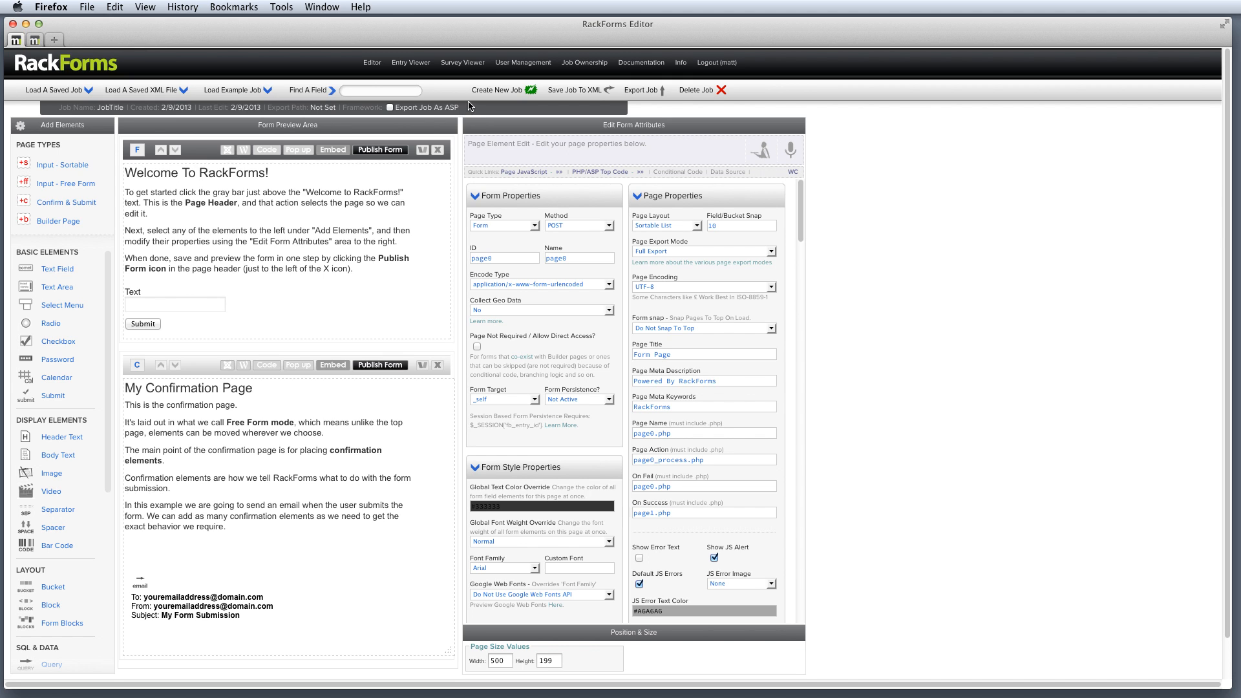
pyautogui.moveTo(496, 89)
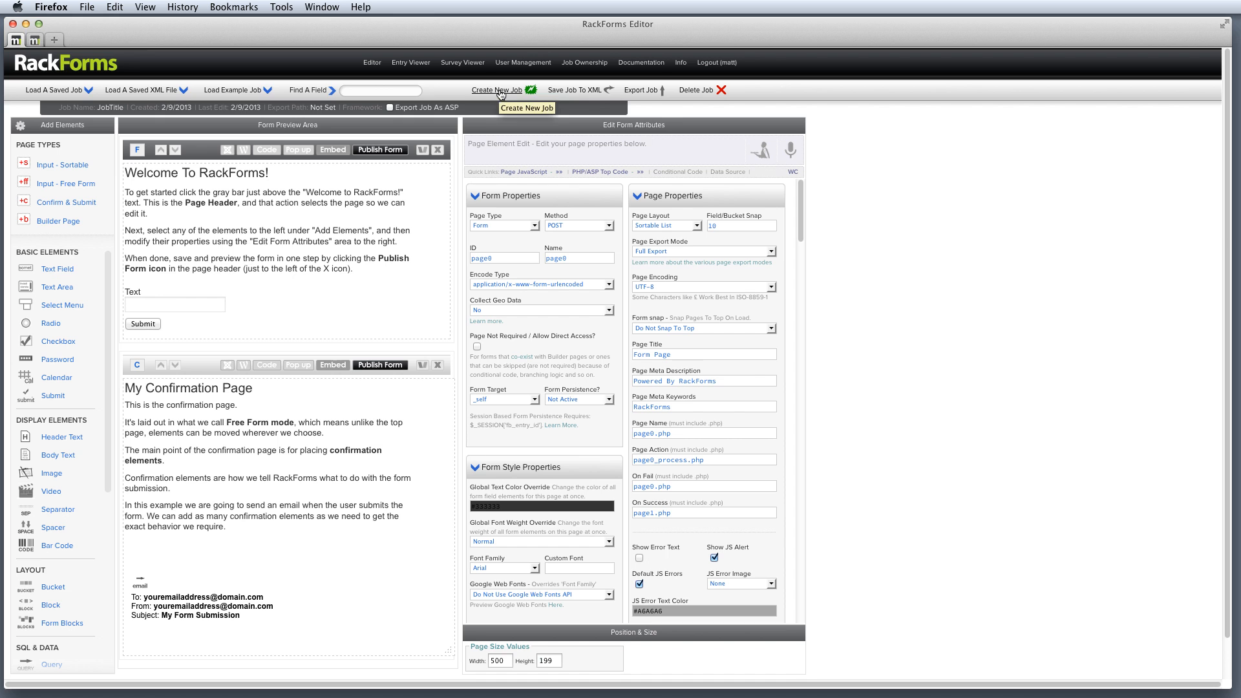
# - Create a new empty job and rename it 'demo'
pyautogui.click(575, 89)
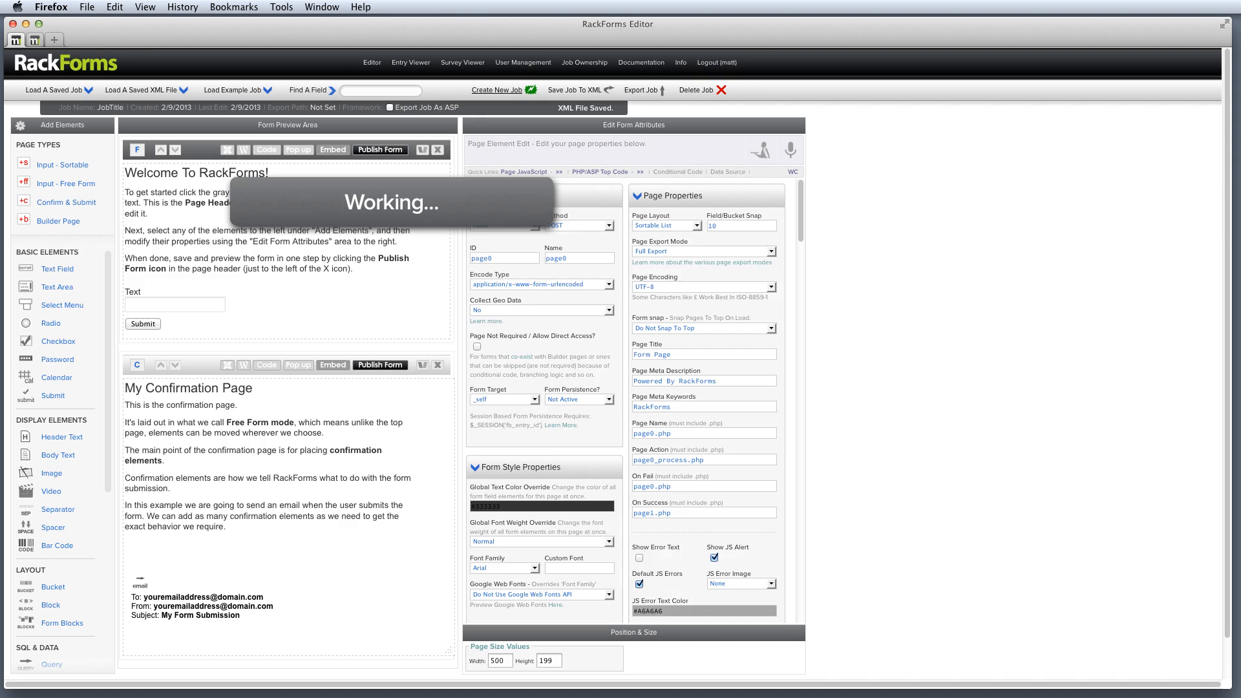
pyautogui.click(497, 90)
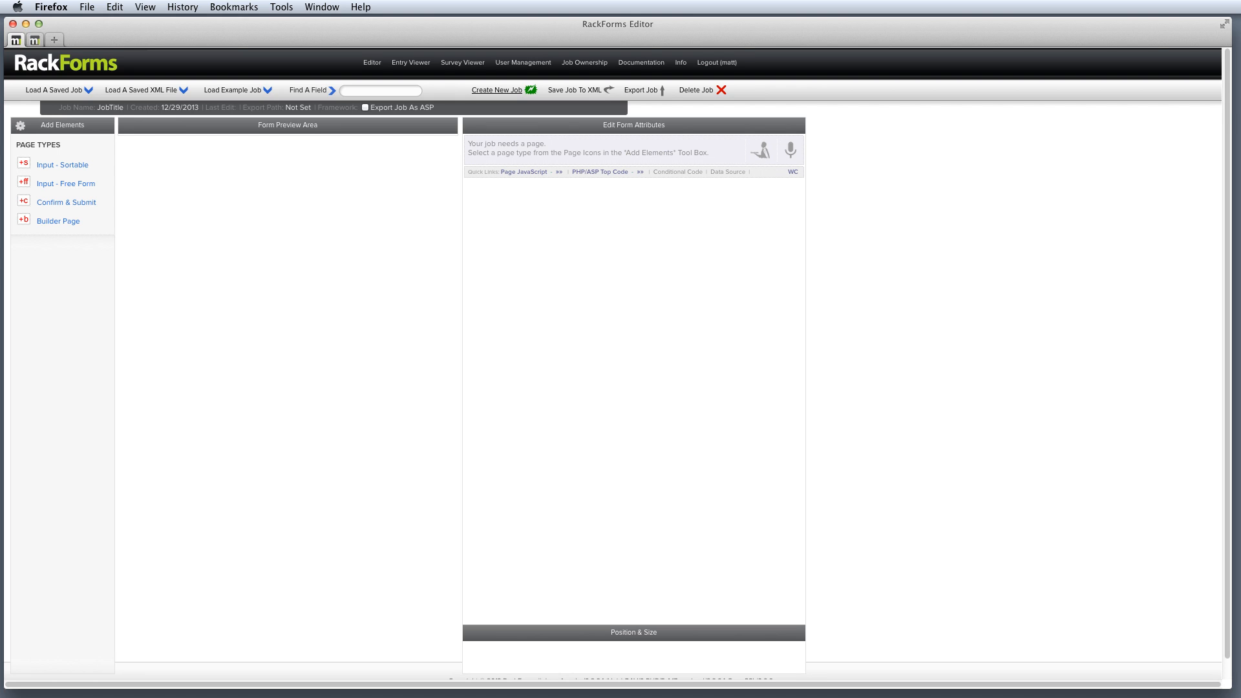
pyautogui.moveTo(231, 90)
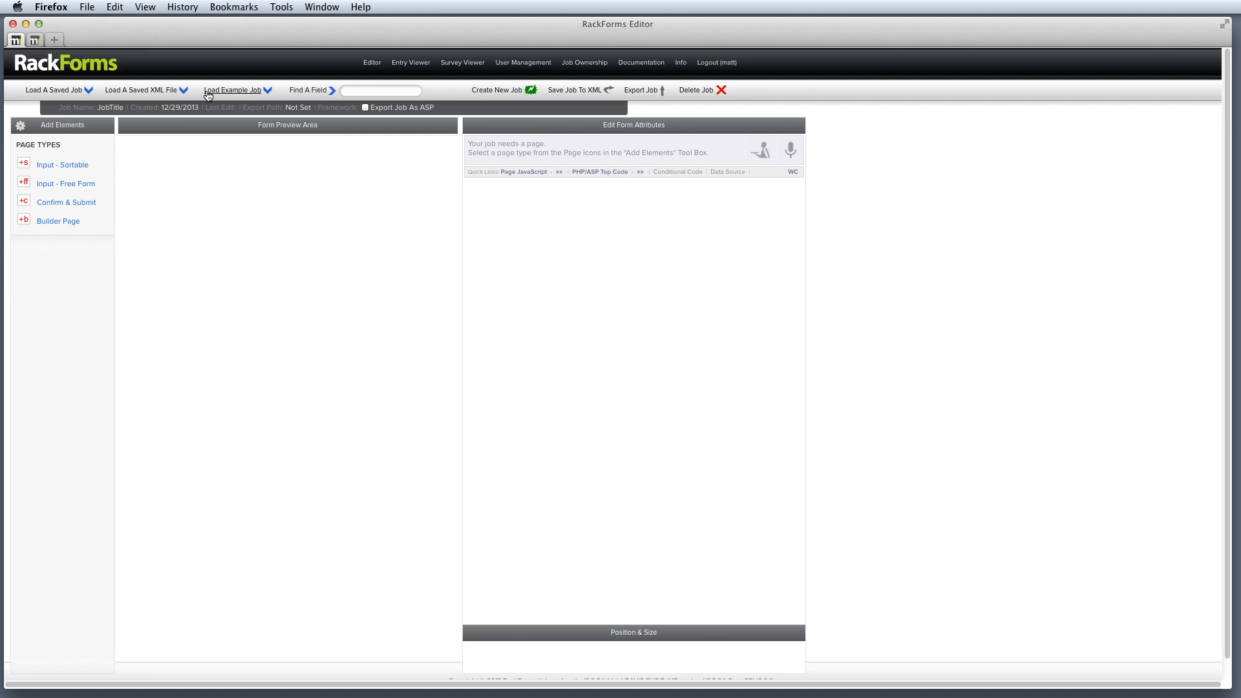
pyautogui.moveTo(99, 125)
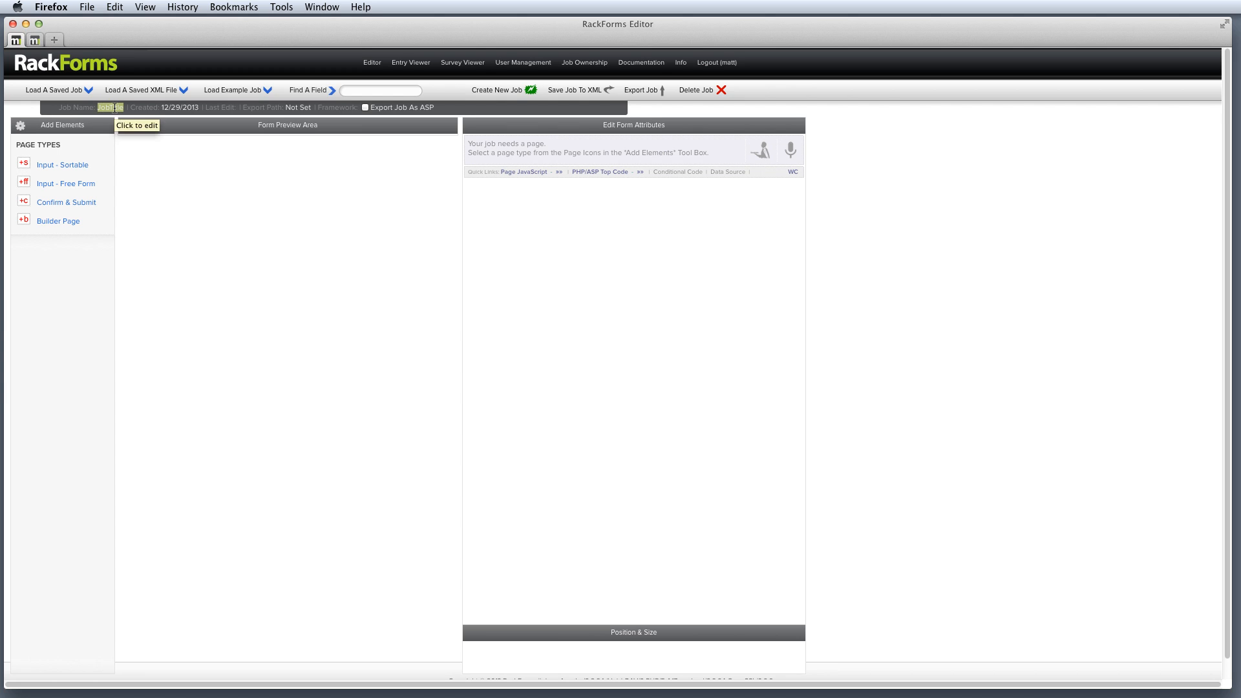
pyautogui.click(137, 125)
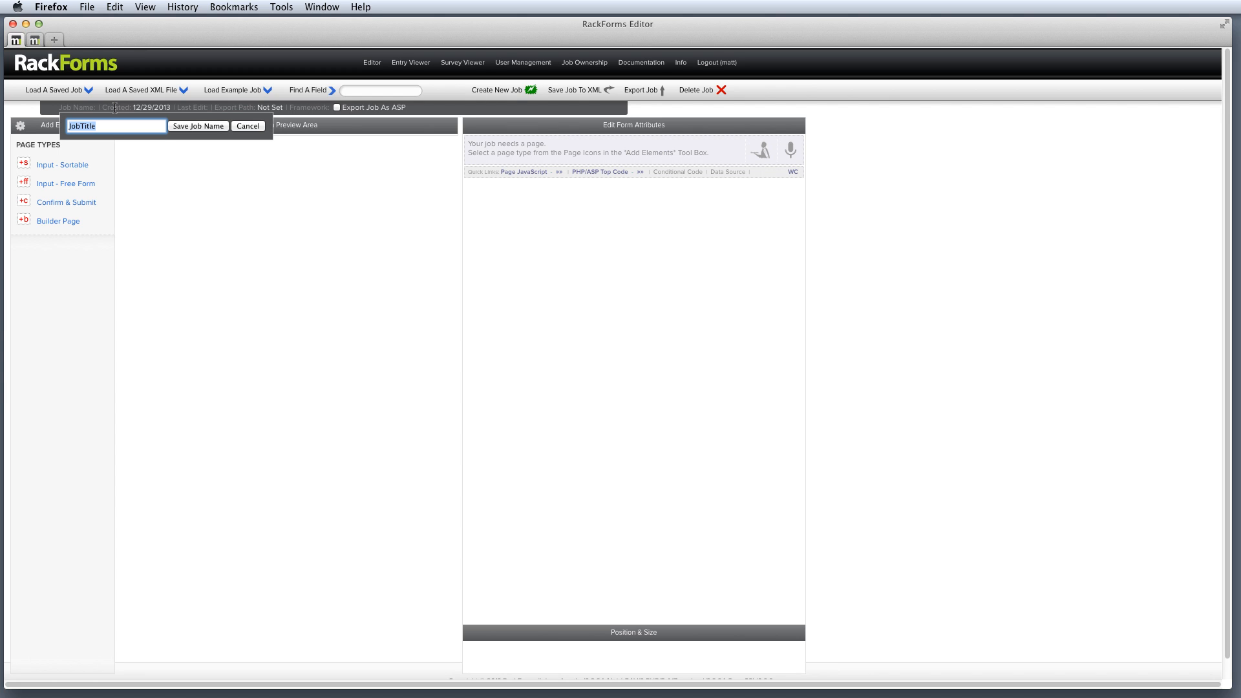
pyautogui.write('demo')
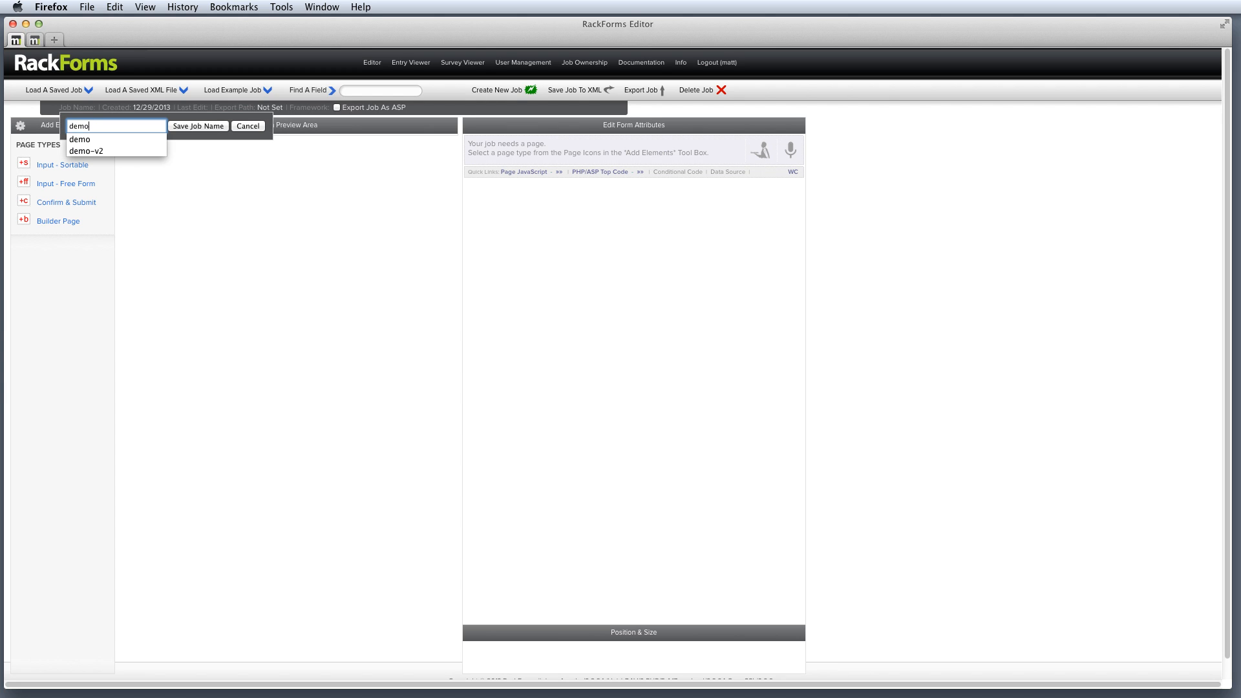
pyautogui.click(197, 126)
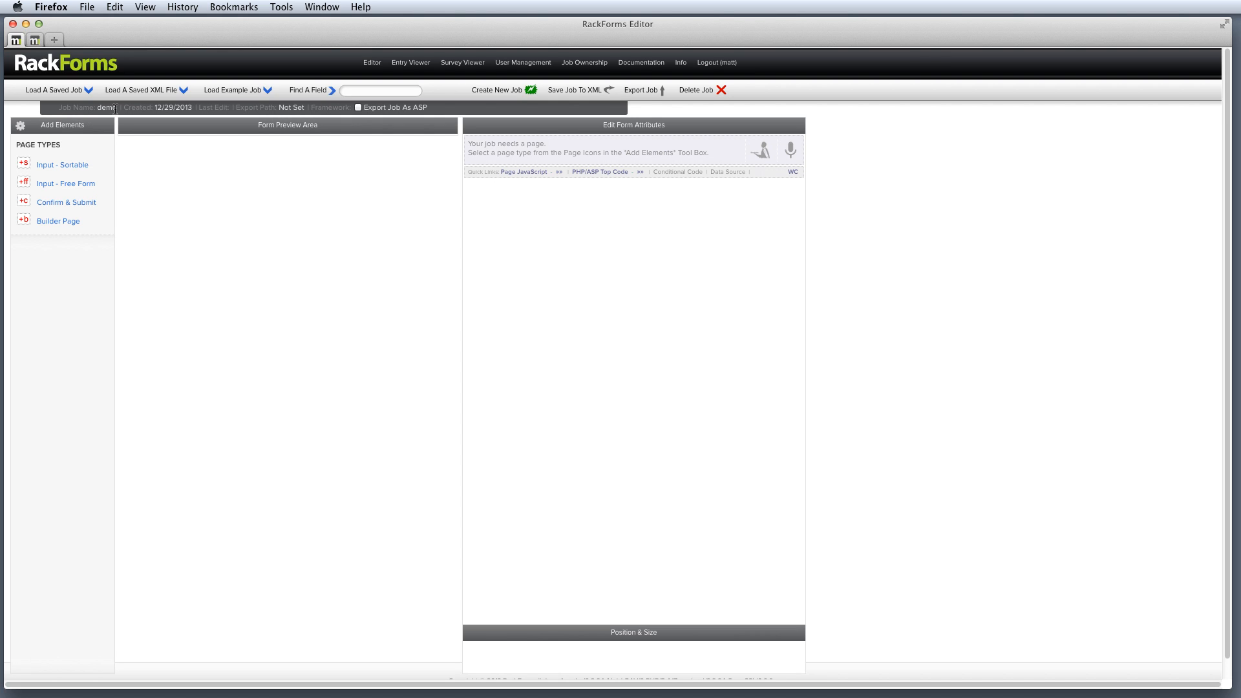
pyautogui.moveTo(53, 171)
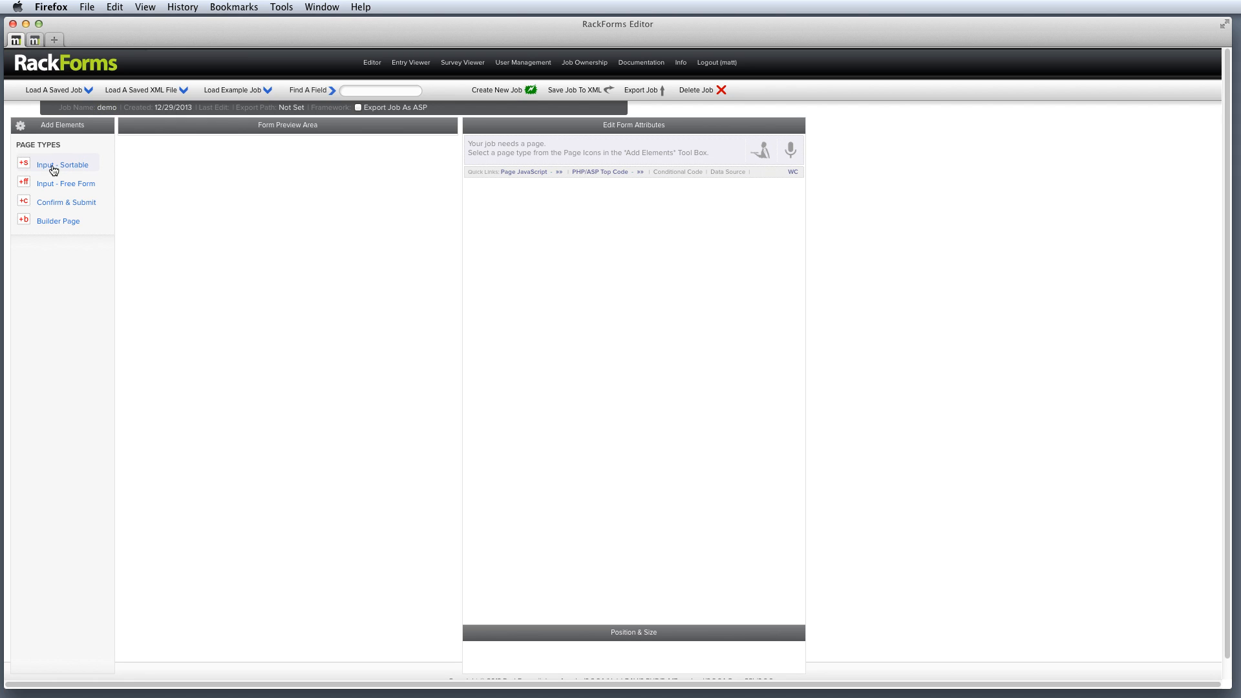
pyautogui.moveTo(25, 165)
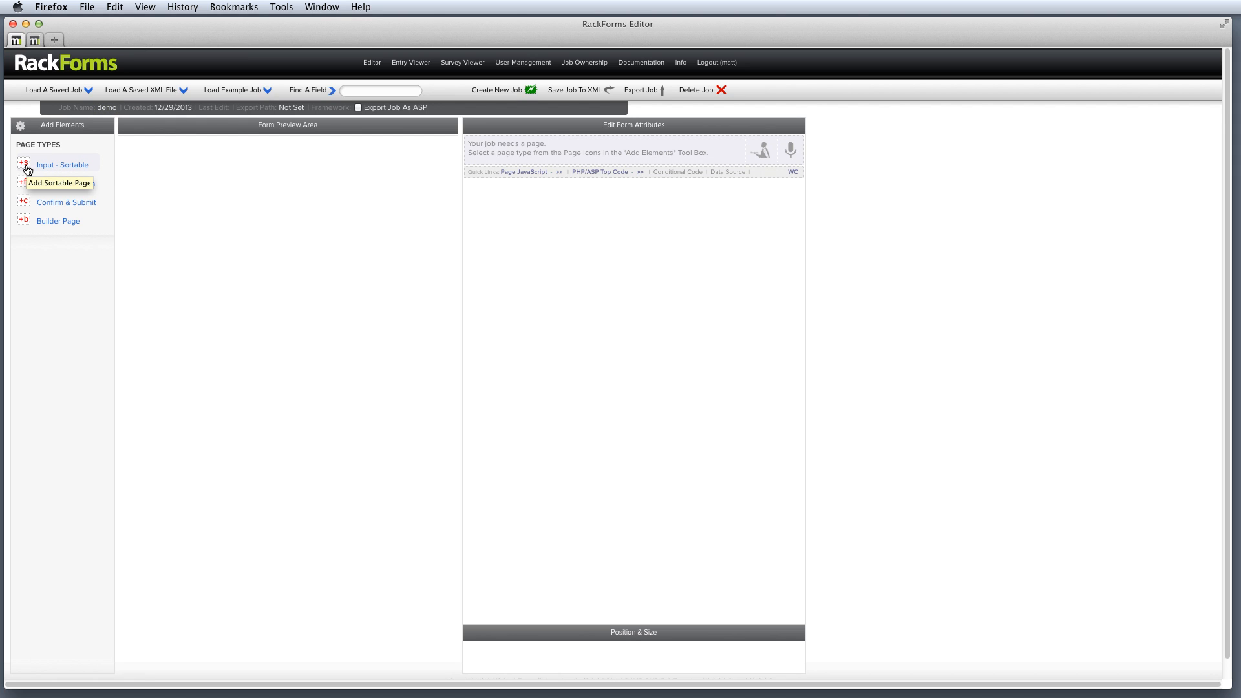
# - Add a sortable input page and a confirmation page to the demo job
pyautogui.click(61, 183)
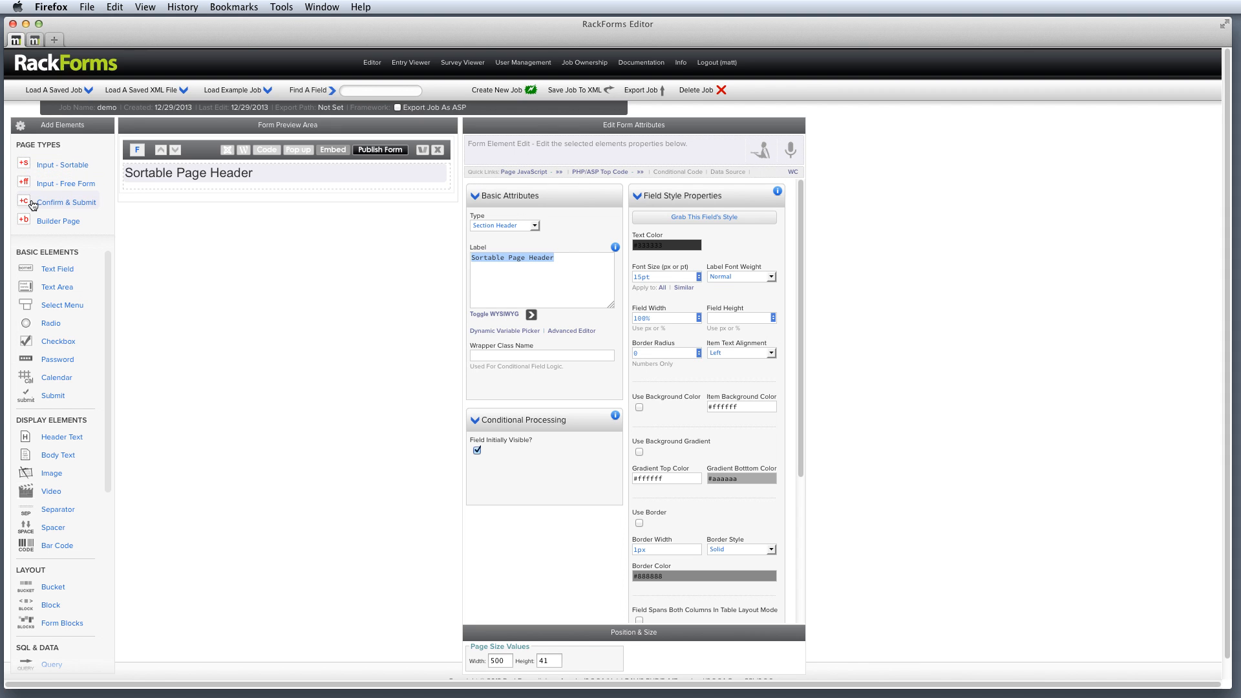
pyautogui.moveTo(49, 206)
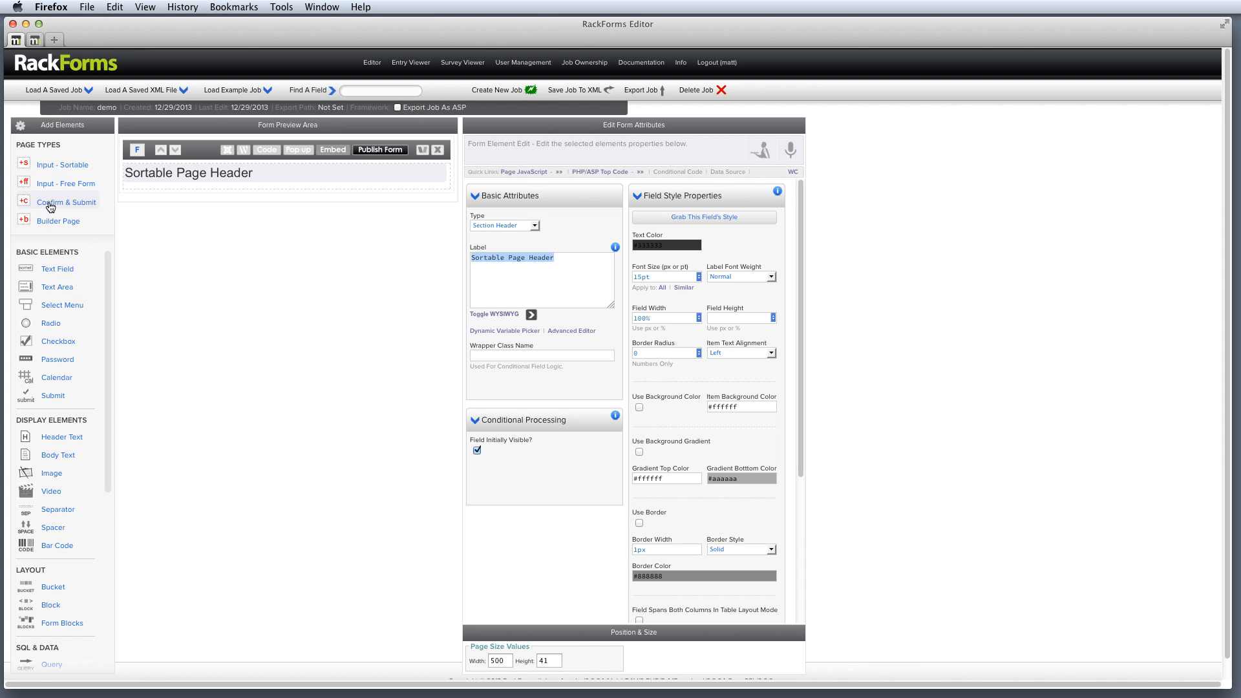
pyautogui.click(66, 202)
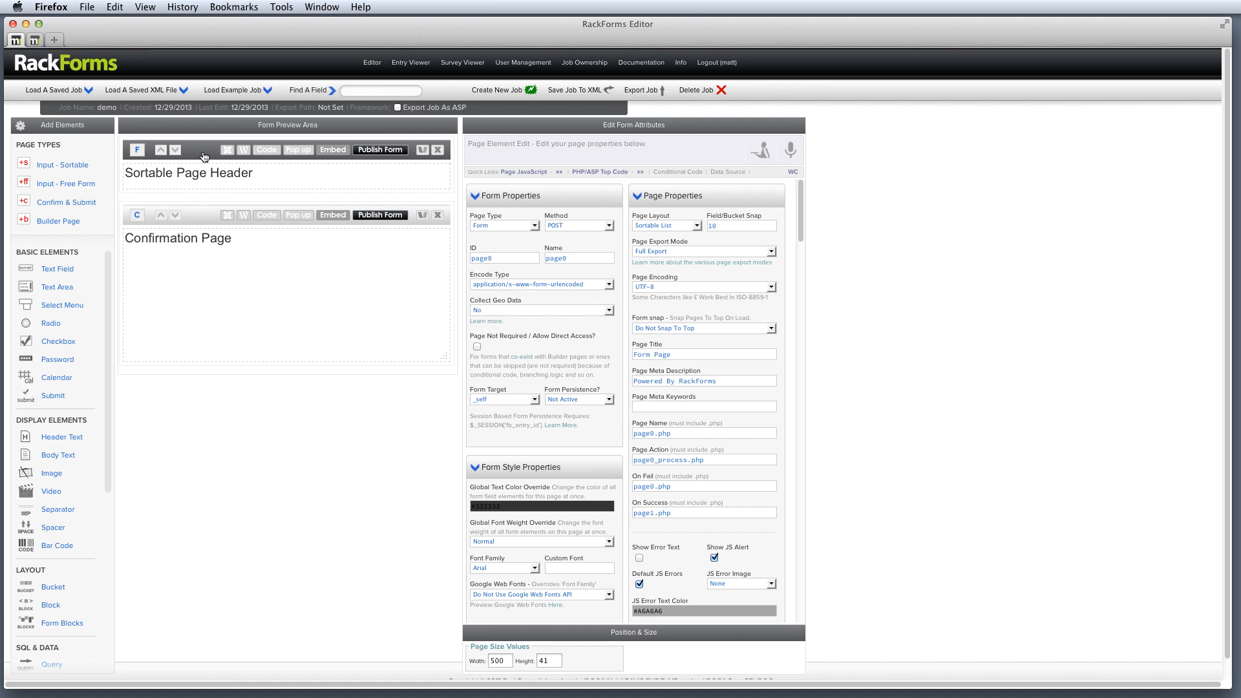
# - Select the first page and add a text field and a text area to it
pyautogui.click(188, 172)
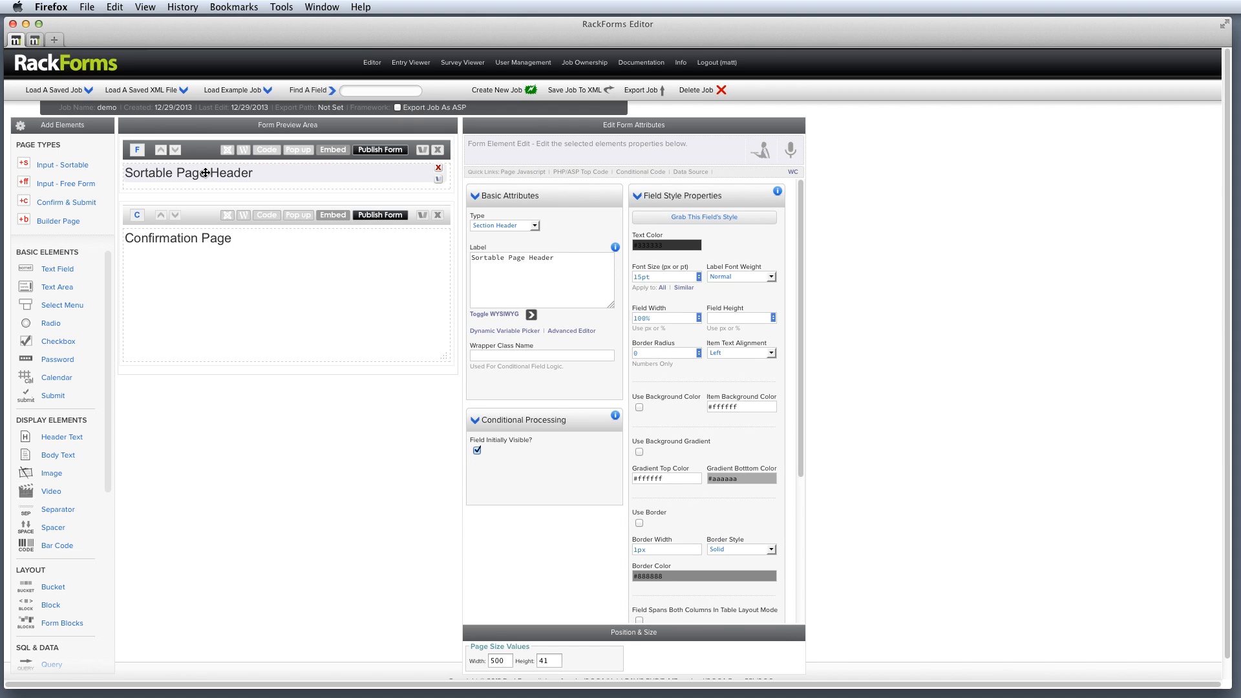
pyautogui.click(137, 150)
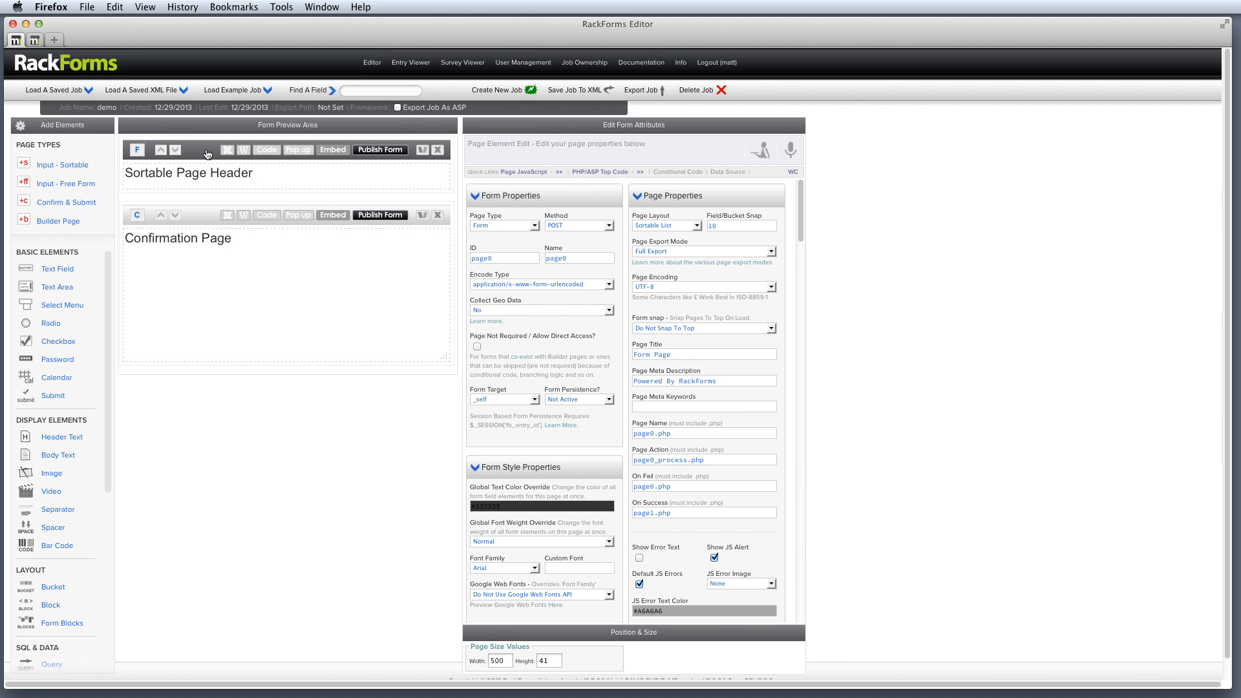
pyautogui.moveTo(41, 262)
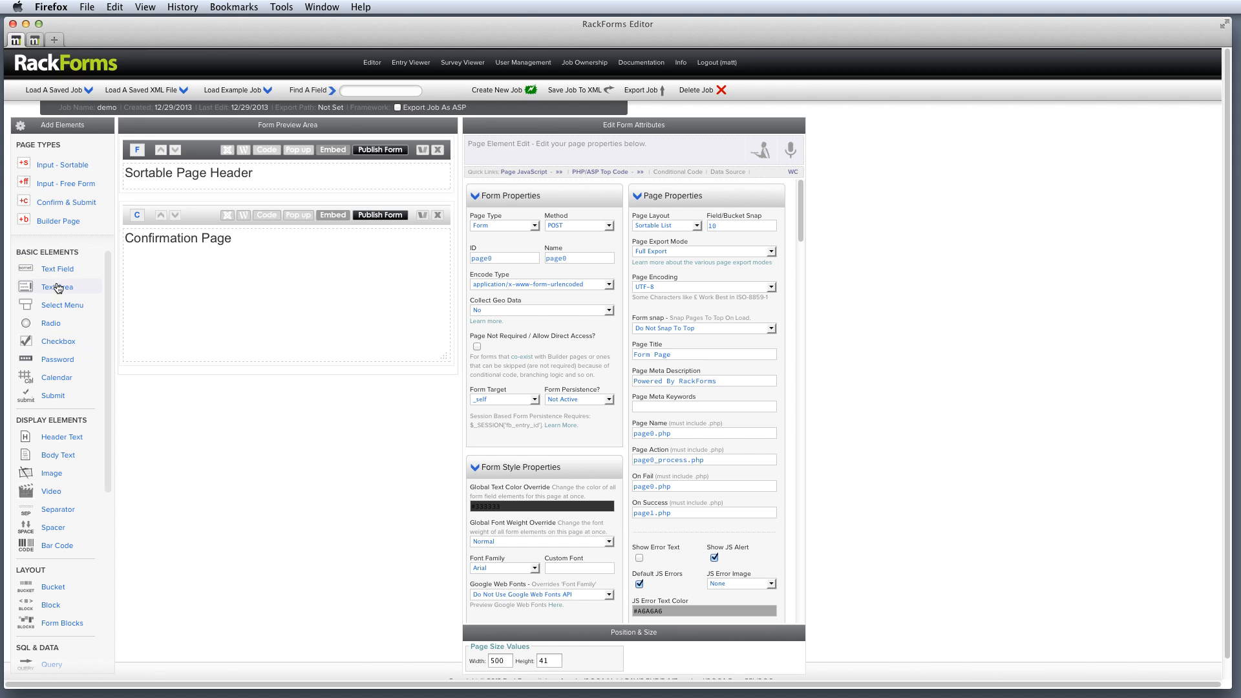
pyautogui.click(57, 287)
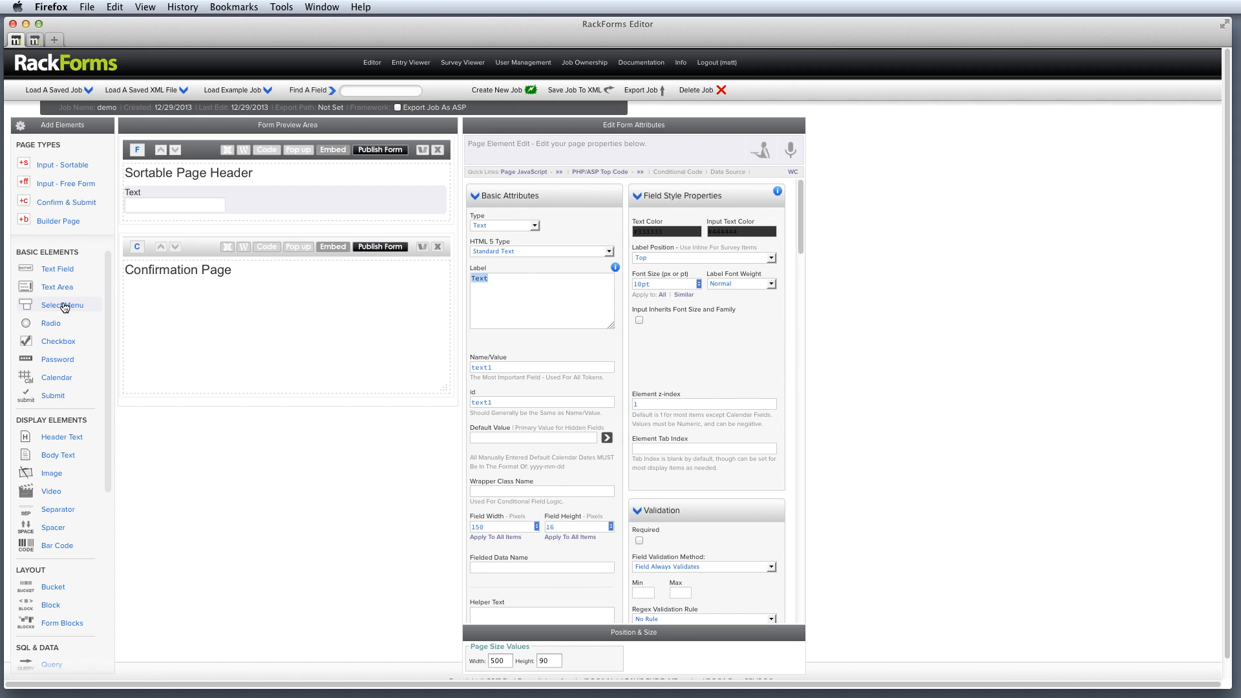
pyautogui.click(53, 395)
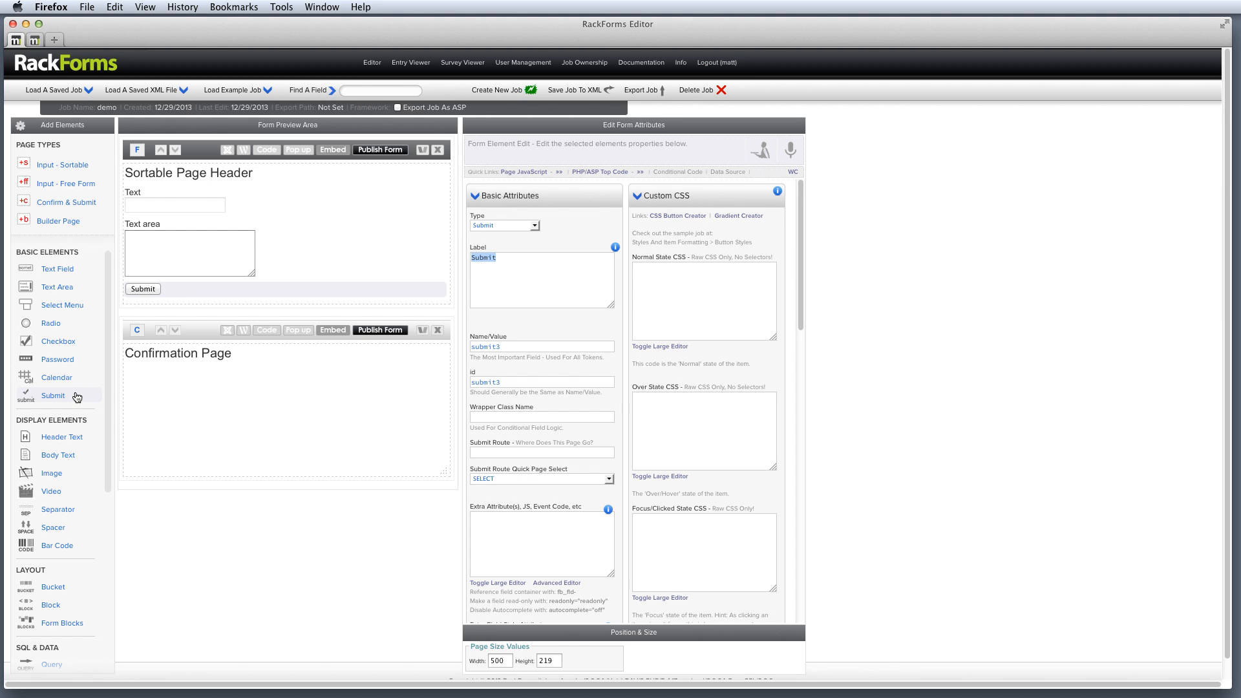
pyautogui.moveTo(55, 358)
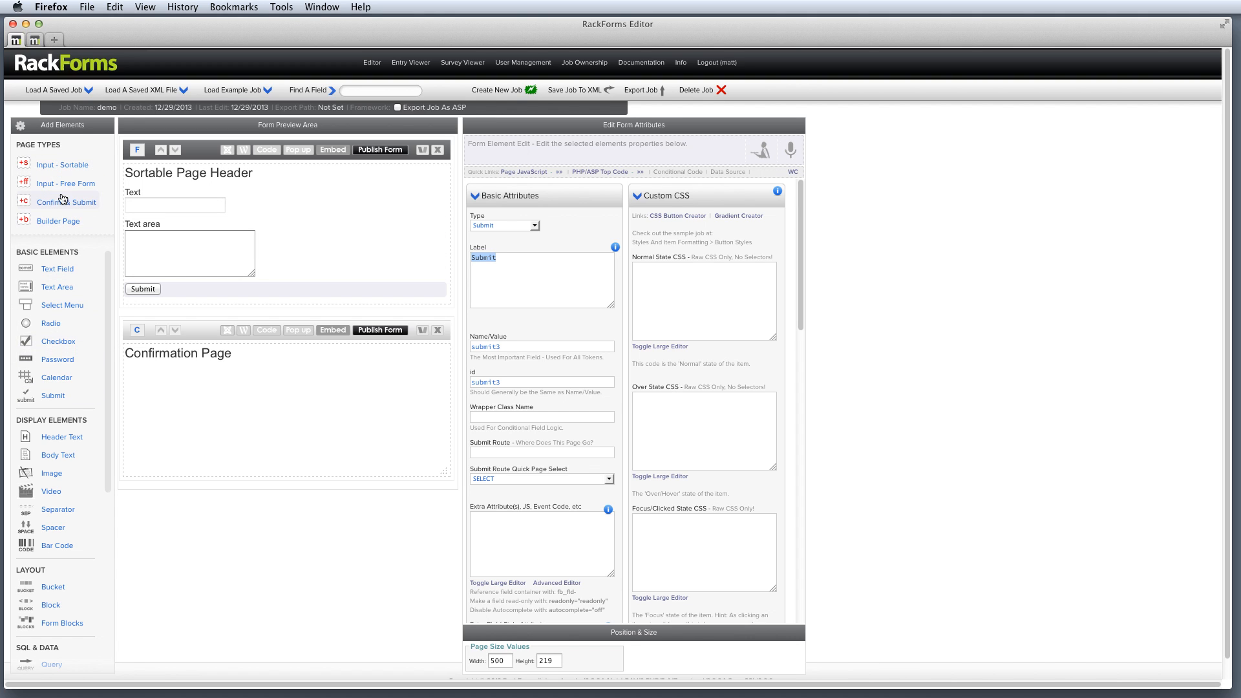
pyautogui.moveTo(87, 242)
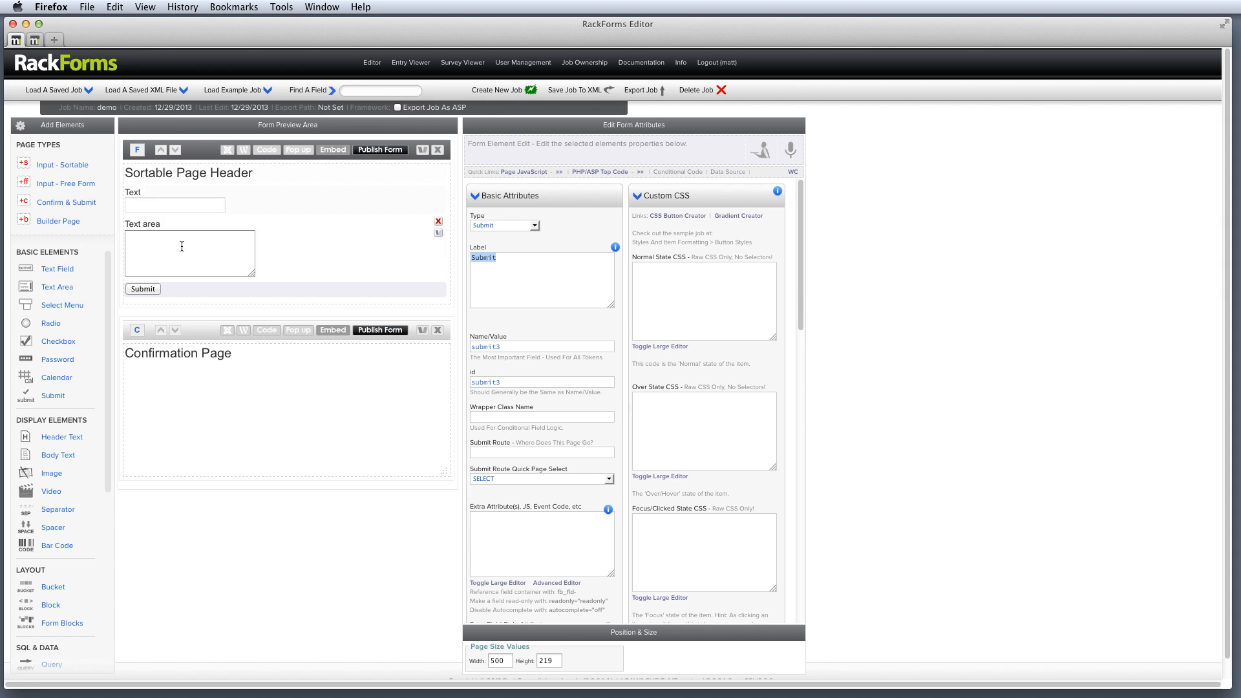
pyautogui.moveTo(230, 188)
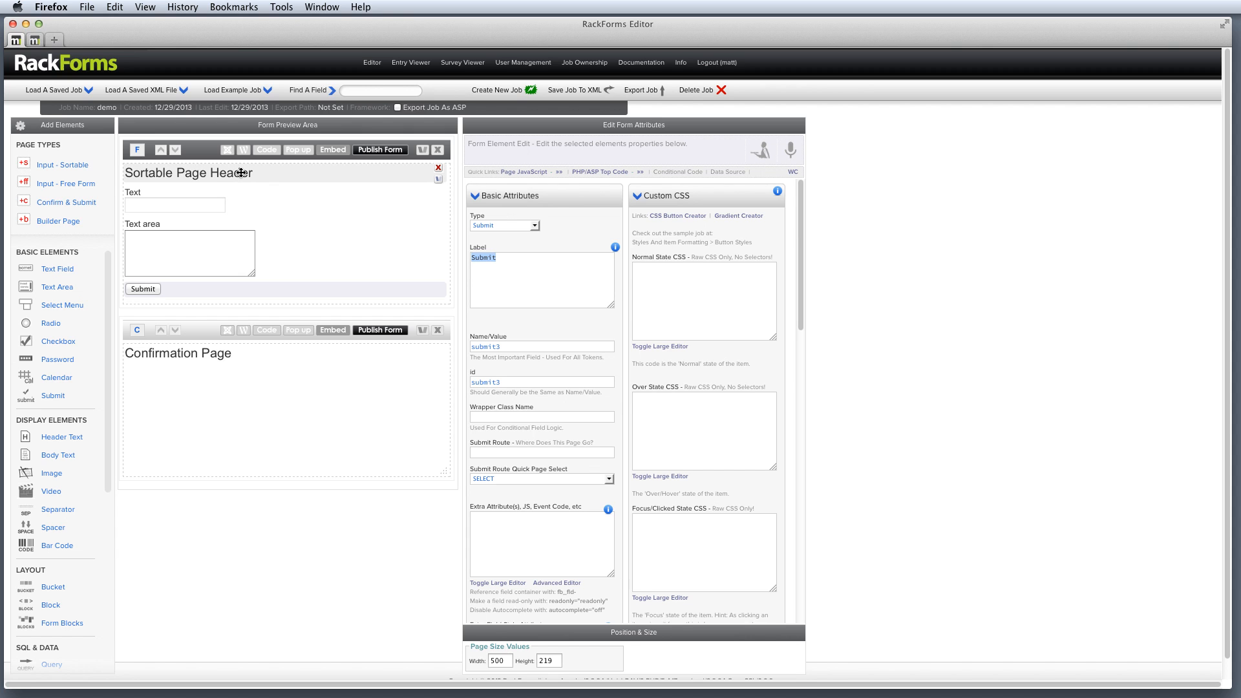
# - Label the first page's section header 'Contact Form' and select the text field for relabeling
pyautogui.click(186, 172)
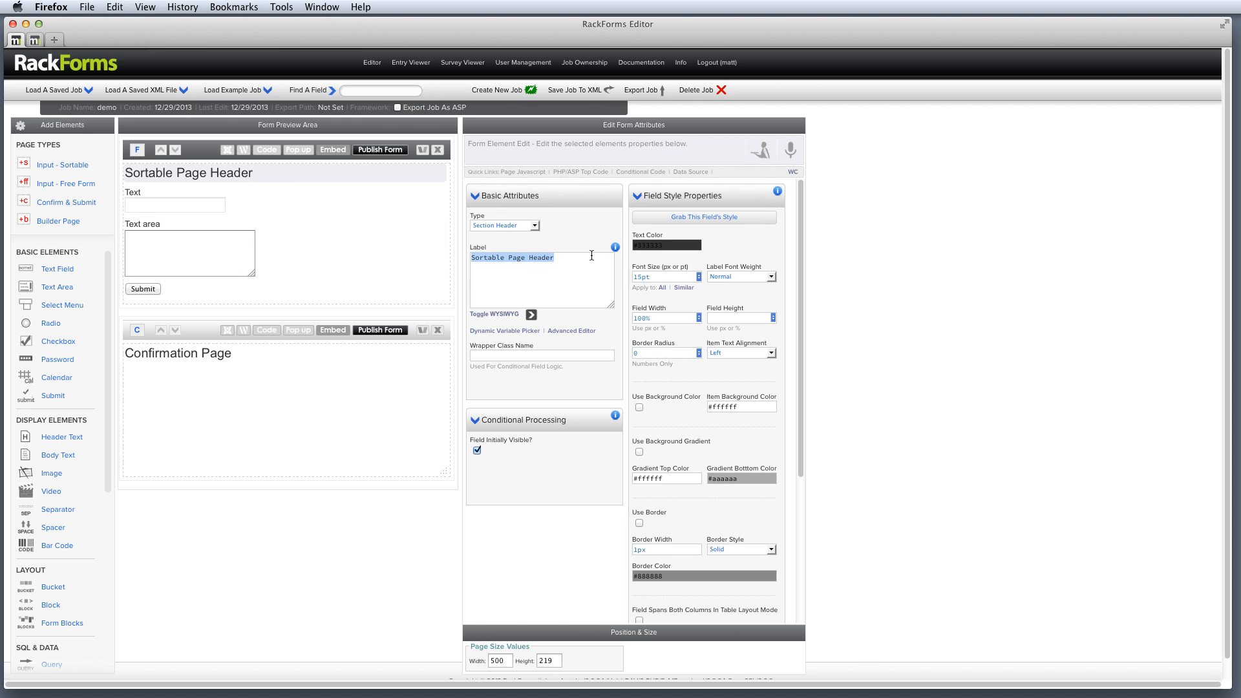
pyautogui.write('Contact')
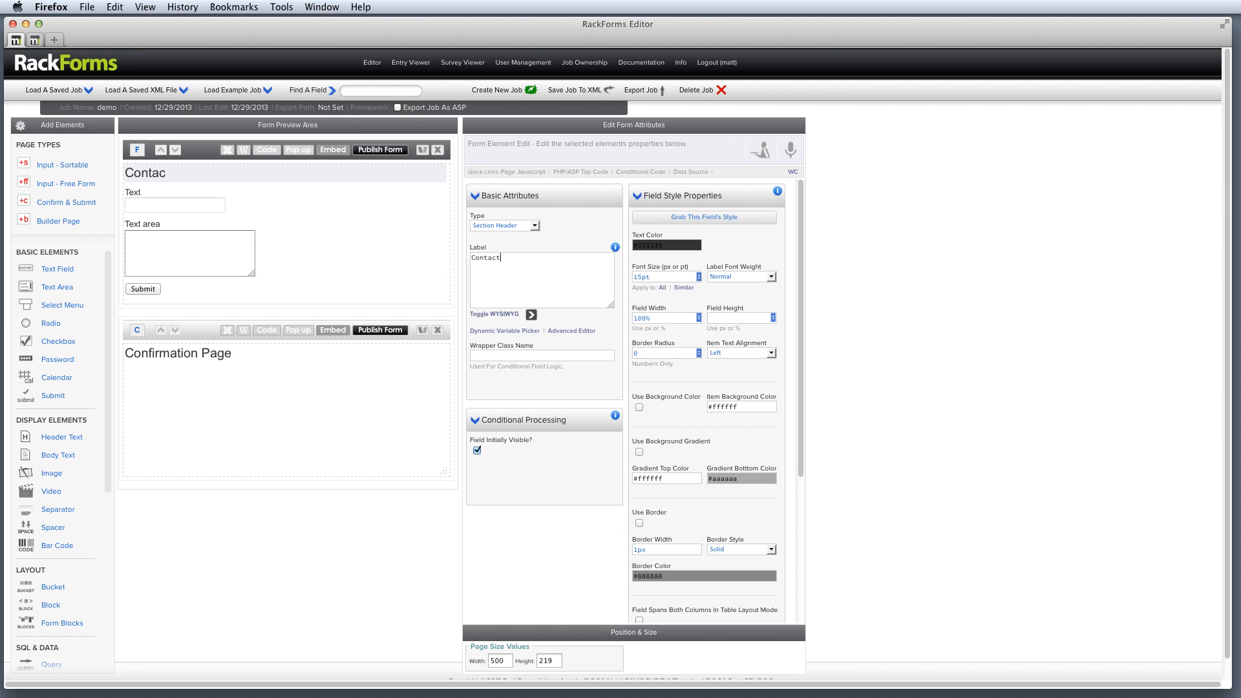
pyautogui.write('Form')
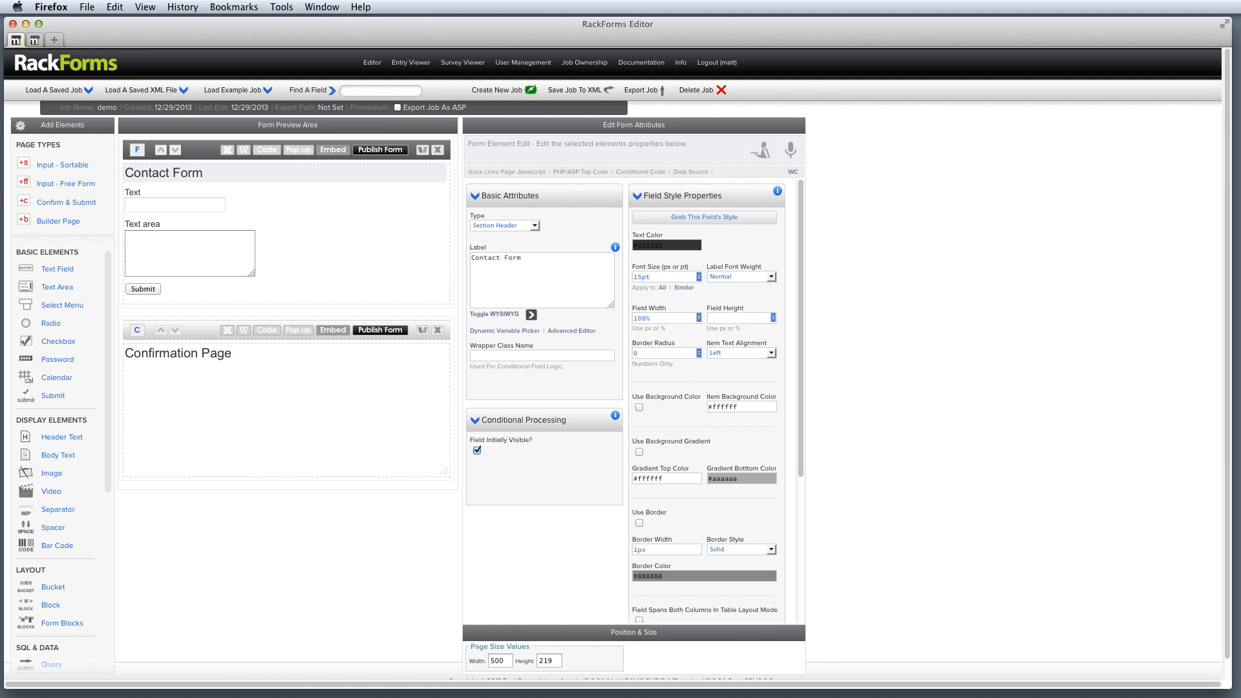
pyautogui.click(521, 257)
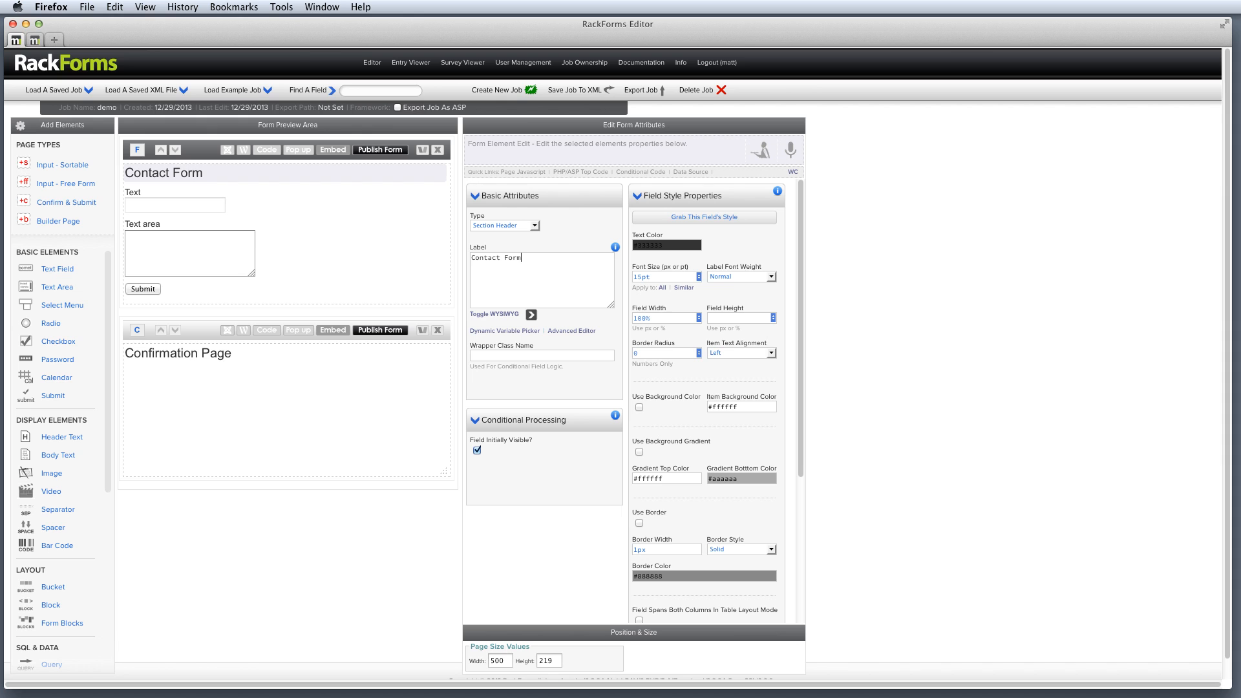
pyautogui.moveTo(501, 250)
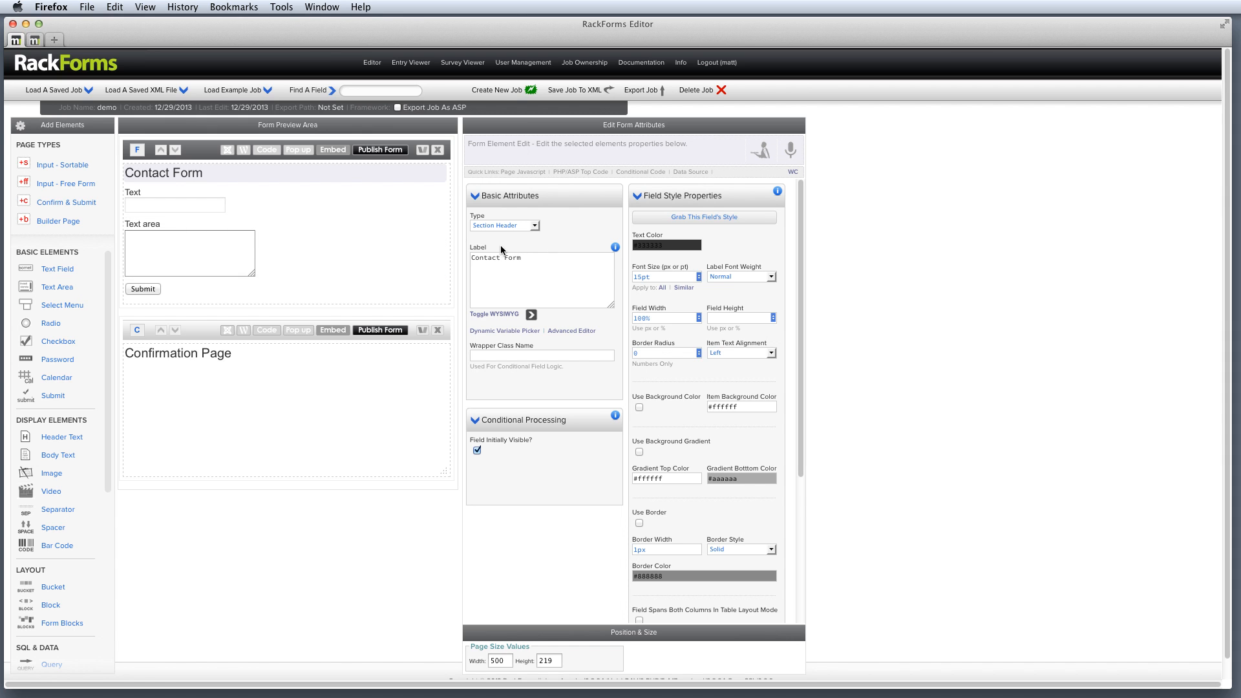
pyautogui.click(175, 204)
pyautogui.write('Name Your')
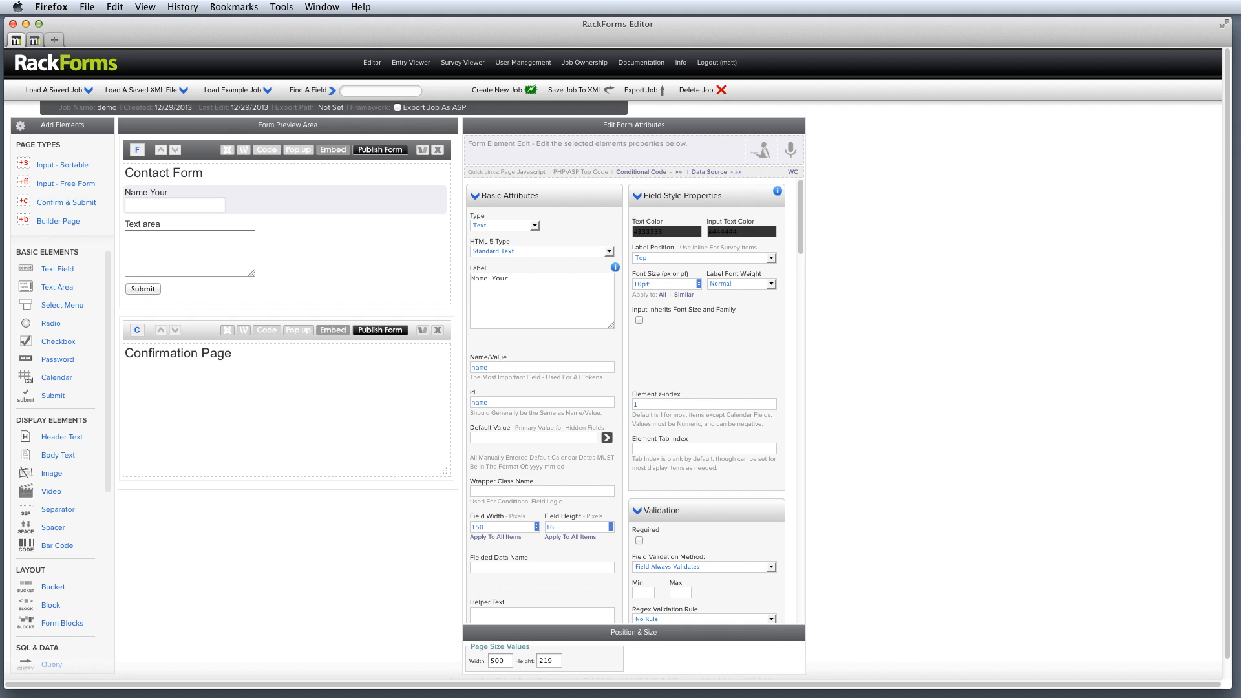
# - Replace the text field's name value and label the text area 'Contact Message'
pyautogui.doubleClick(488, 356)
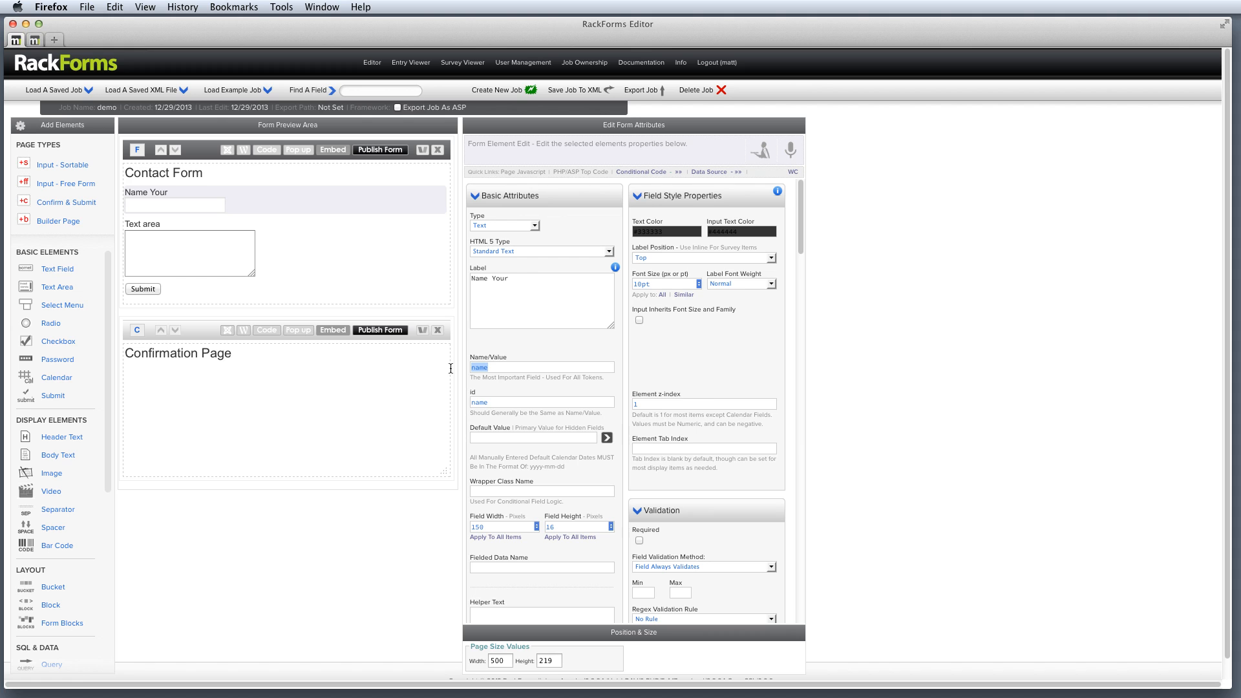
pyautogui.click(189, 252)
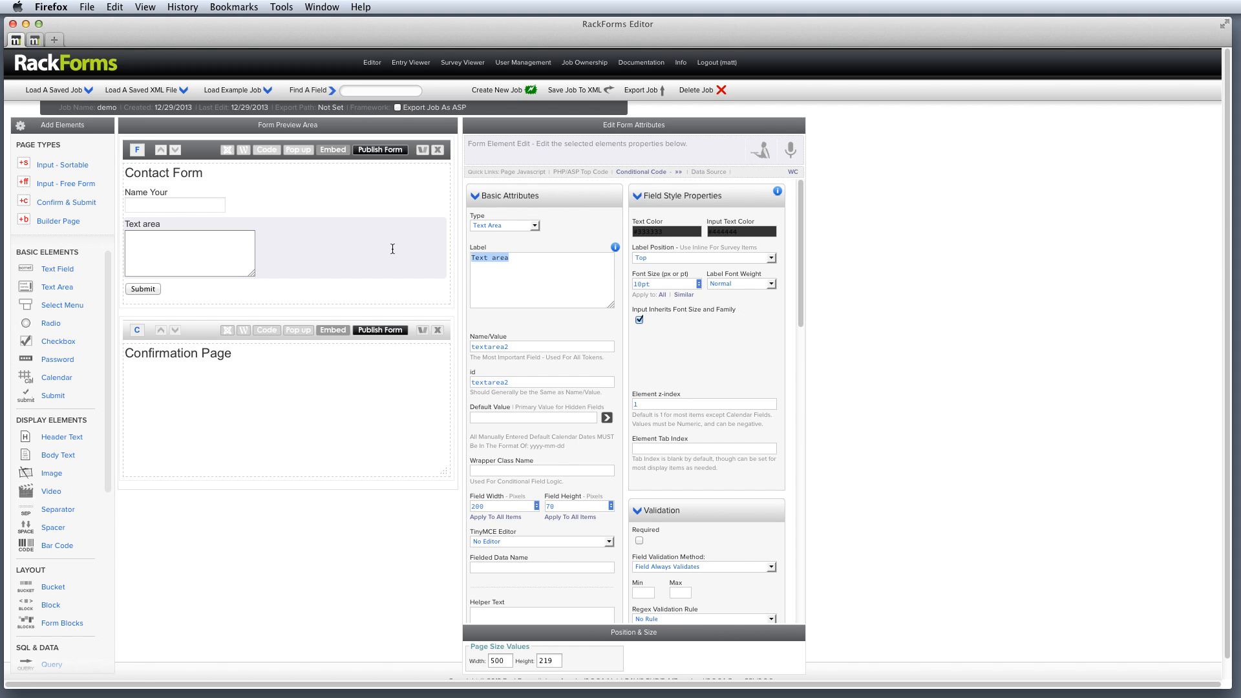
pyautogui.write('Contact Message')
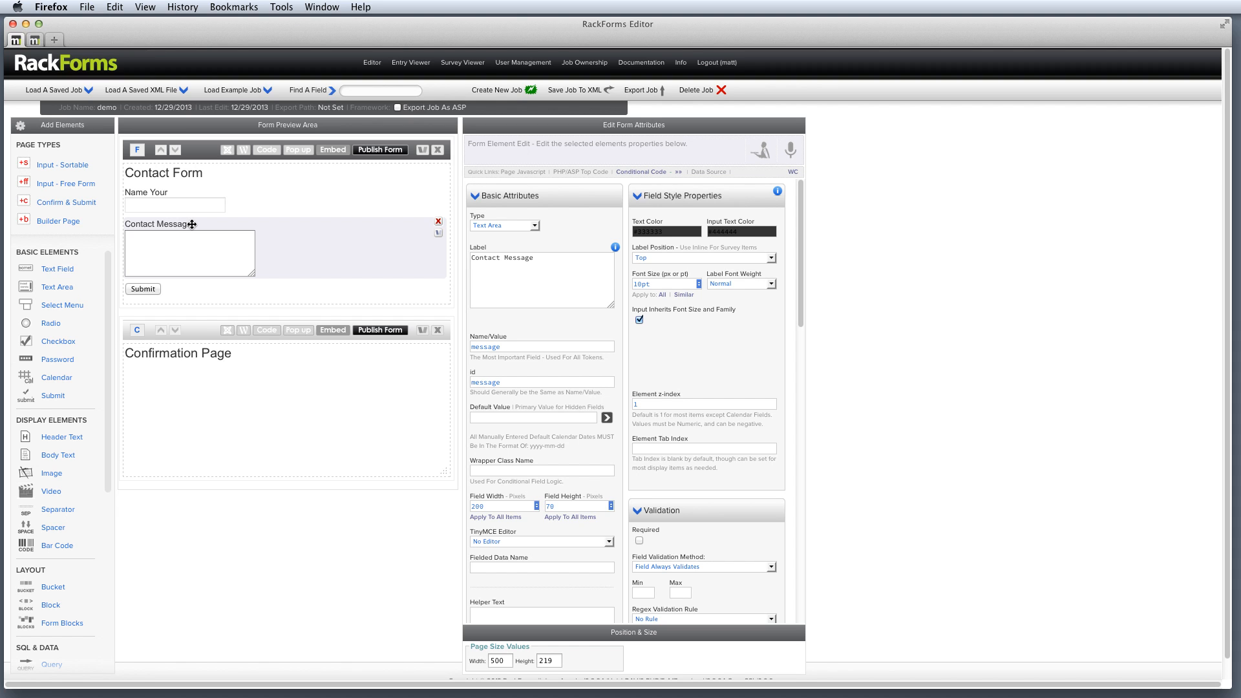
pyautogui.moveTo(220, 297)
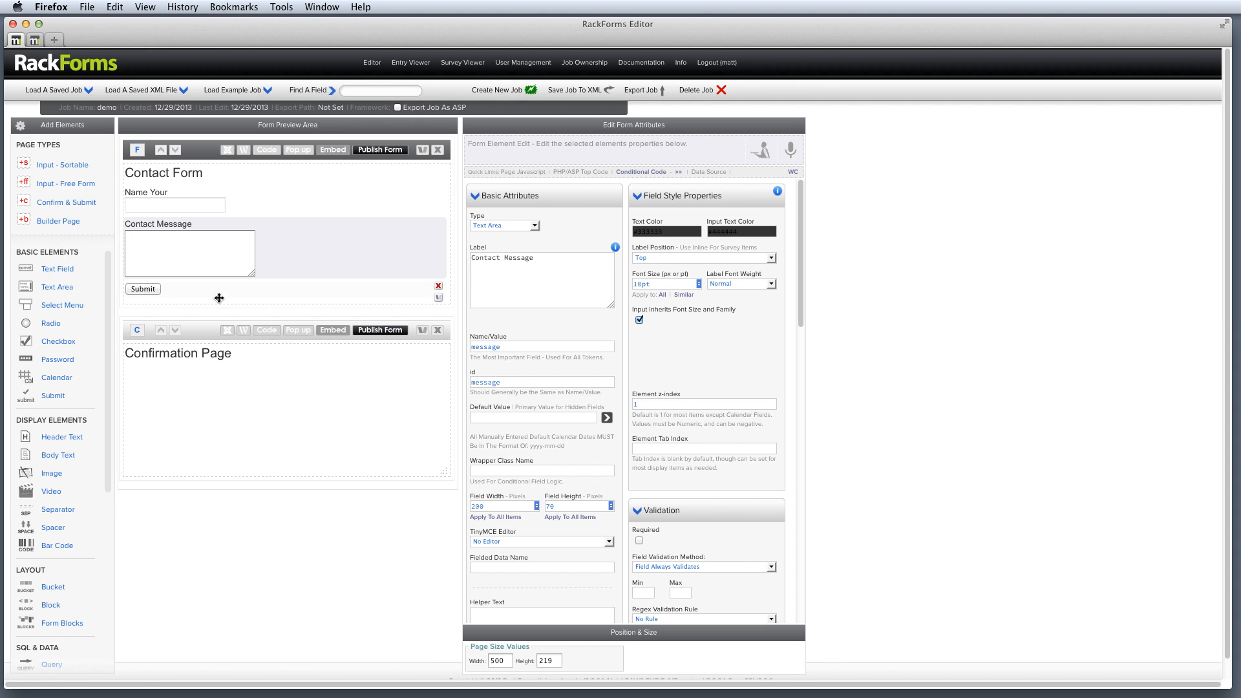
# - Select the confirmation page and its new 'Send Result to RackForms SQL' delivery element
pyautogui.click(206, 340)
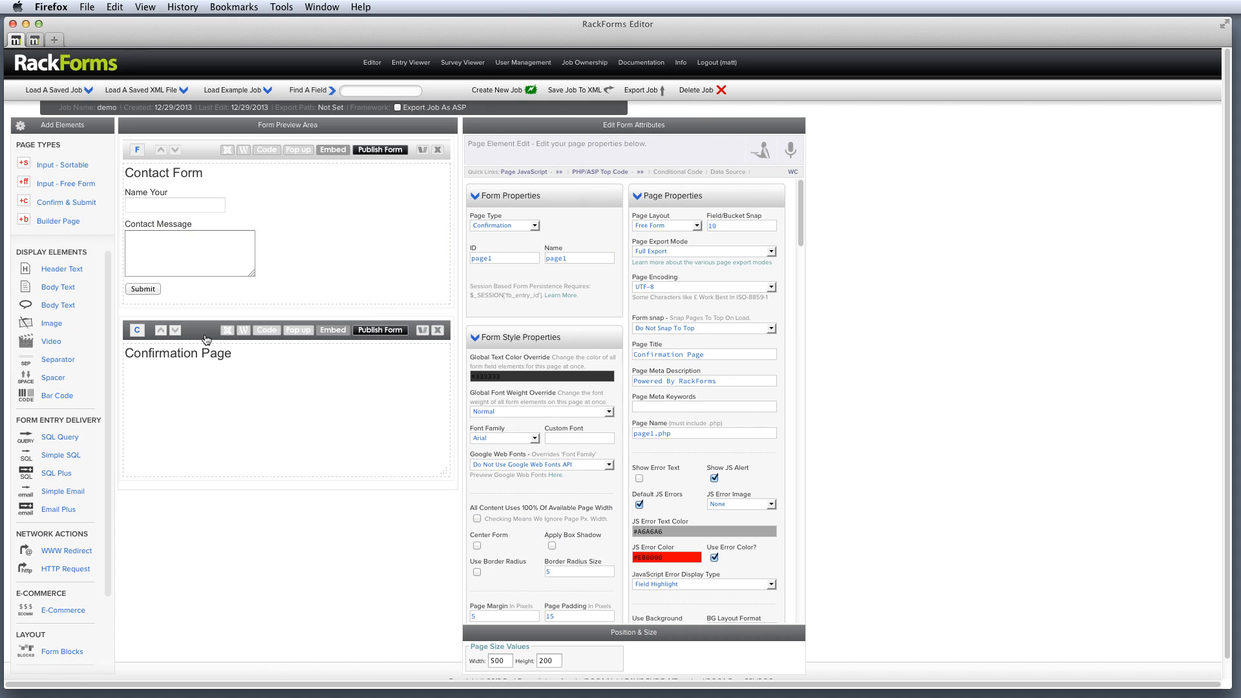
pyautogui.moveTo(71, 425)
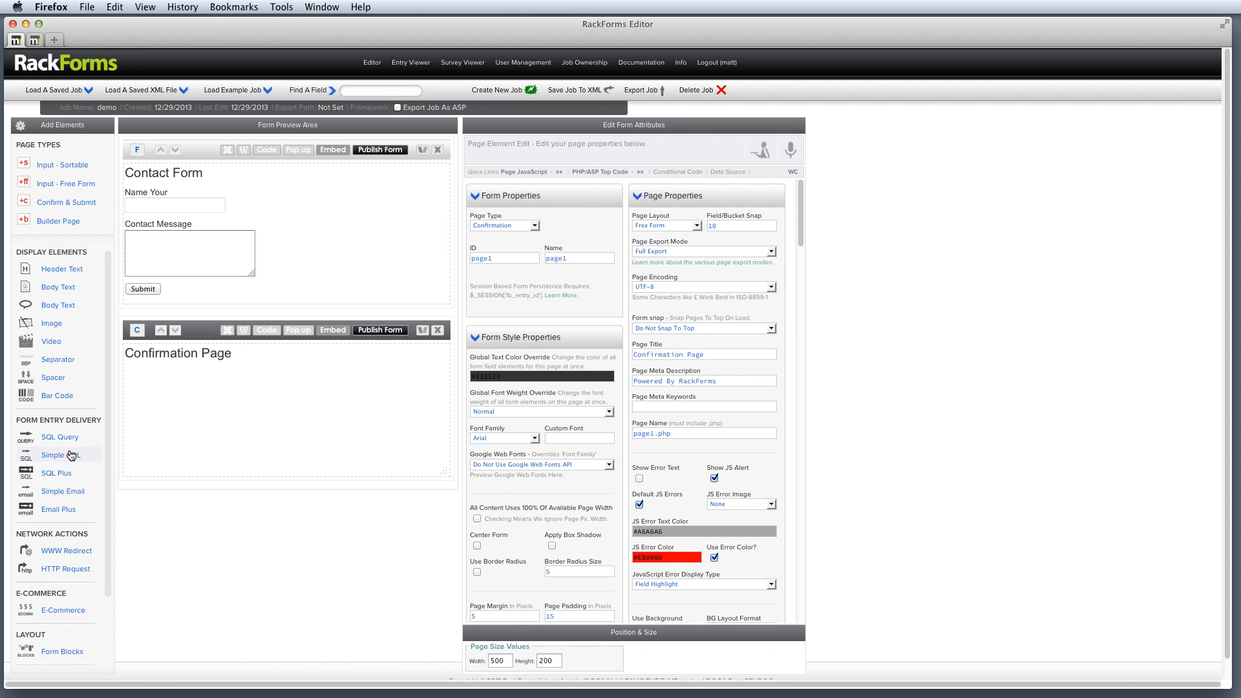
pyautogui.moveTo(61, 455)
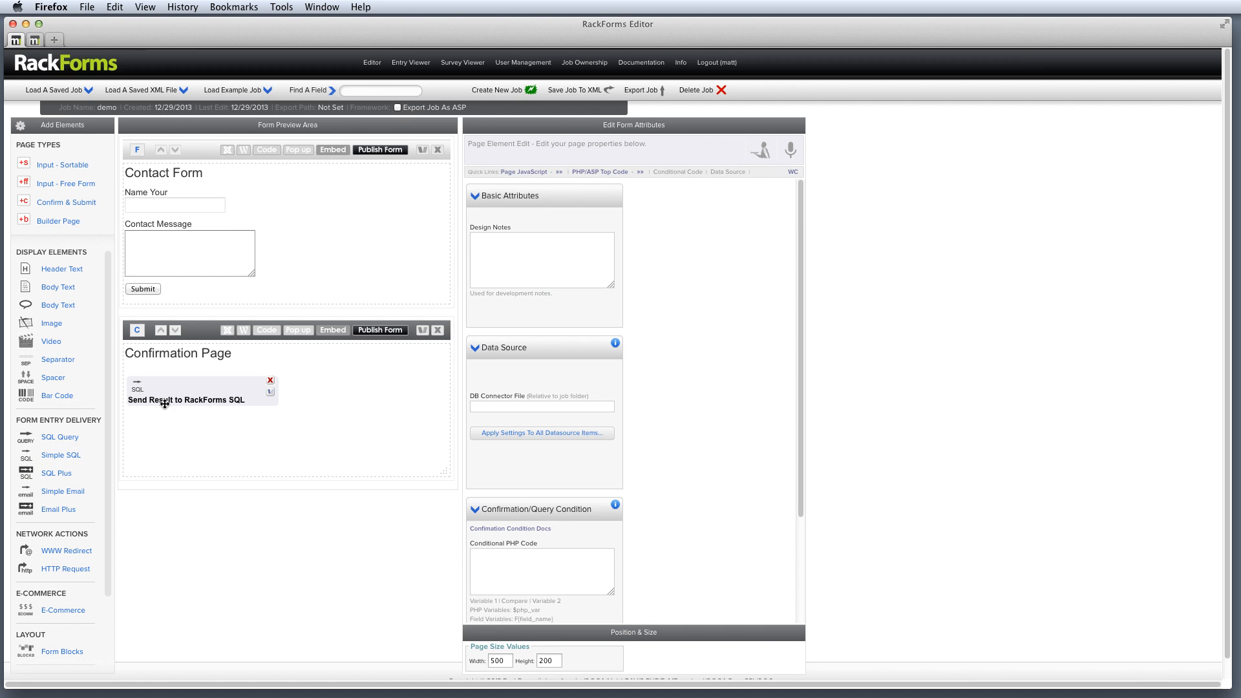
pyautogui.click(186, 400)
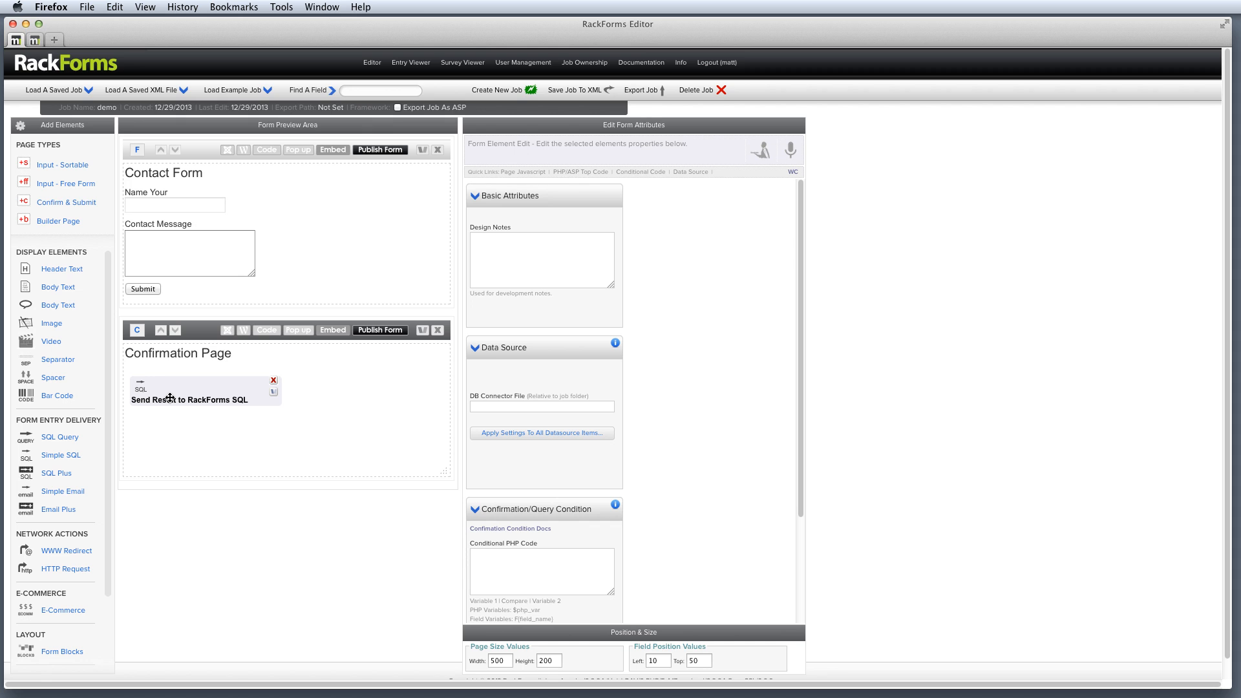
pyautogui.moveTo(411, 62)
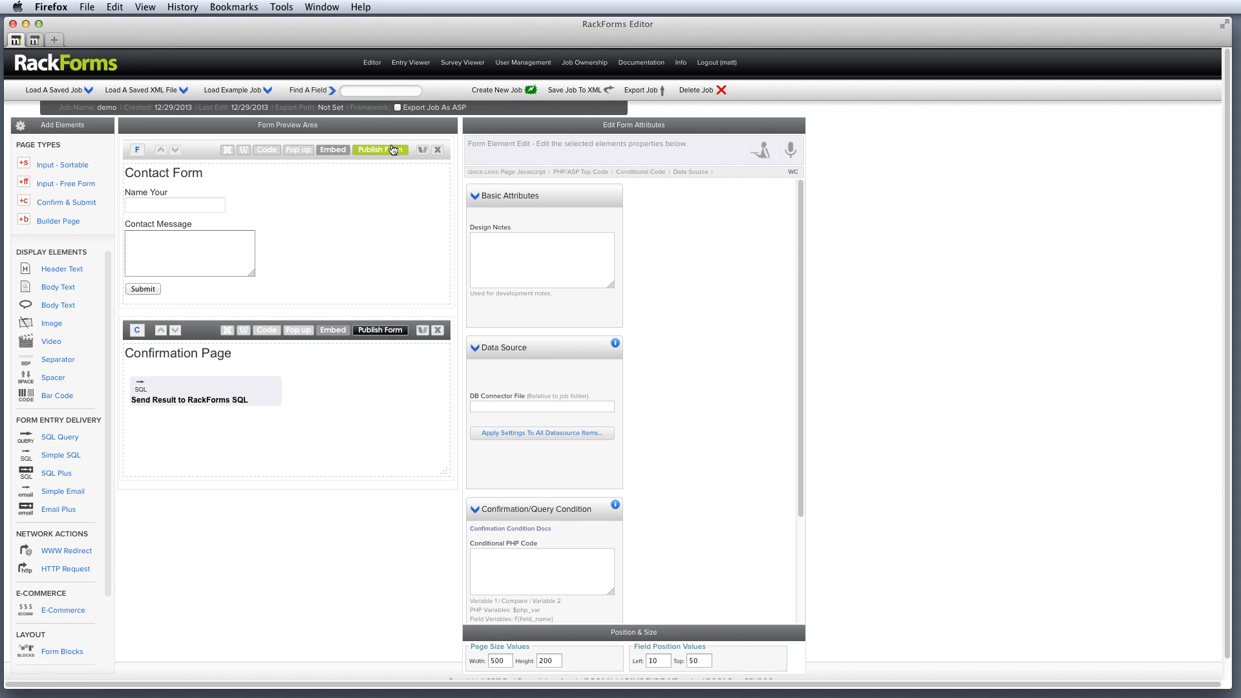
# - Preview the contact form and submit a test entry from 'Matt' with 'This is a sample message'
pyautogui.click(380, 150)
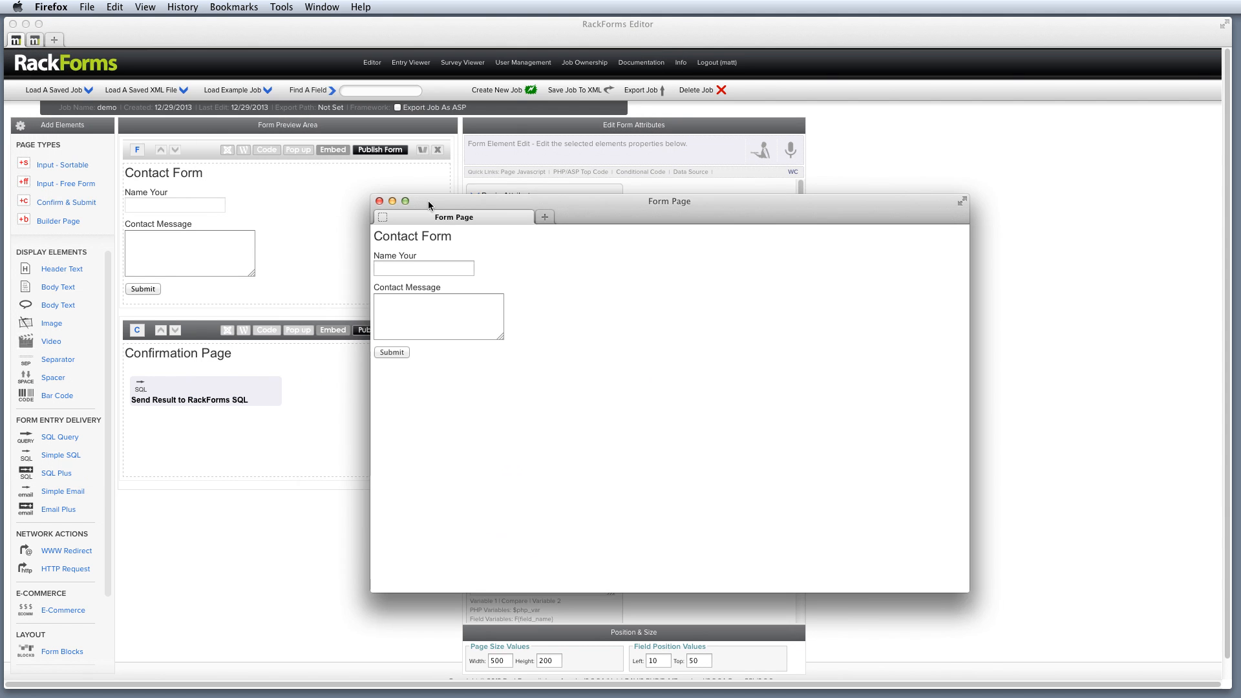
pyautogui.write('Matt')
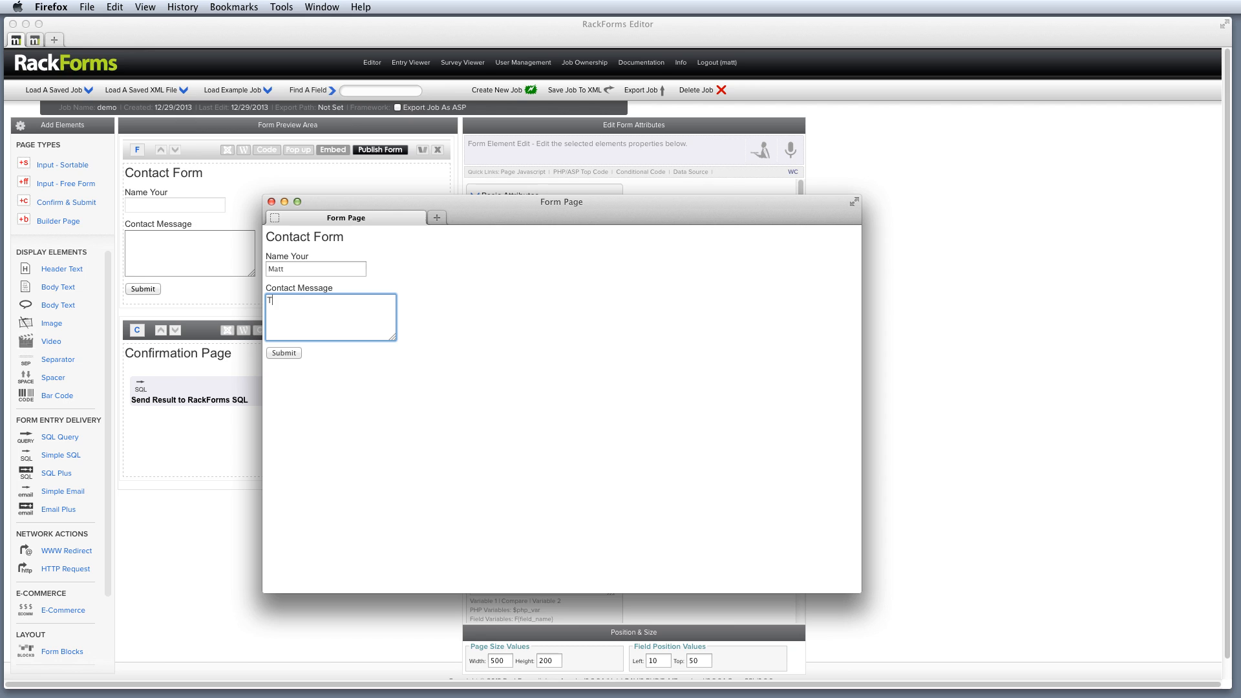
pyautogui.write('his is a samplemes')
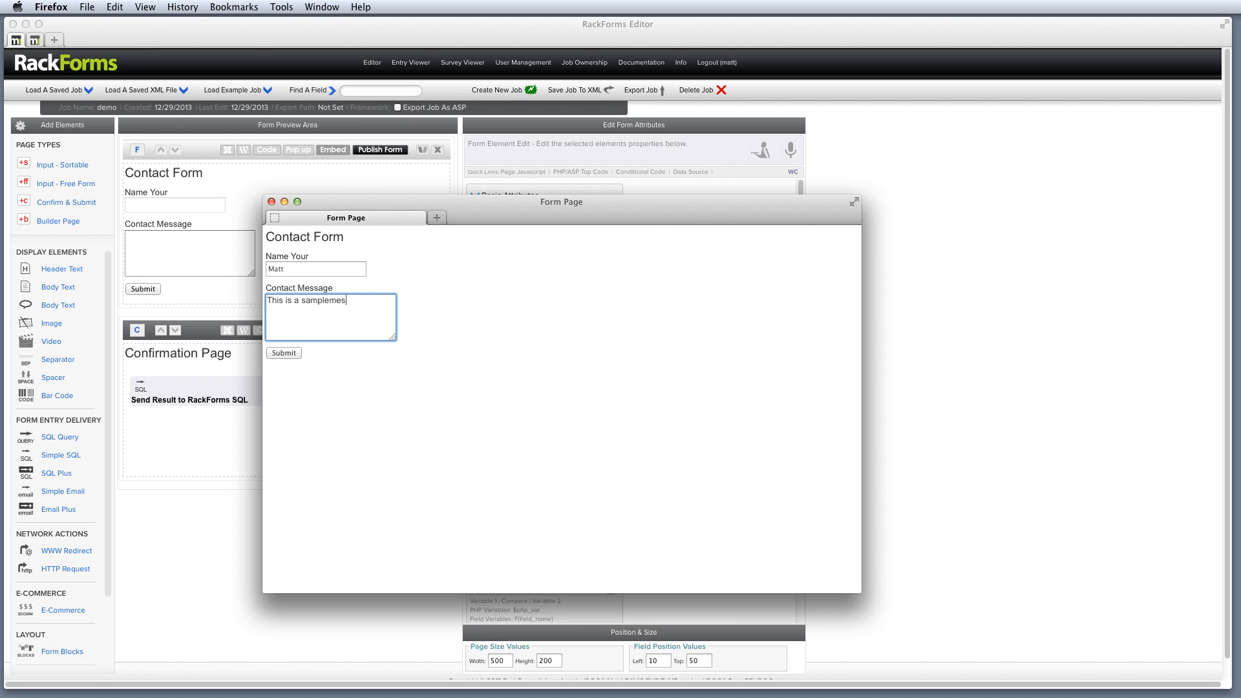
pyautogui.write('sage')
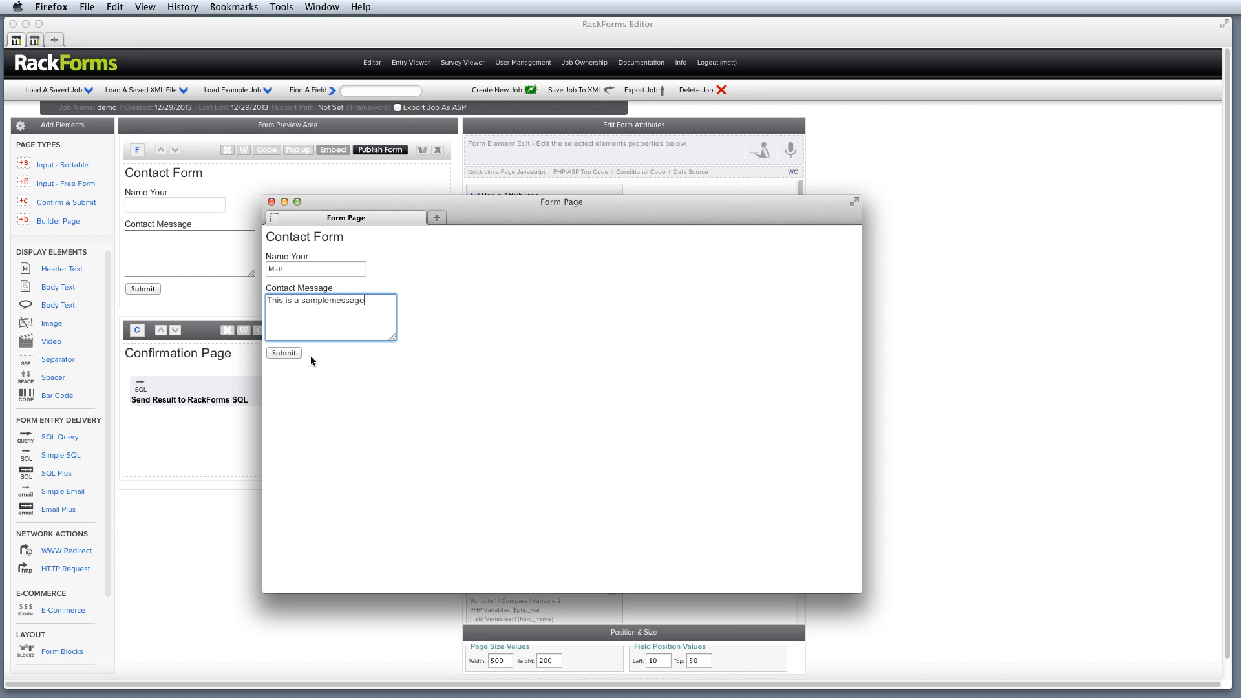
pyautogui.click(283, 353)
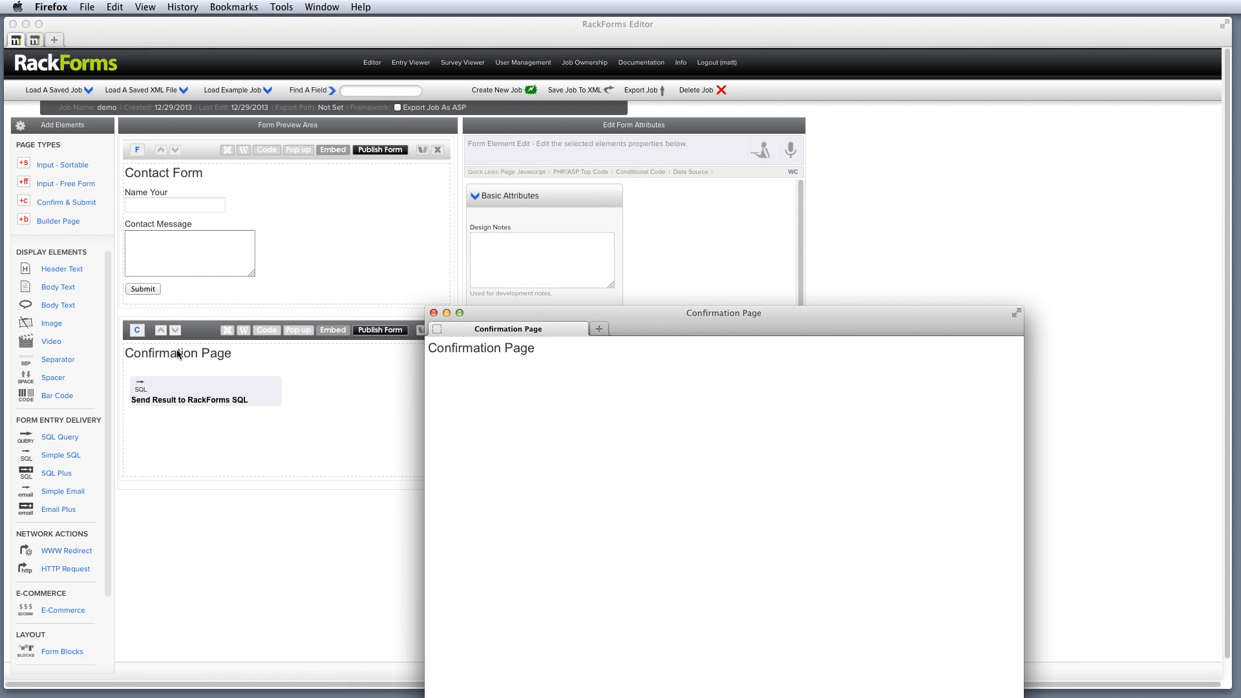
pyautogui.moveTo(164, 393)
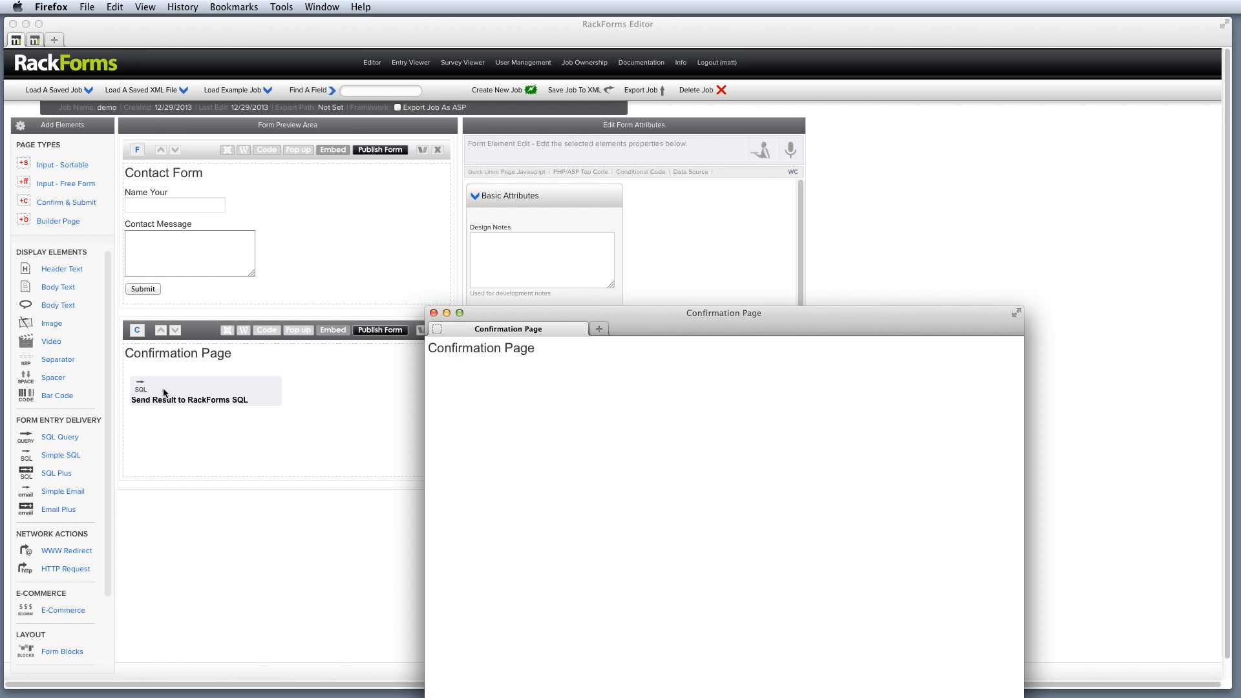
pyautogui.click(434, 313)
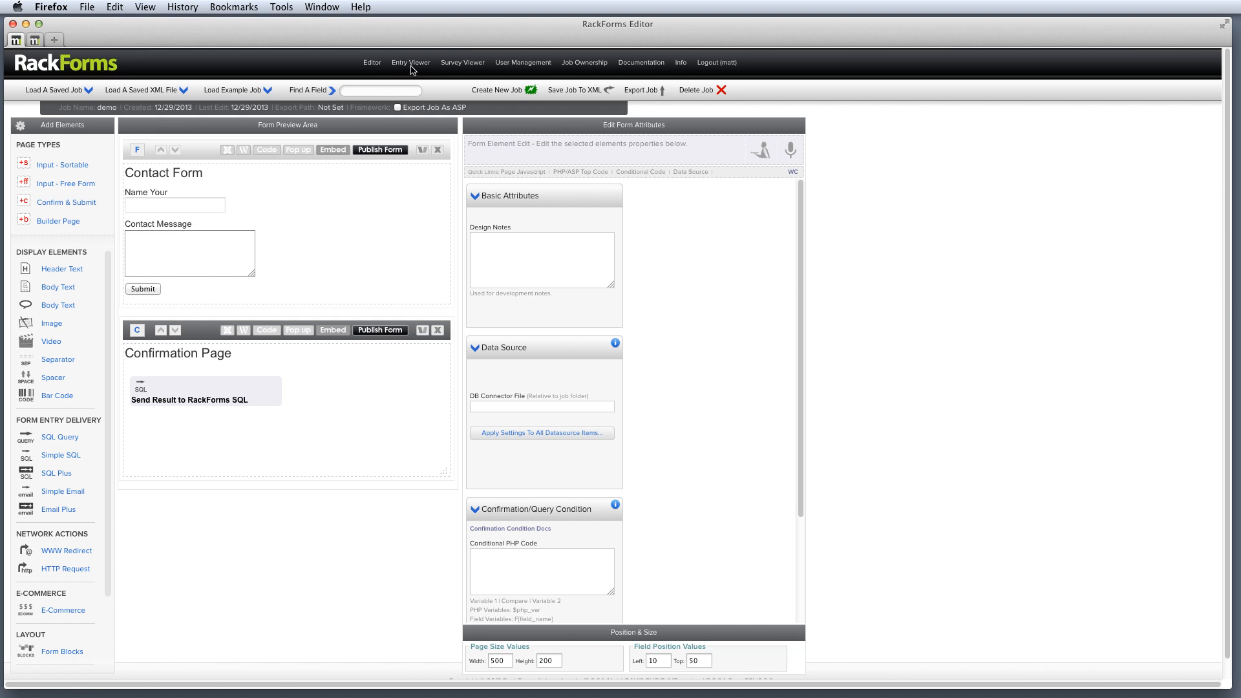
# - Load the demo job in the Entry Viewer to list Matt's submitted entry
pyautogui.click(410, 62)
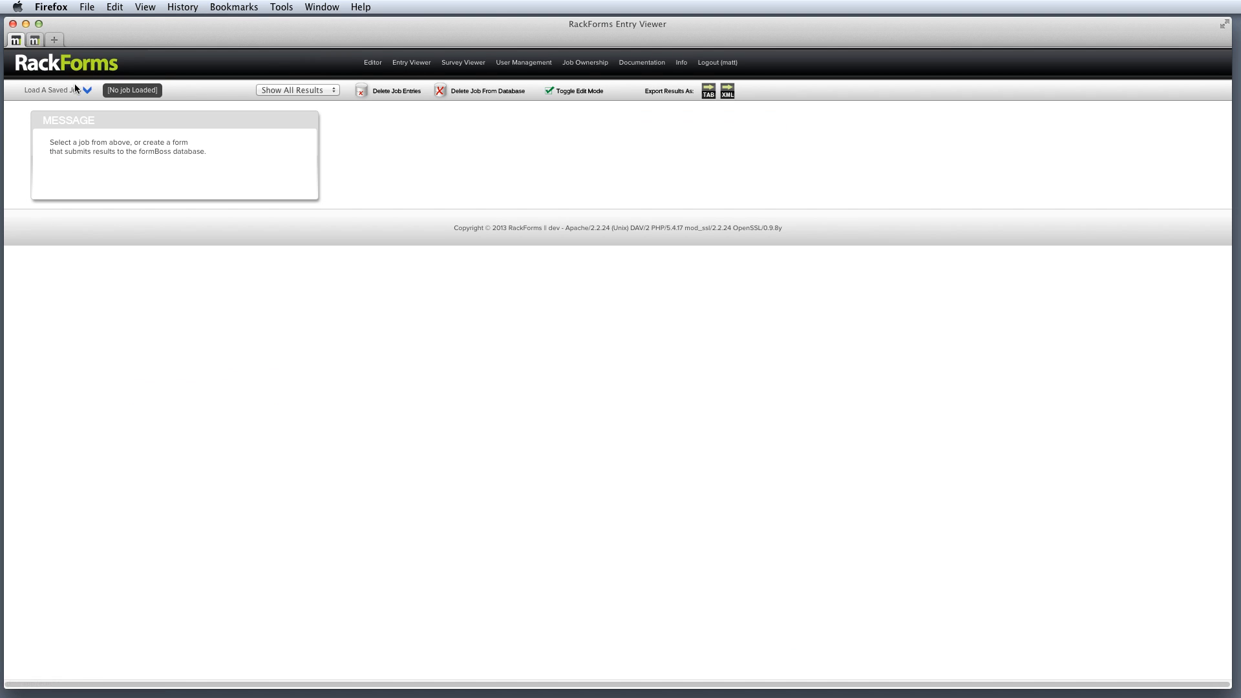
pyautogui.click(52, 89)
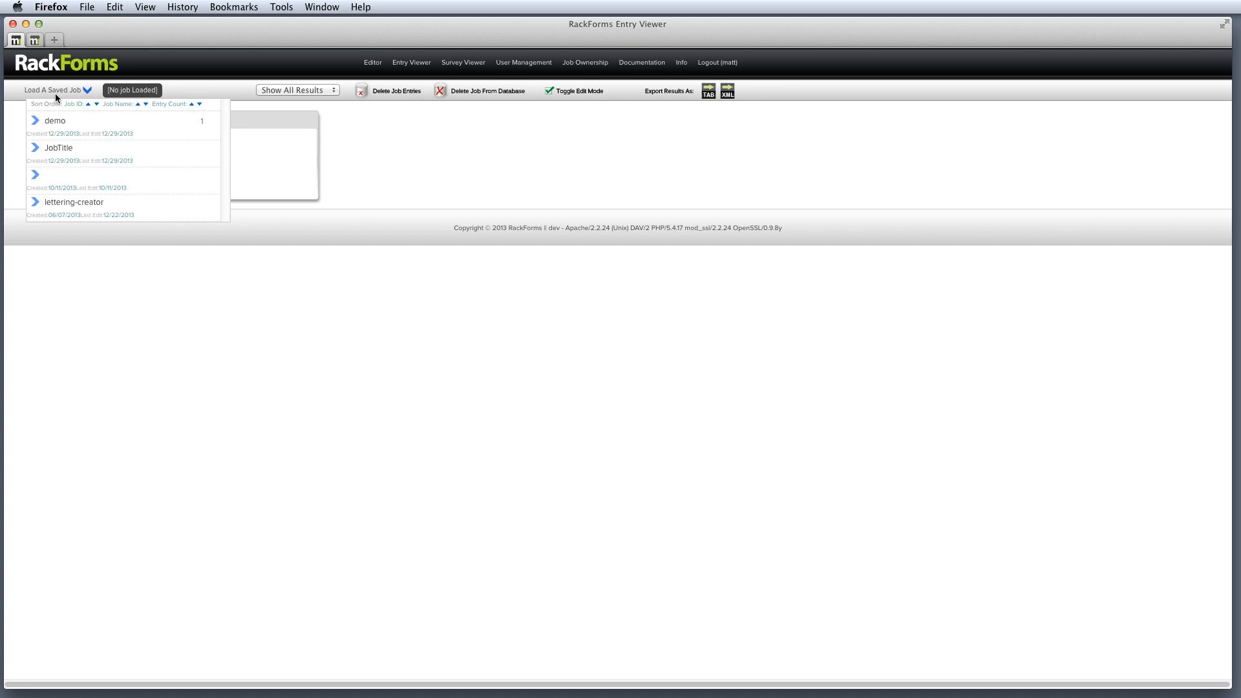
pyautogui.click(54, 120)
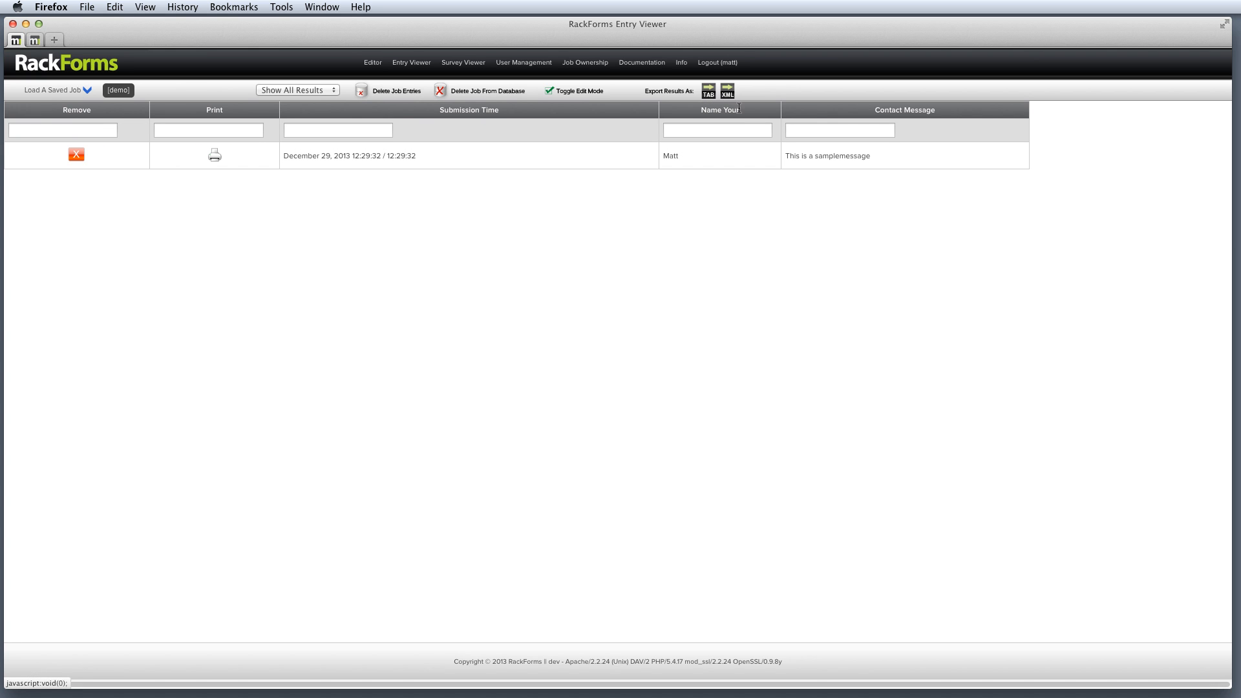
pyautogui.moveTo(950, 115)
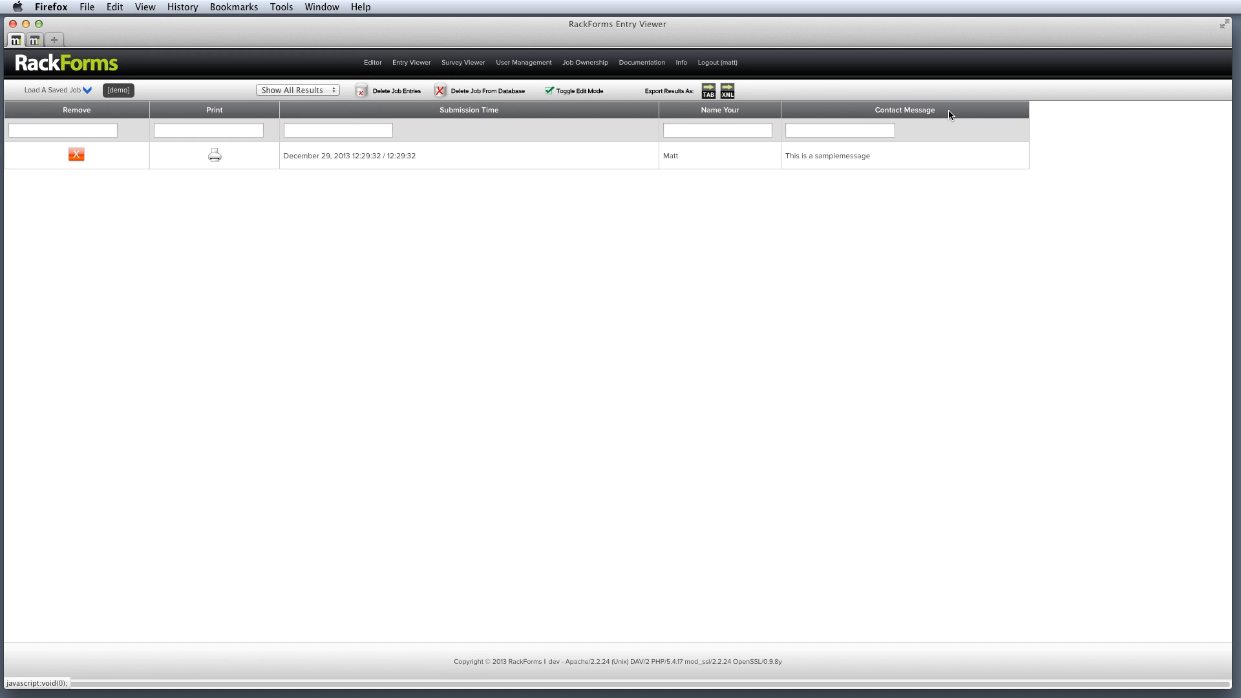
pyautogui.moveTo(826, 157)
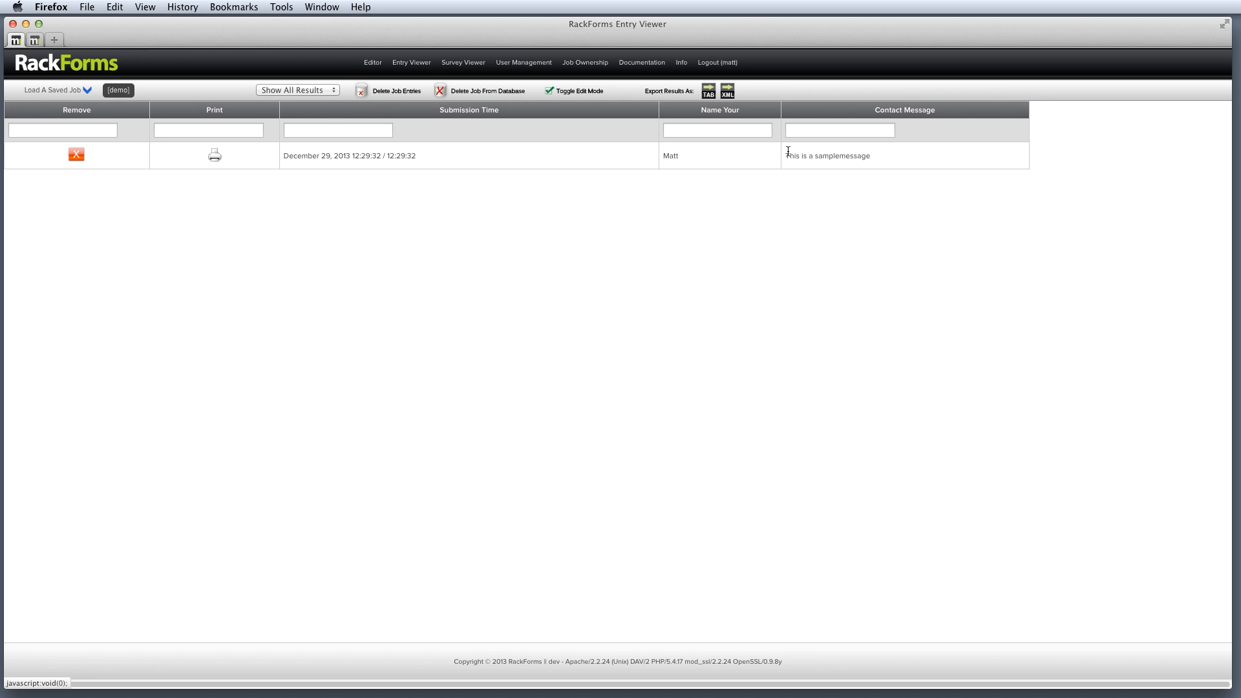
pyautogui.moveTo(625, 109)
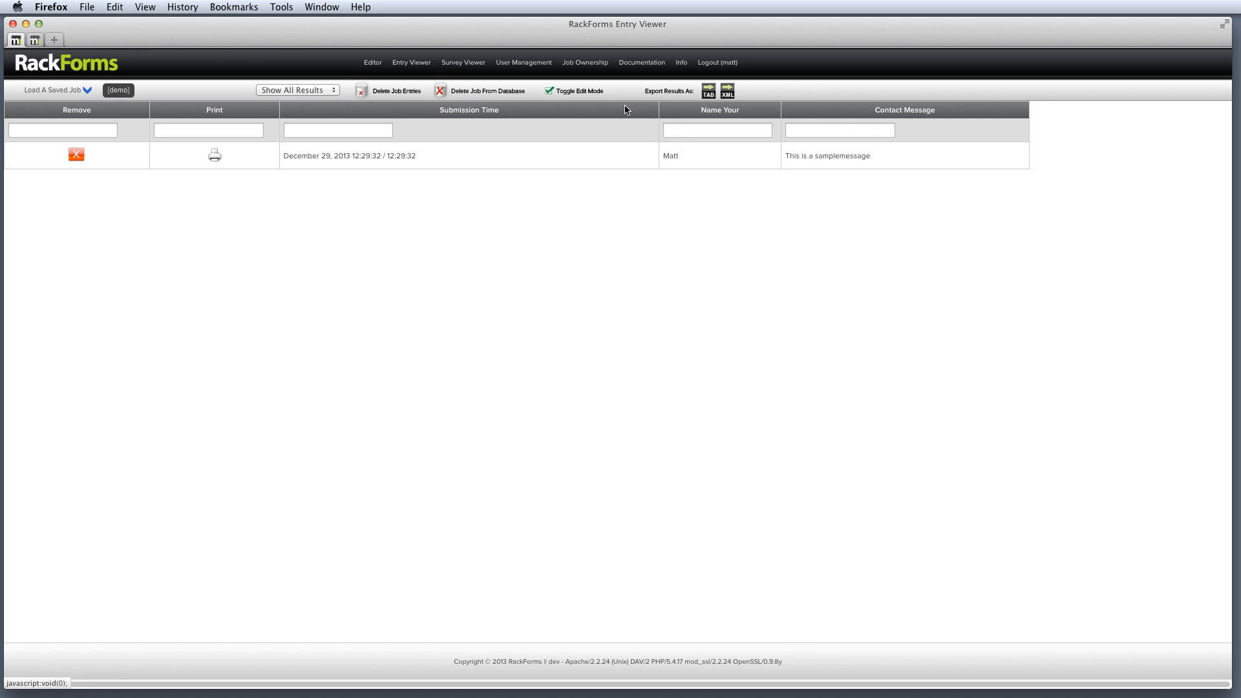
# - Edit Matt's Contact Message entry to read "This is a sample message" and save it
pyautogui.click(579, 91)
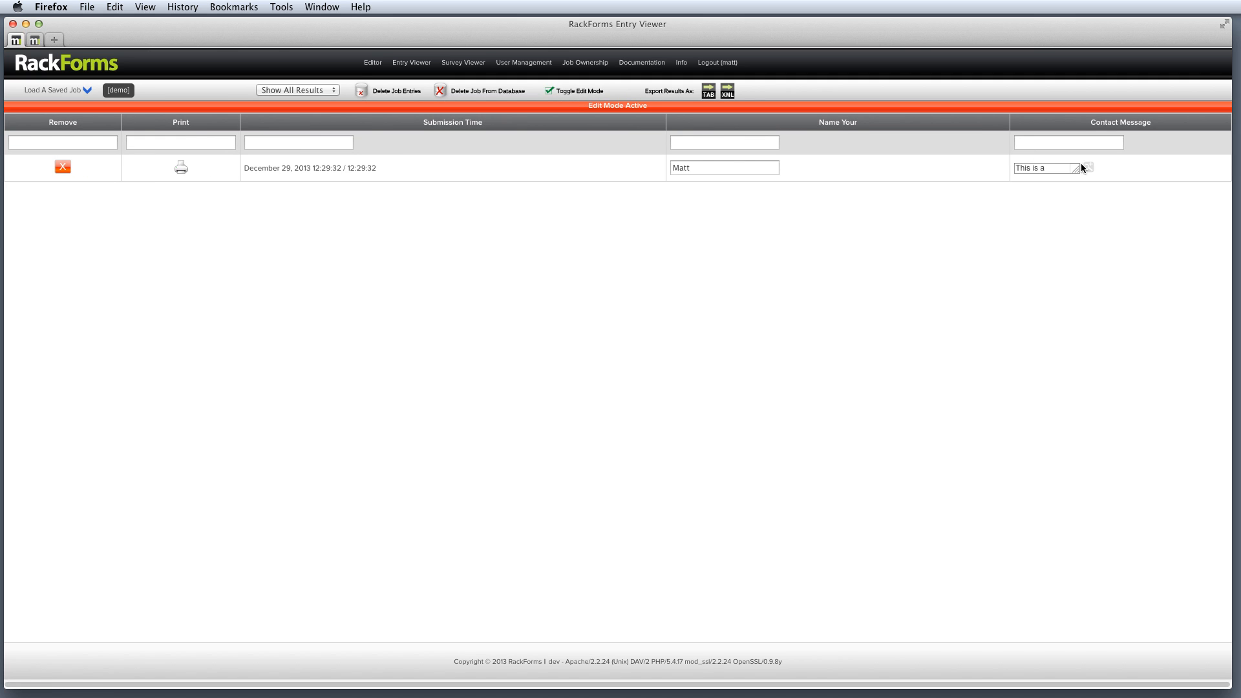
pyautogui.click(1044, 167)
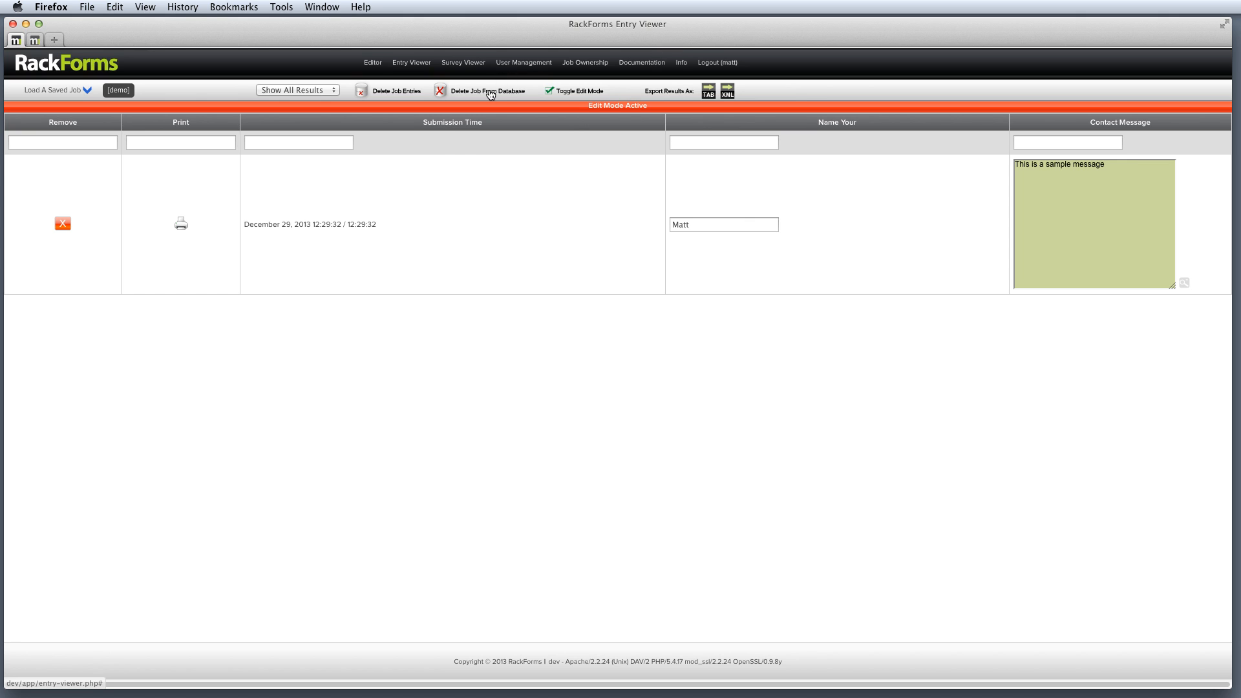
pyautogui.click(579, 90)
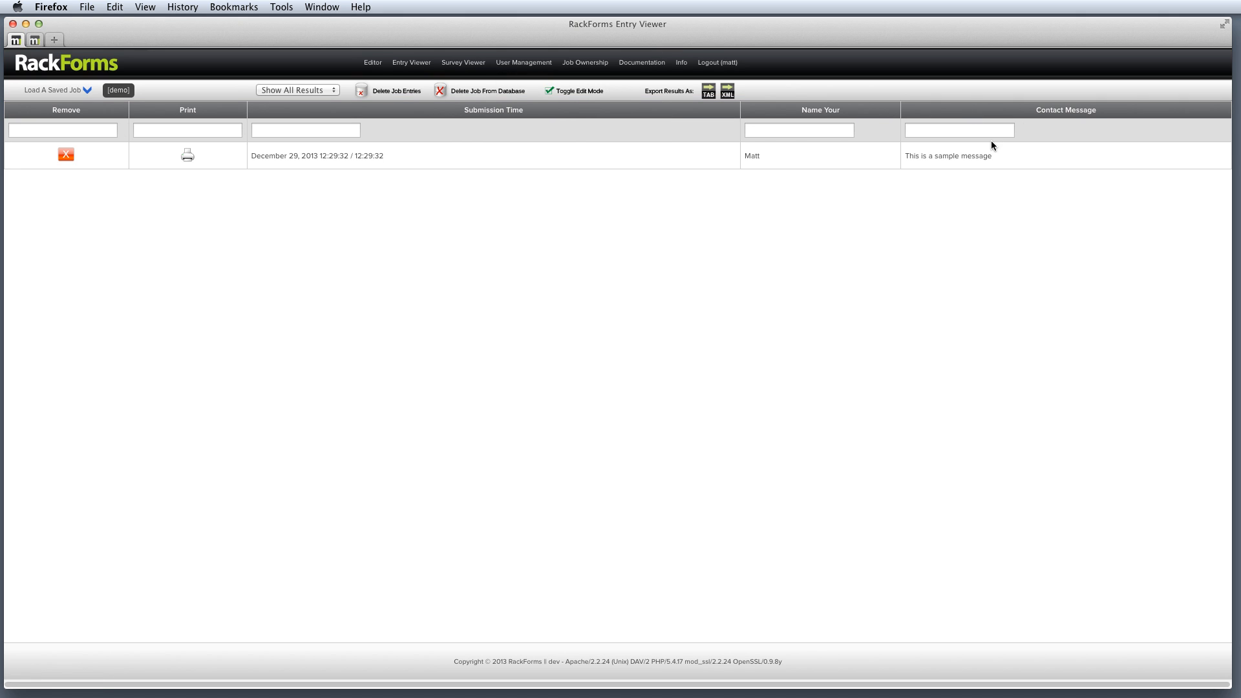
pyautogui.moveTo(989, 154)
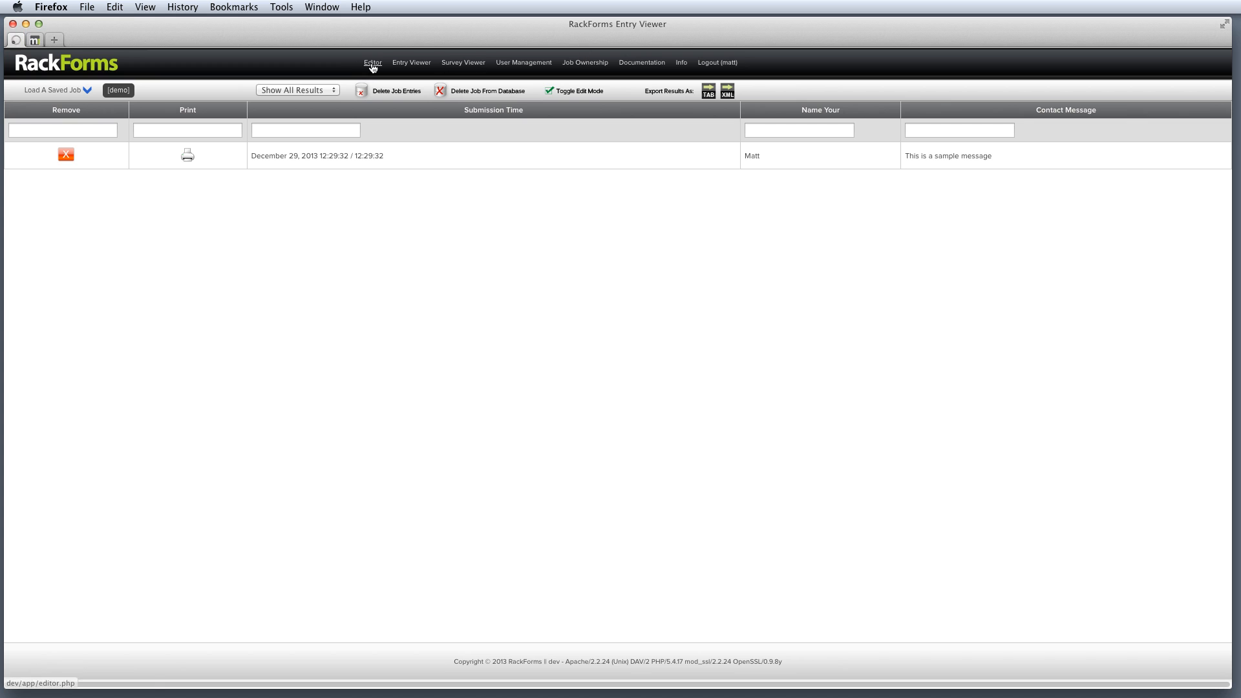
# - Create a new job named sample with an Input - Sortable page and a Confirm & Submit page
pyautogui.click(372, 62)
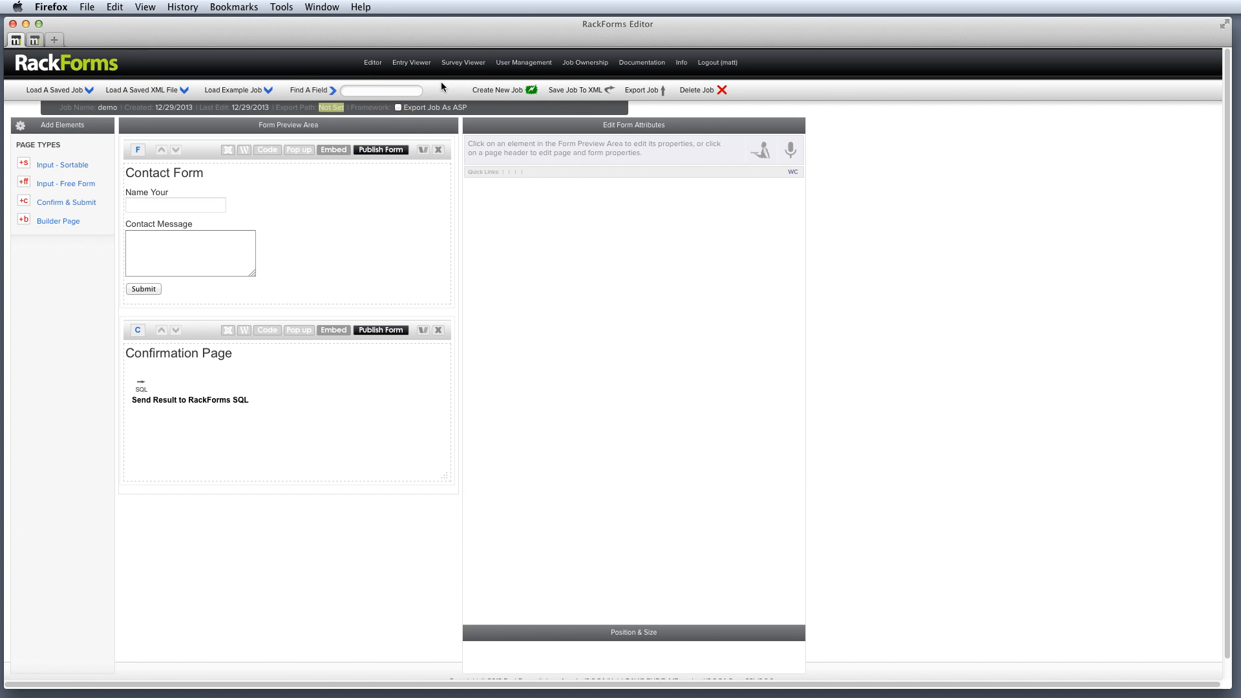
pyautogui.click(496, 89)
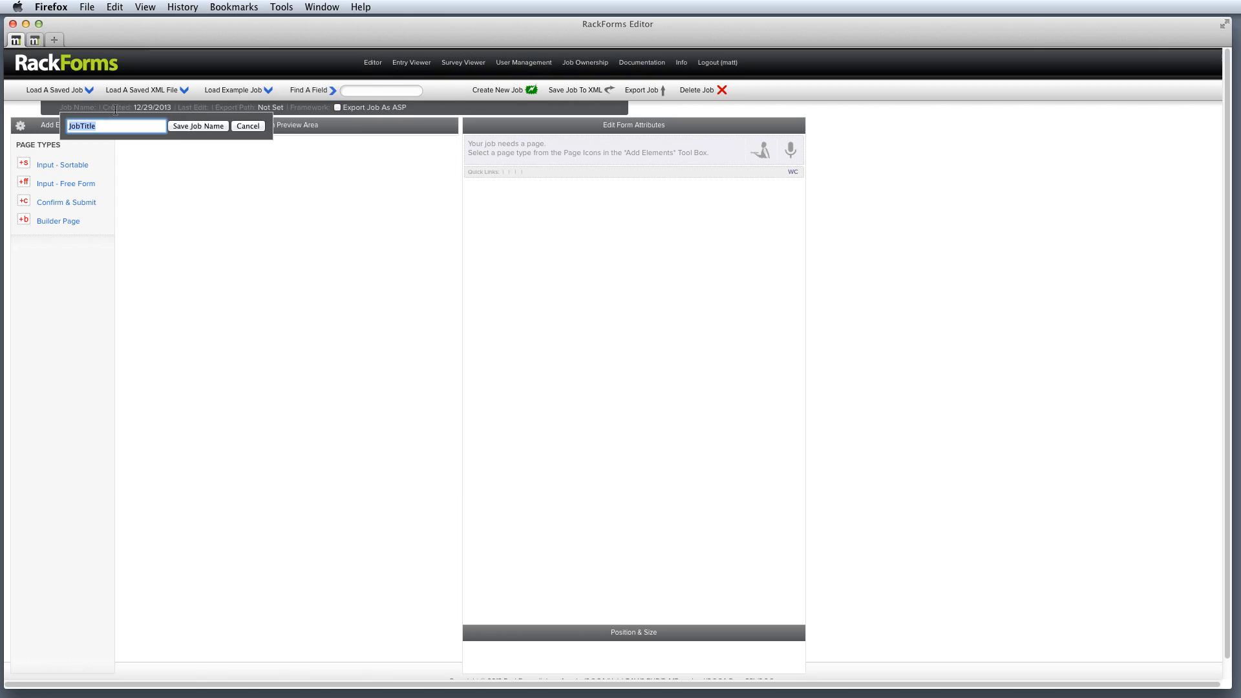
pyautogui.click(198, 125)
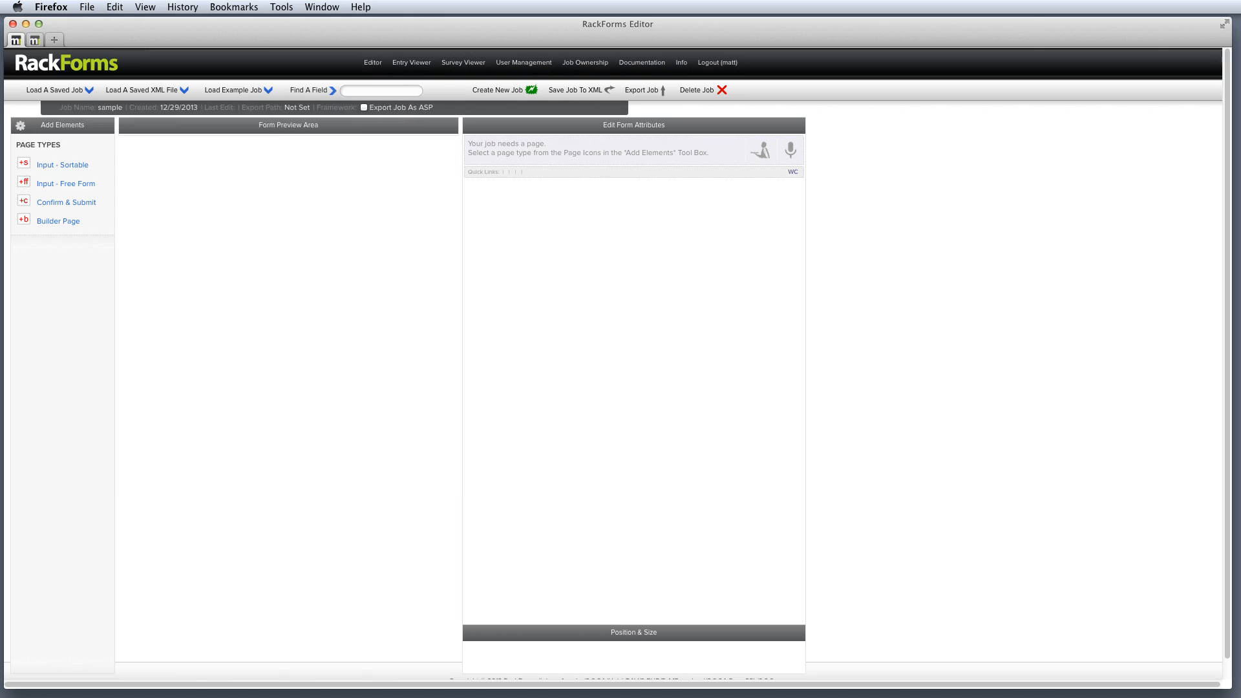
pyautogui.click(62, 164)
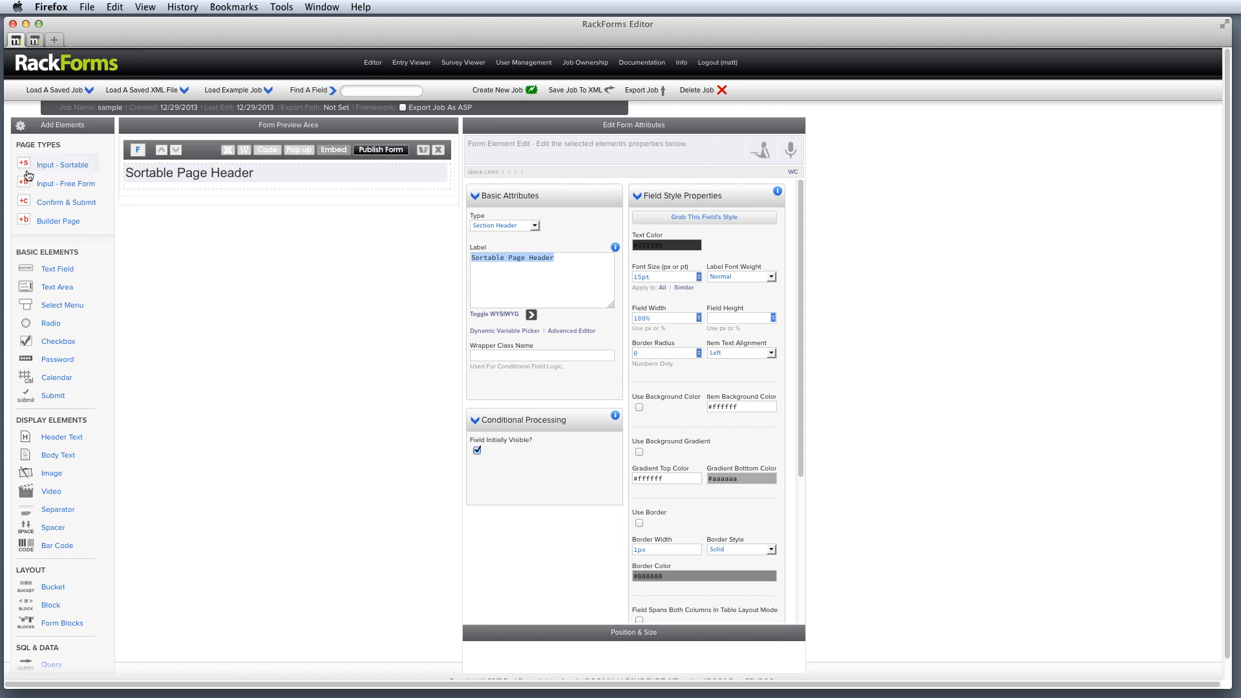
pyautogui.click(66, 202)
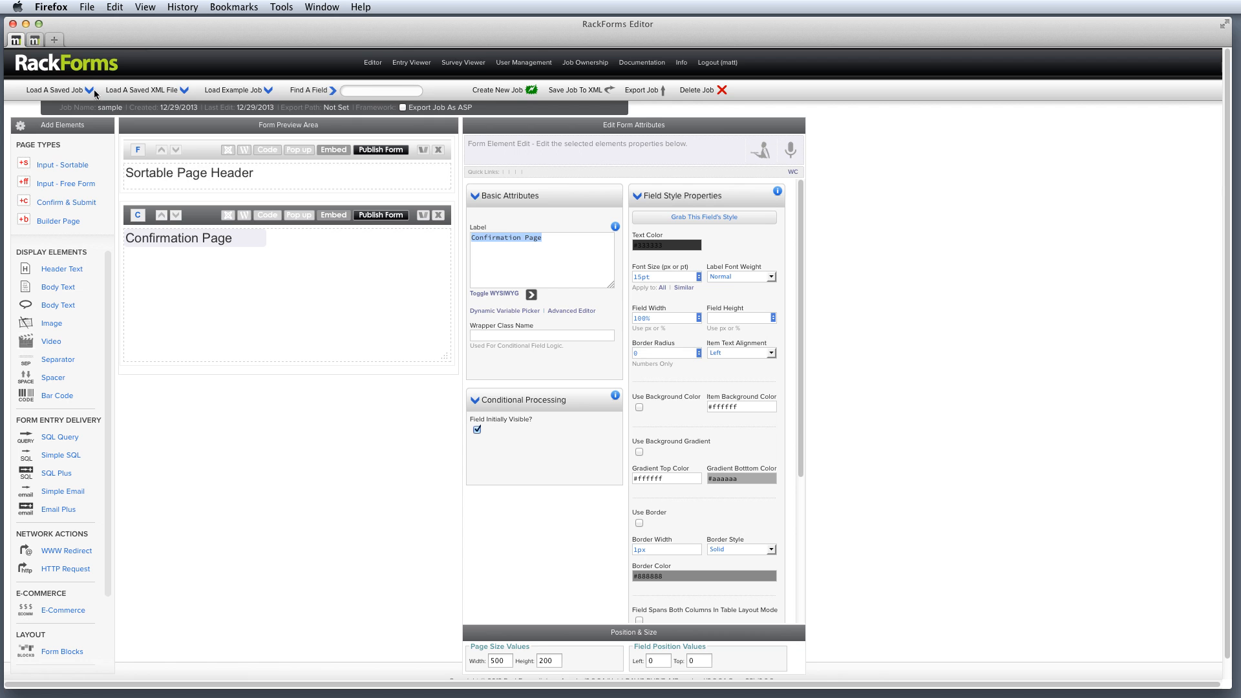
# - Reopen the demo job and save a copy as demo-v2 with a recreated database key
pyautogui.click(146, 89)
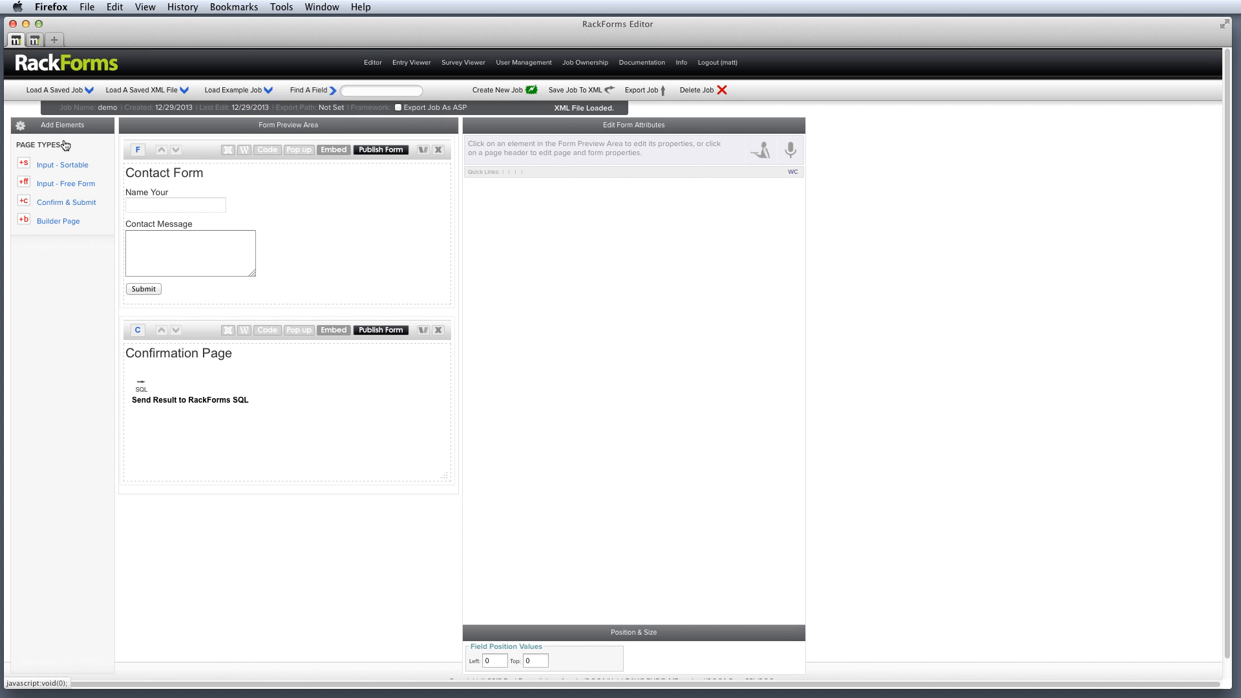
pyautogui.click(190, 252)
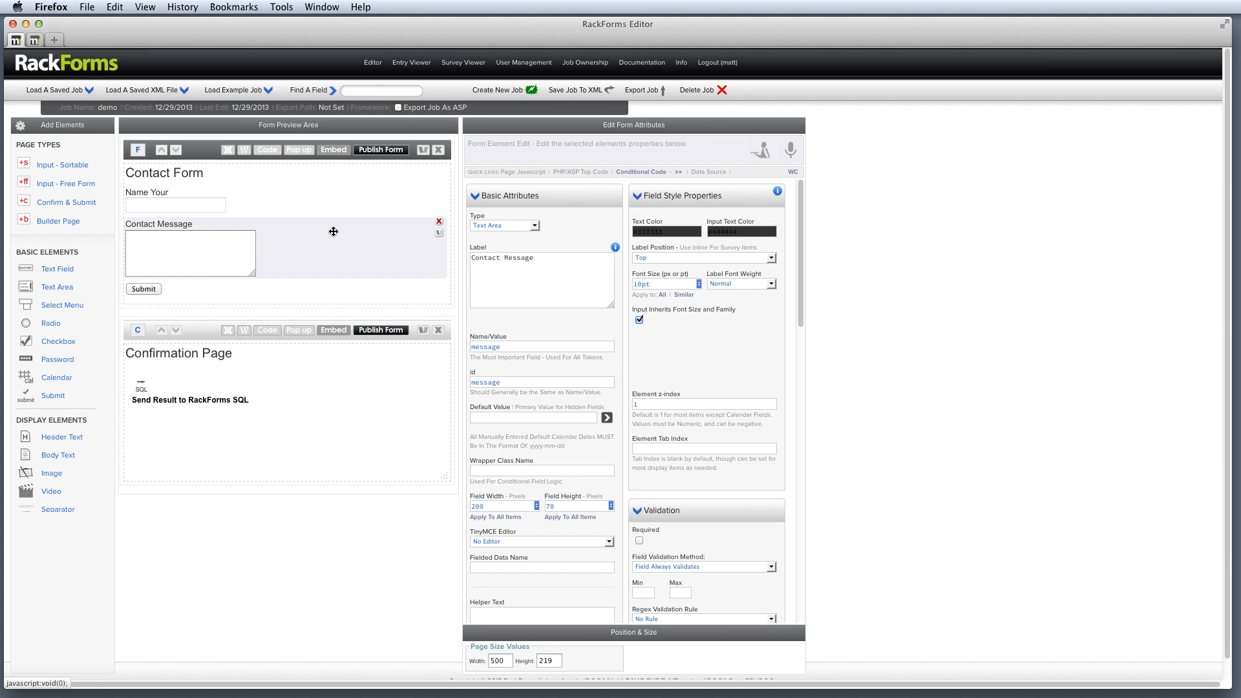
pyautogui.scroll(-3)
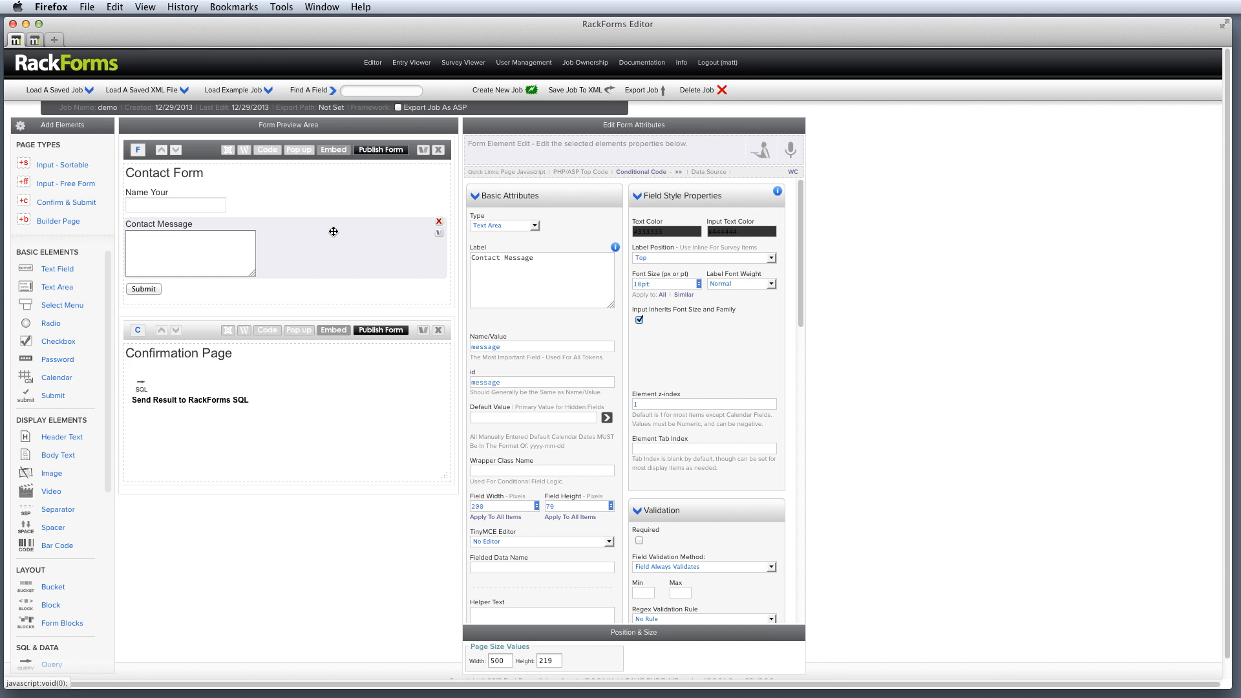
pyautogui.moveTo(107, 115)
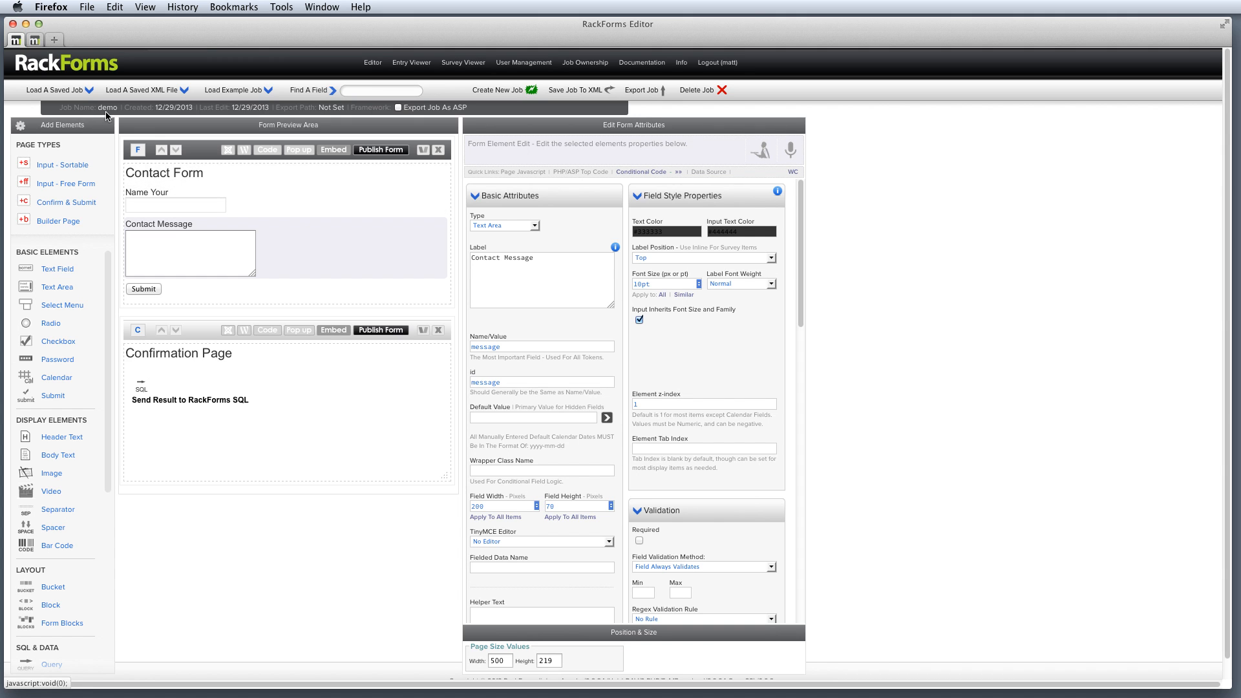
pyautogui.click(106, 107)
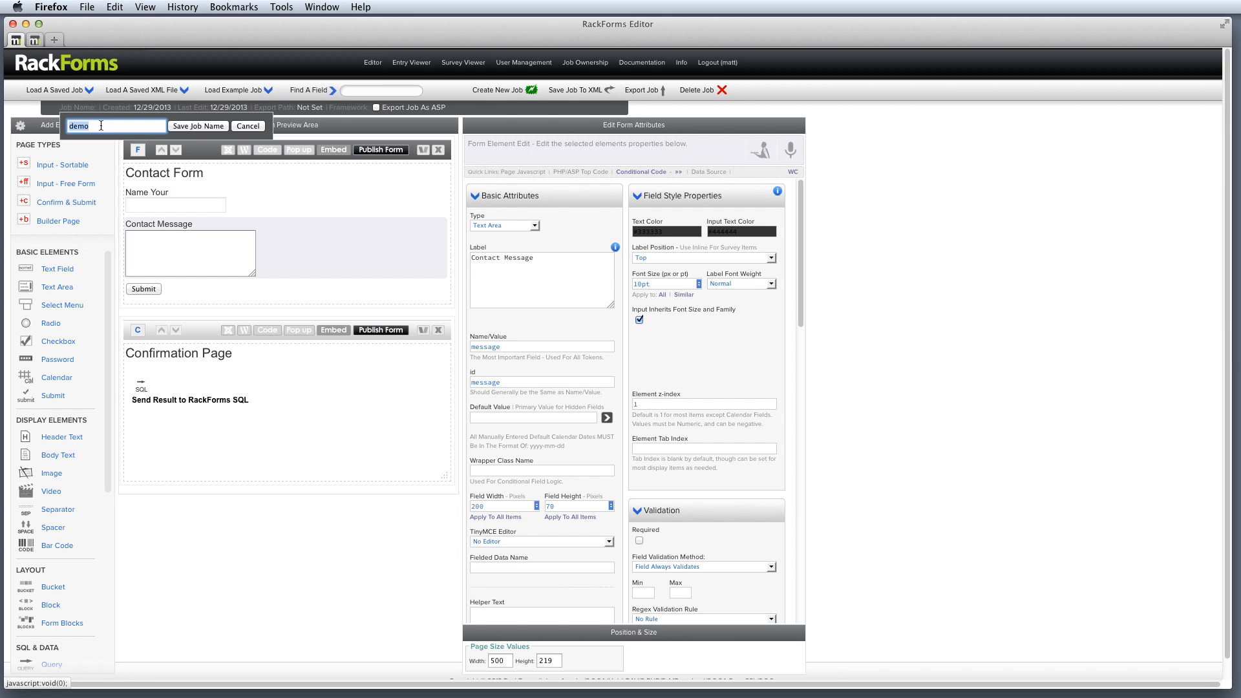
pyautogui.write('-v2')
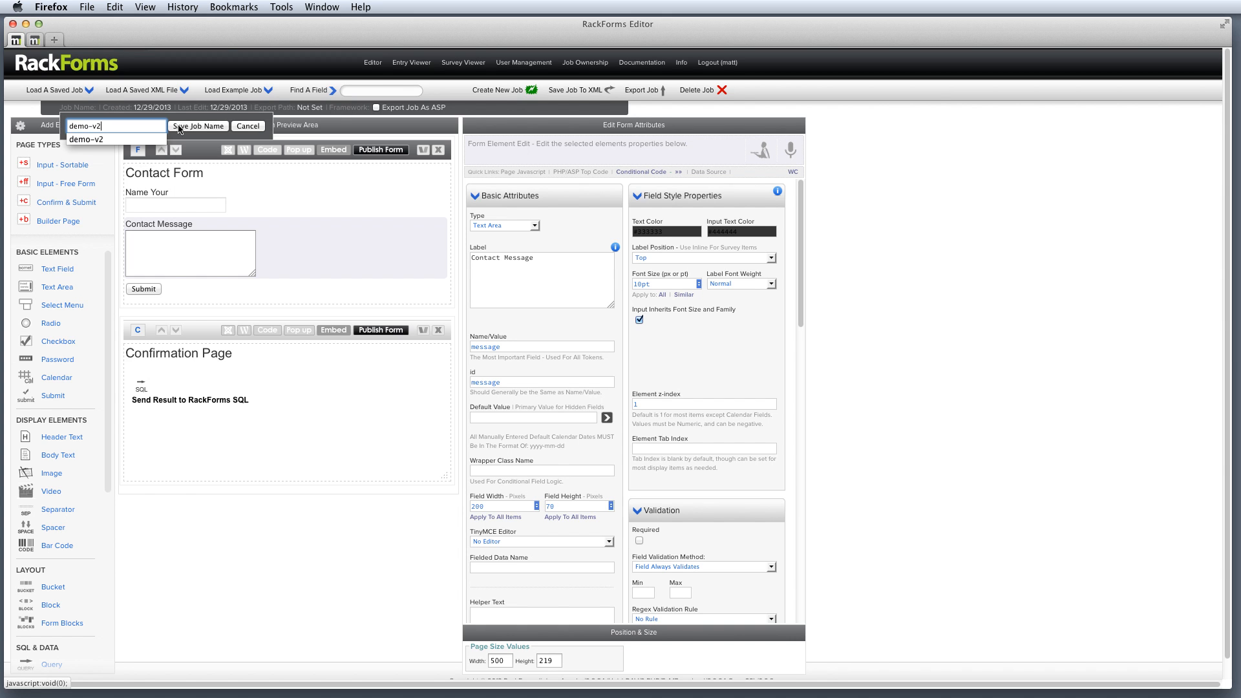
pyautogui.click(196, 125)
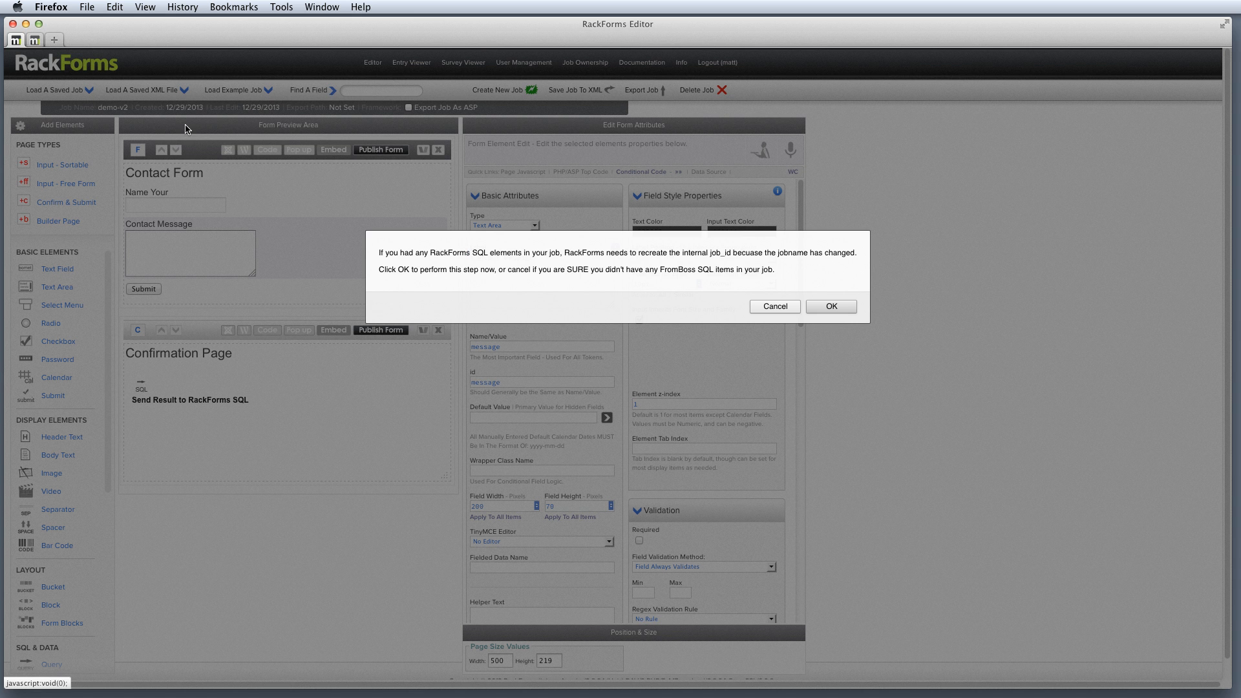
pyautogui.click(830, 307)
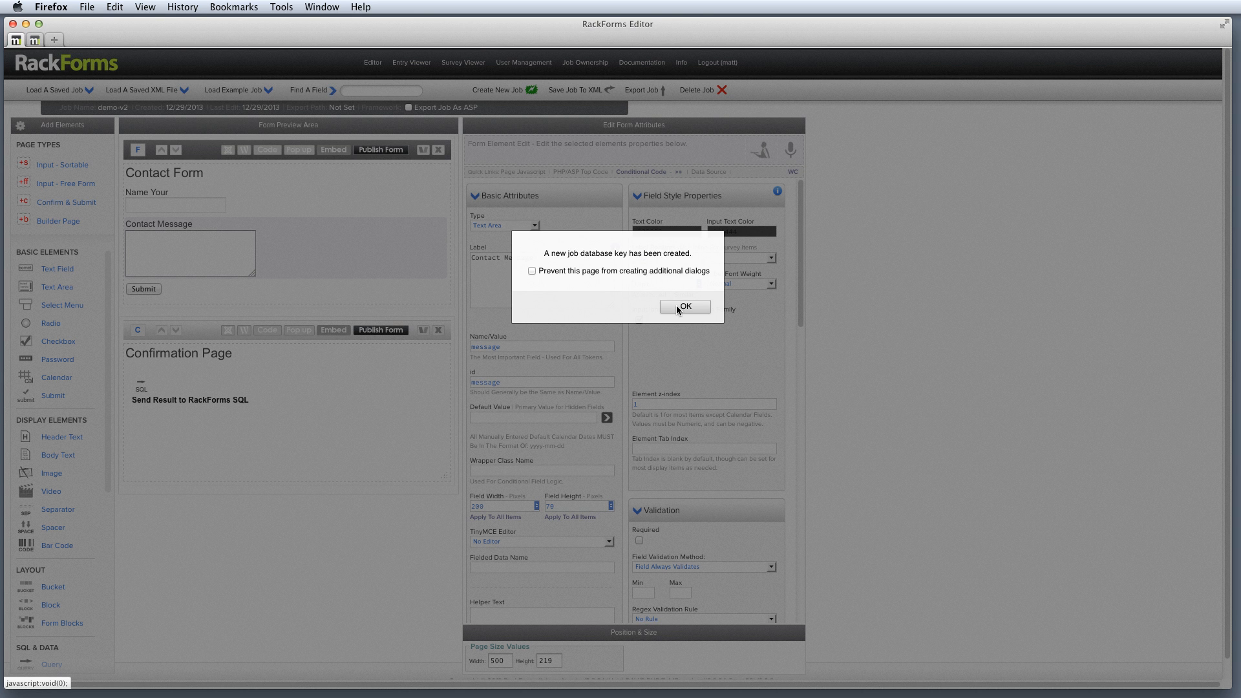
pyautogui.click(684, 306)
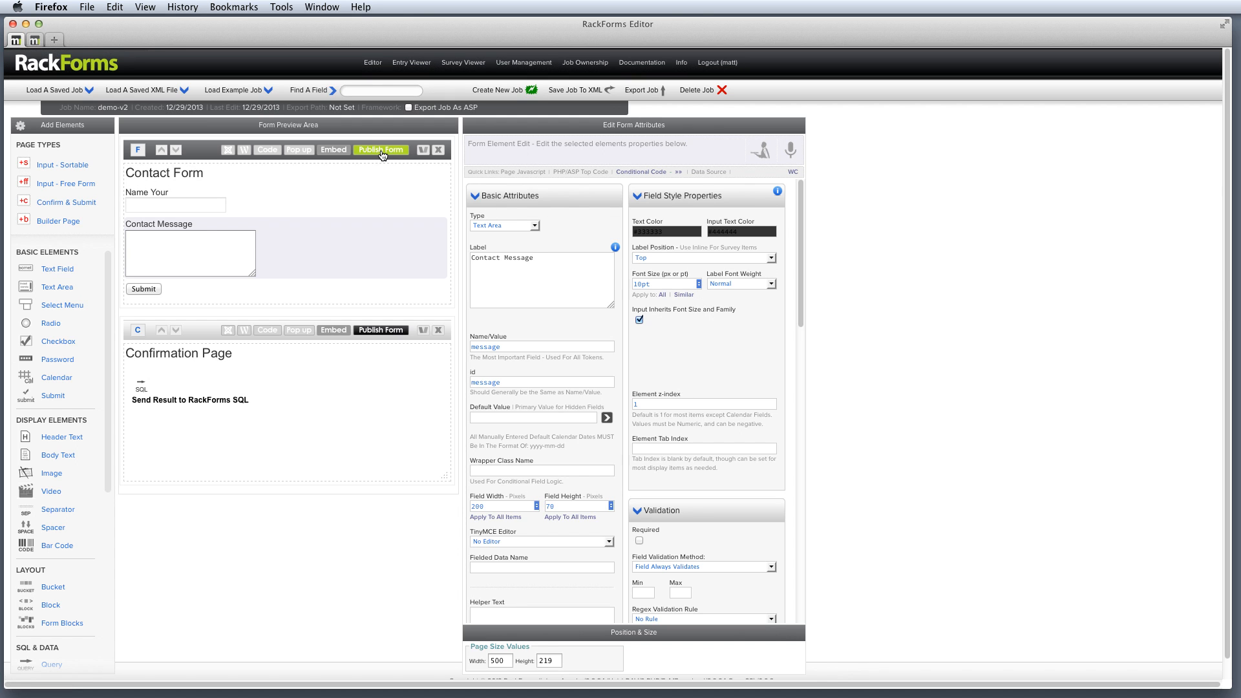
# - Publish and preview the demo-v2 contact form, then list the saved jobs
pyautogui.click(380, 150)
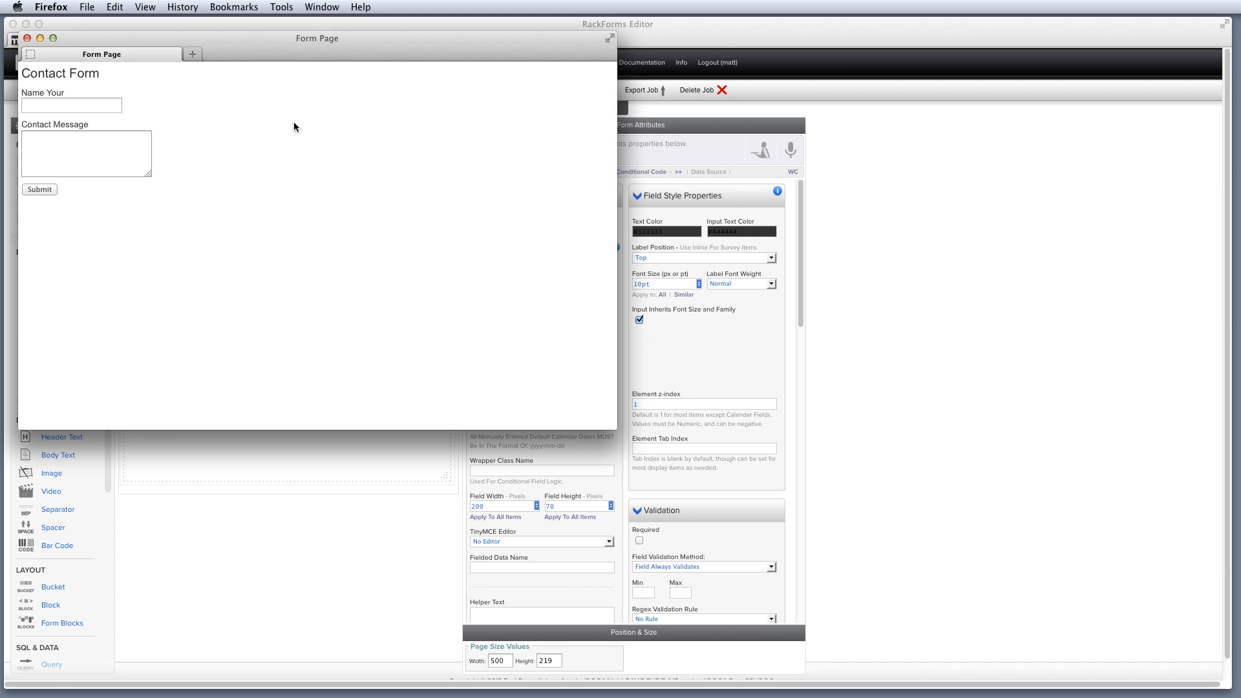
pyautogui.click(12, 38)
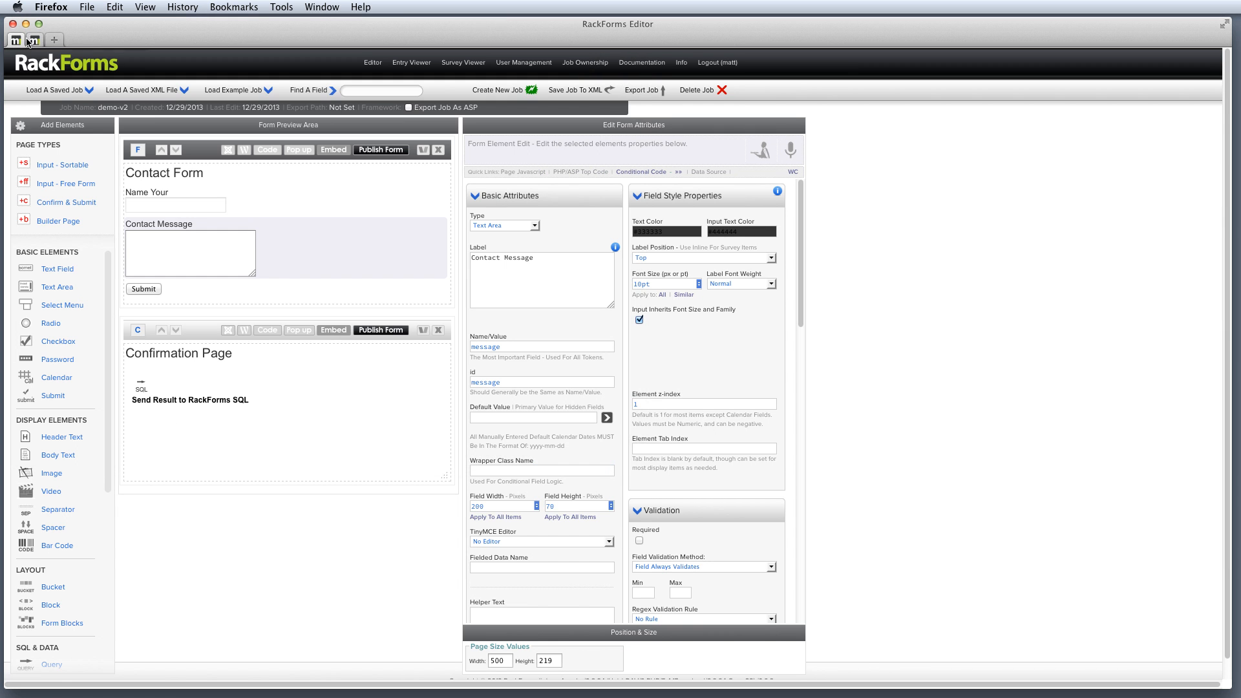
pyautogui.click(56, 89)
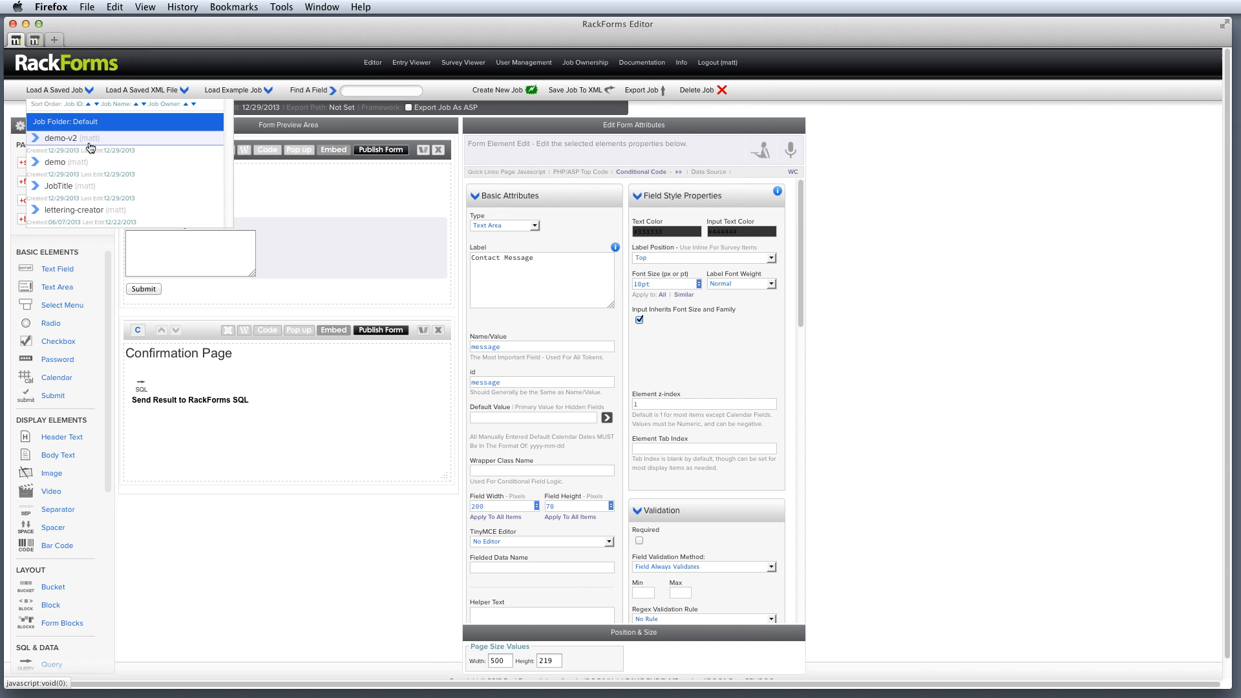
pyautogui.click(61, 139)
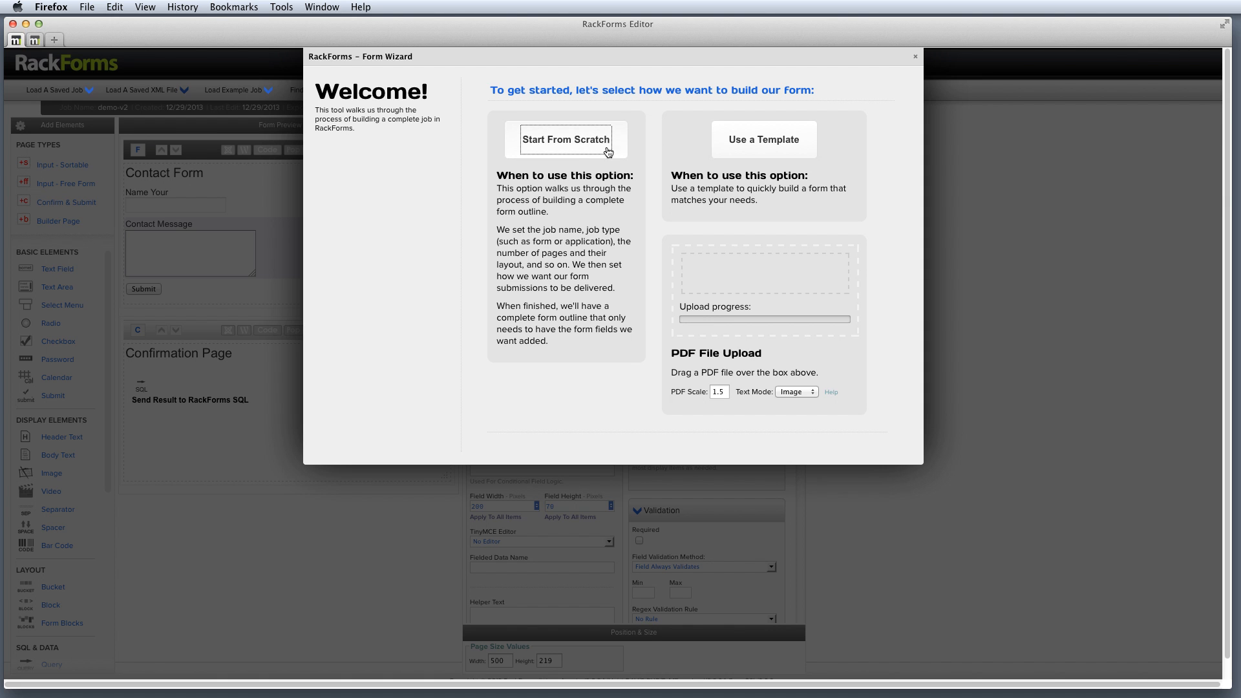
# - Build a from-scratch wizard job named sample-job with the default page layout
pyautogui.click(565, 139)
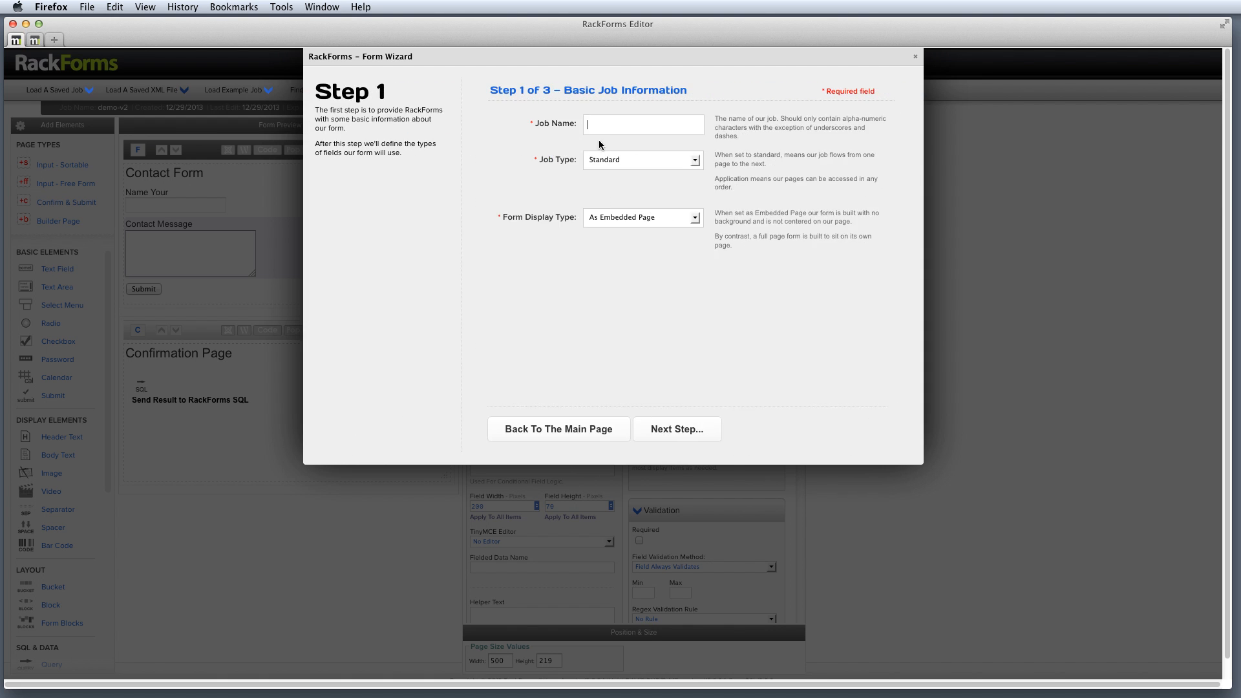
pyautogui.write('sample')
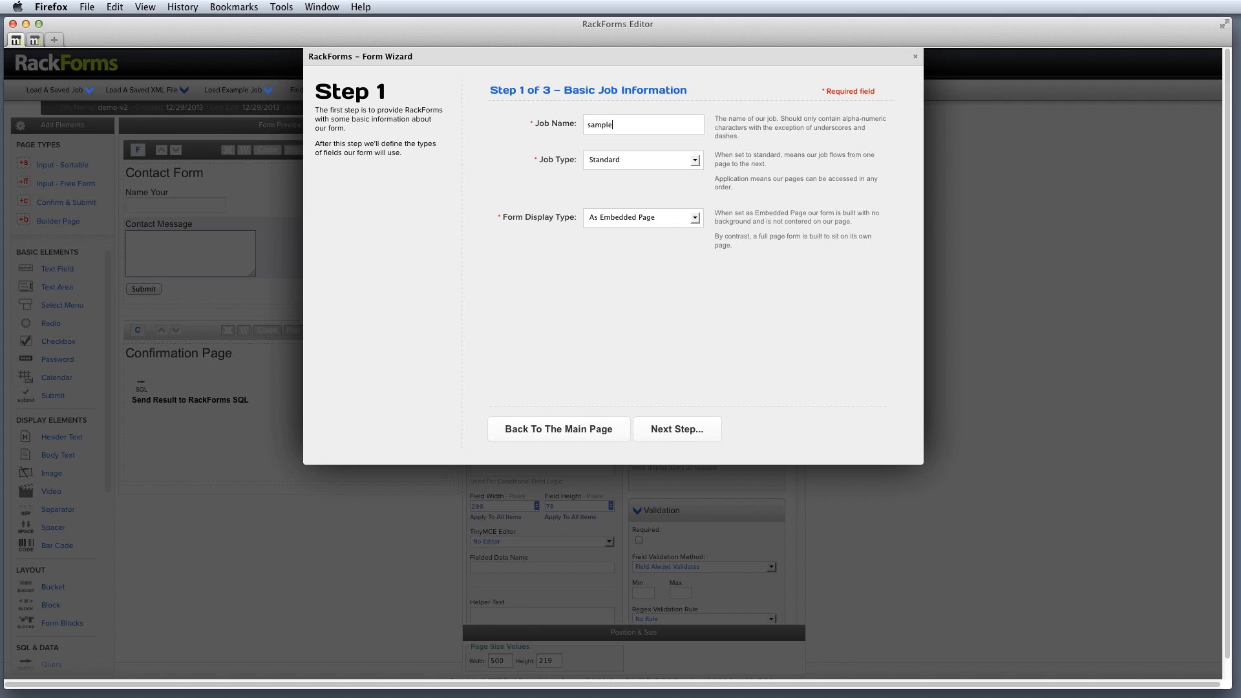
pyautogui.write('-job')
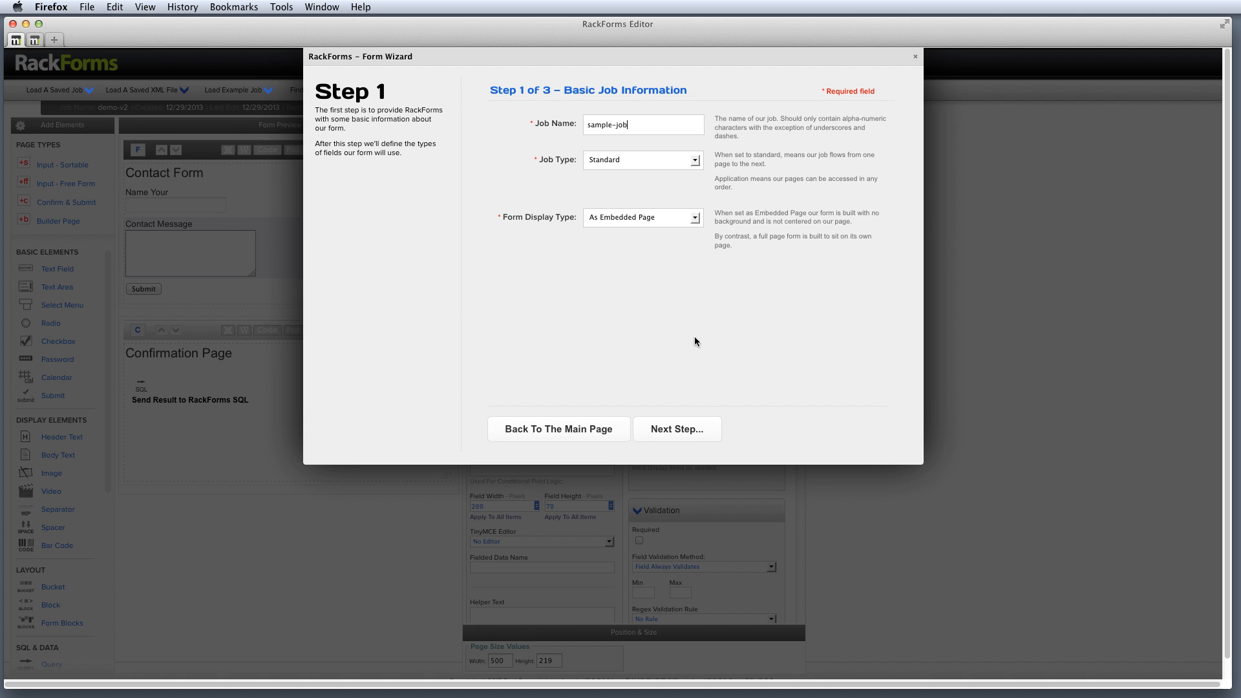
pyautogui.click(676, 428)
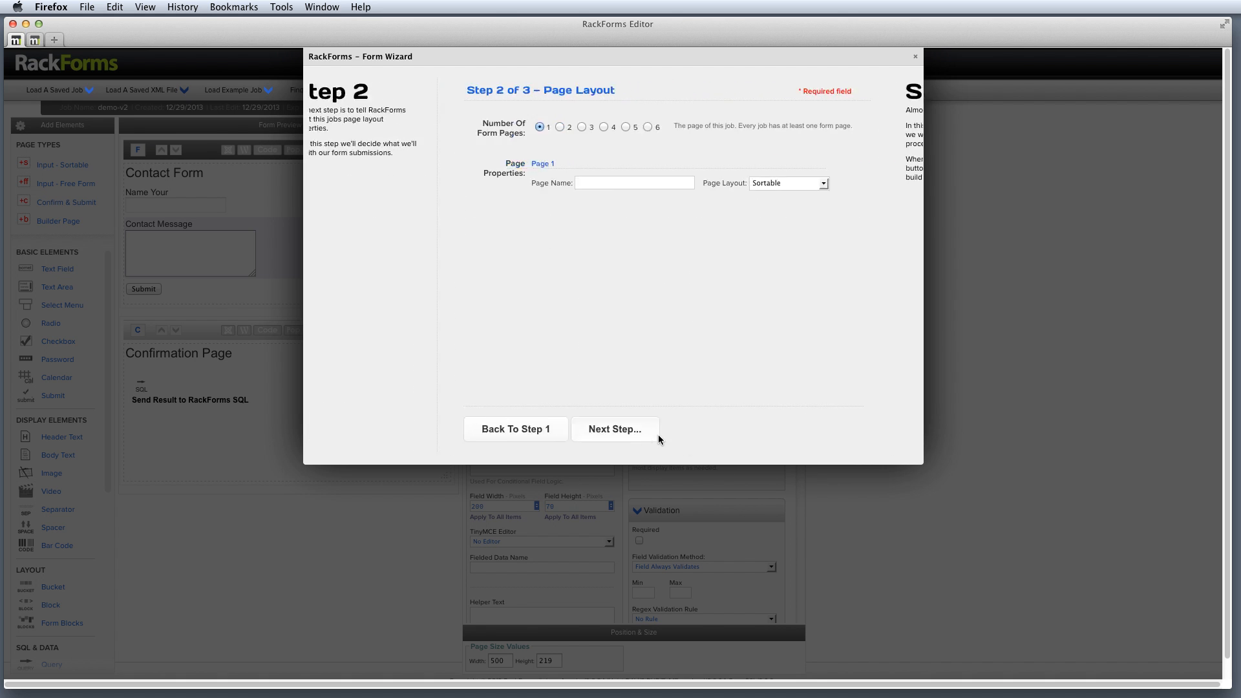
pyautogui.click(614, 429)
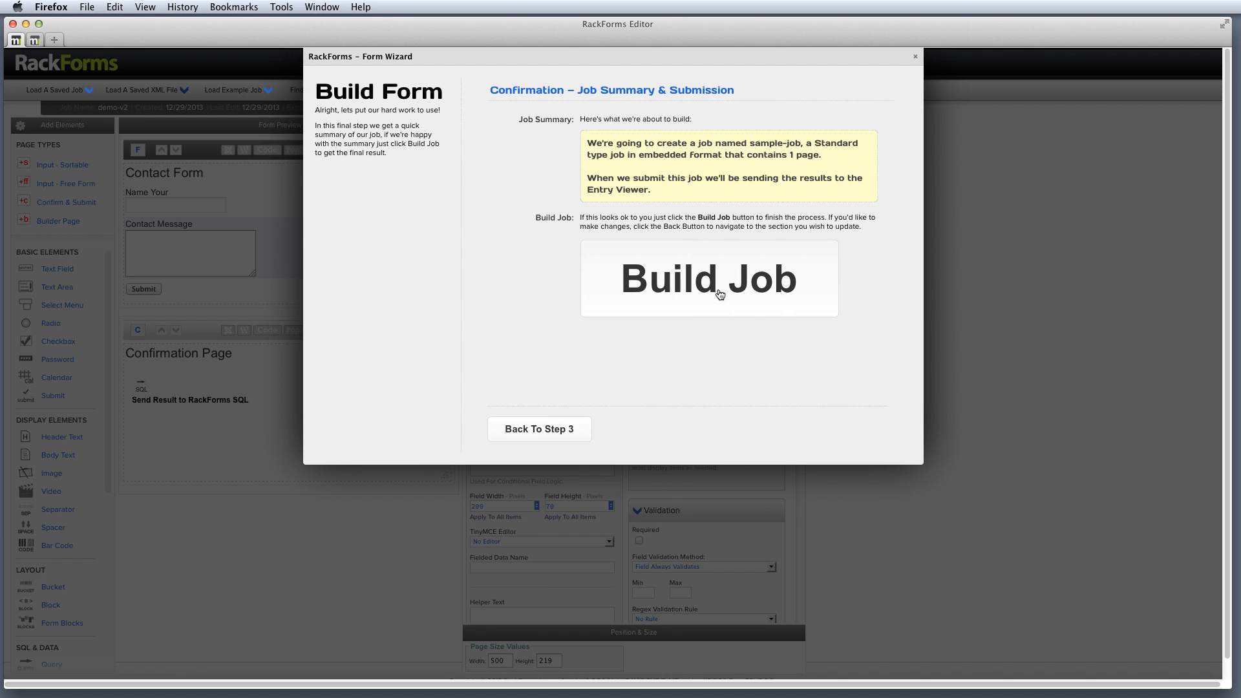
pyautogui.click(707, 278)
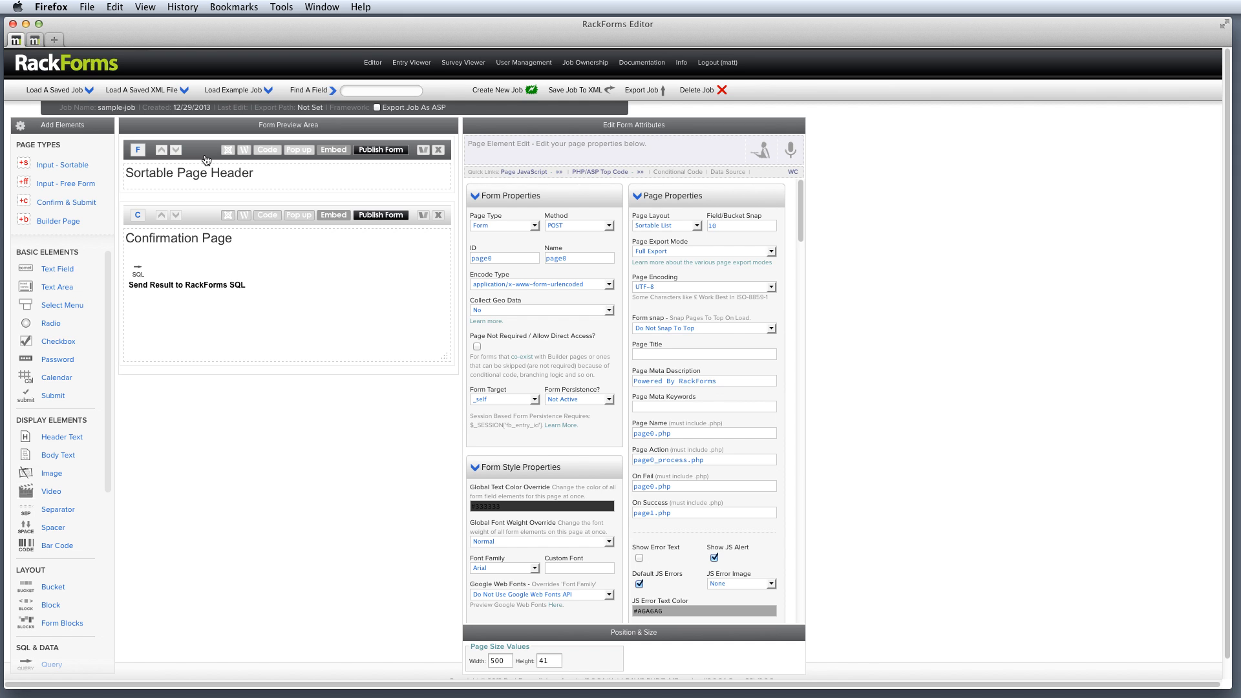
pyautogui.click(189, 172)
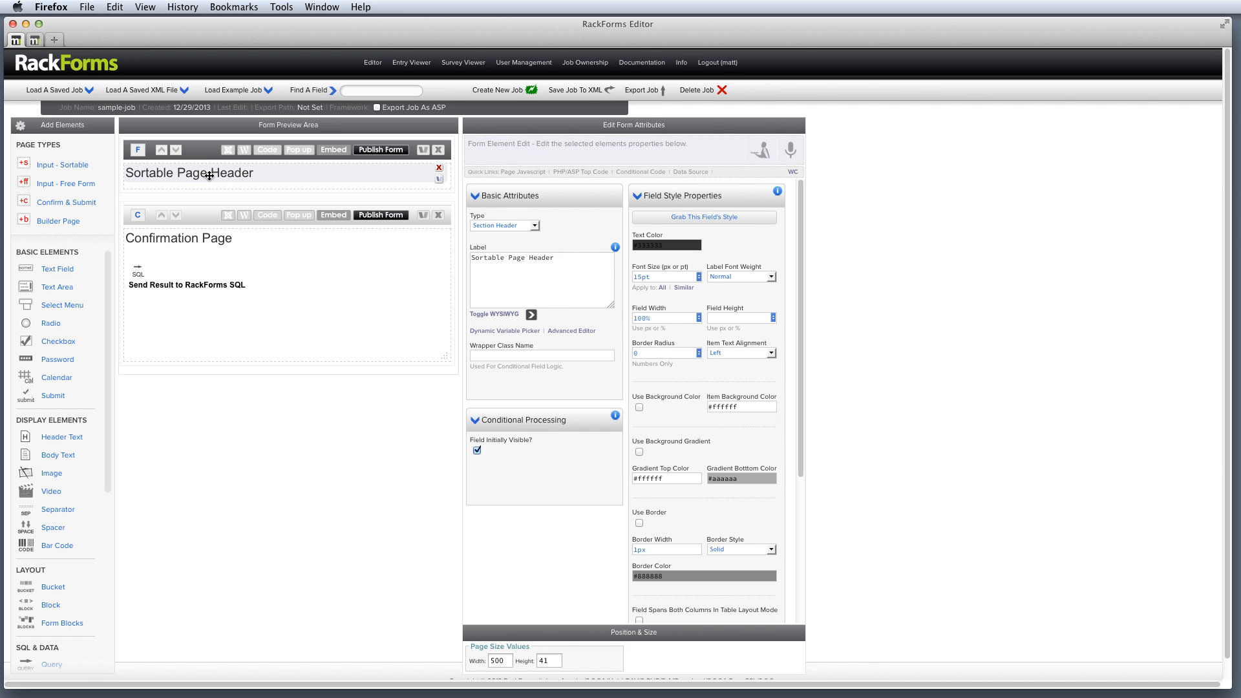
pyautogui.click(186, 285)
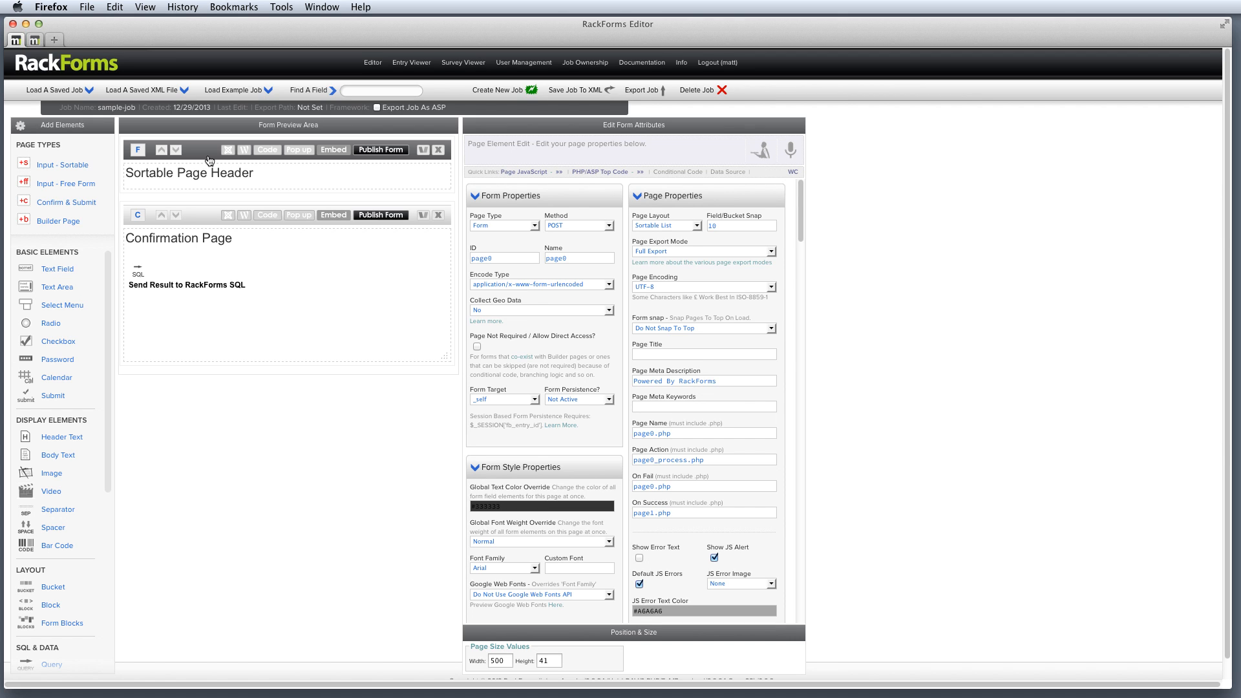
pyautogui.moveTo(207, 217)
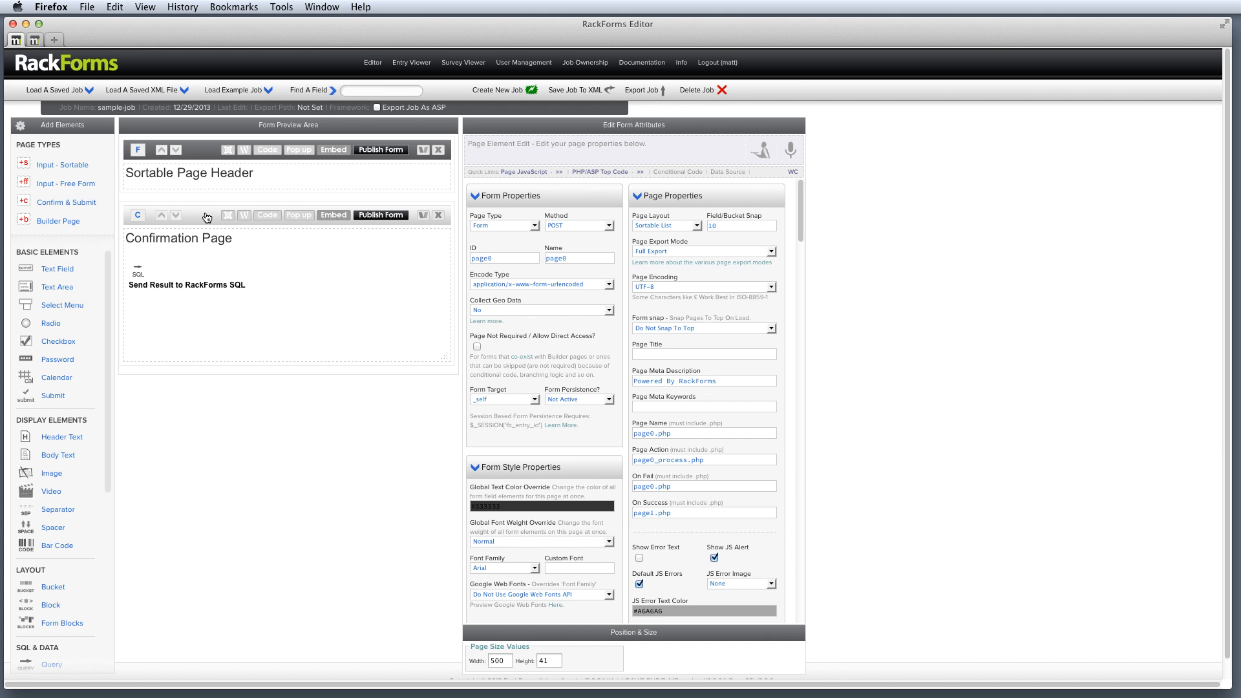
pyautogui.moveTo(380, 150)
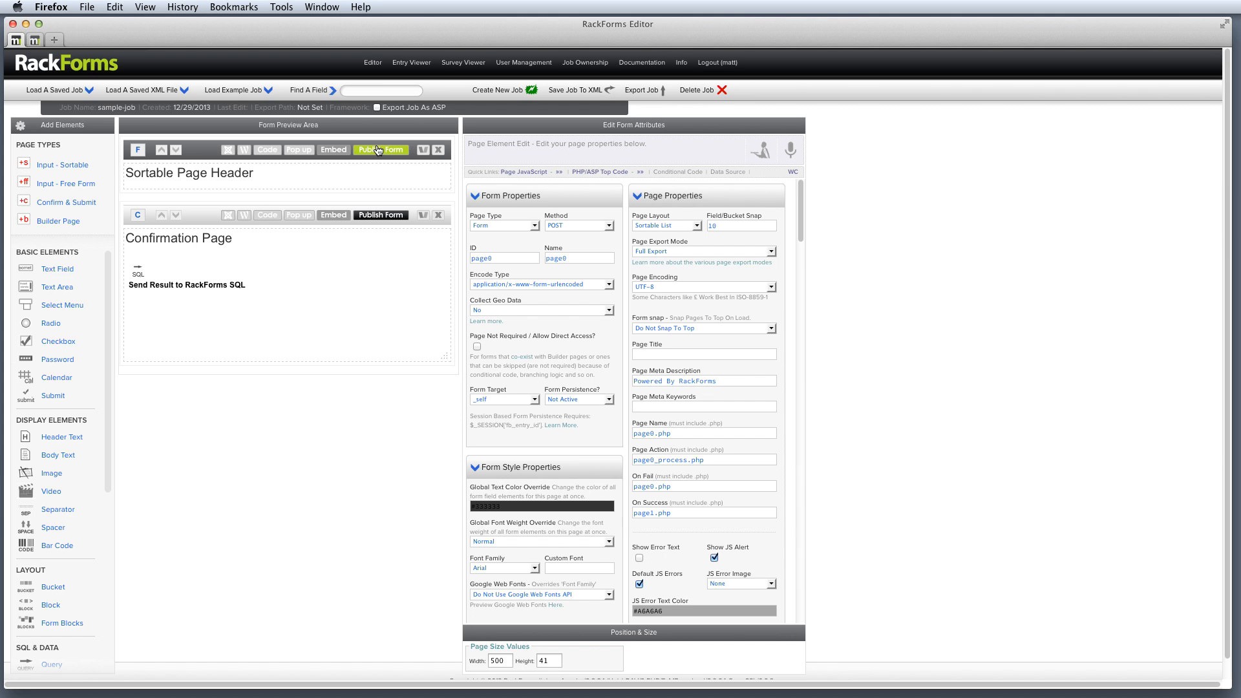
# - Show the iframe embed code for sample-job's form page and dismiss it
pyautogui.click(333, 150)
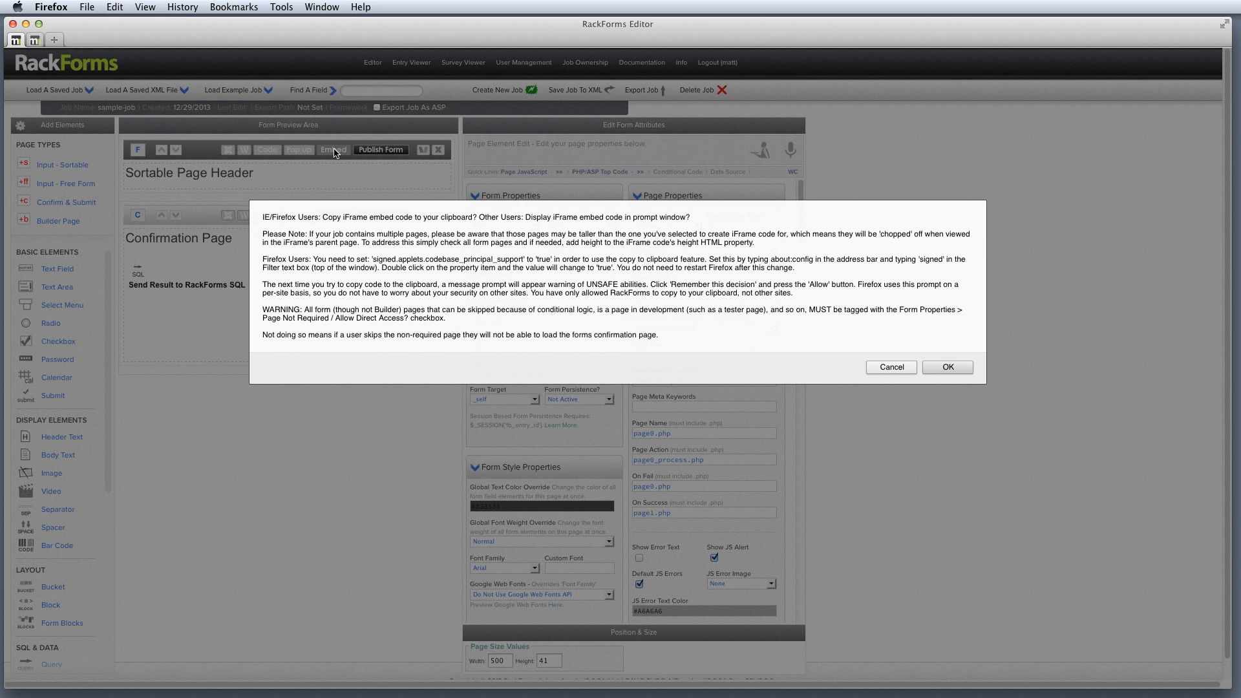
pyautogui.click(946, 367)
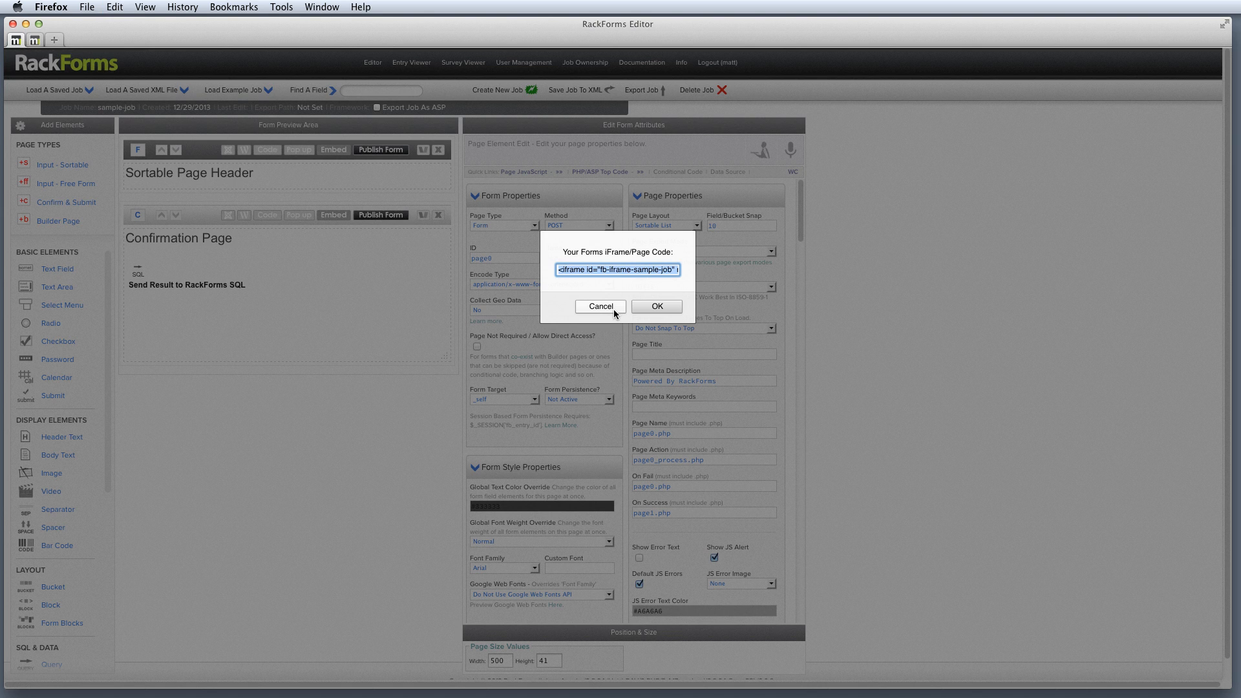
pyautogui.click(599, 306)
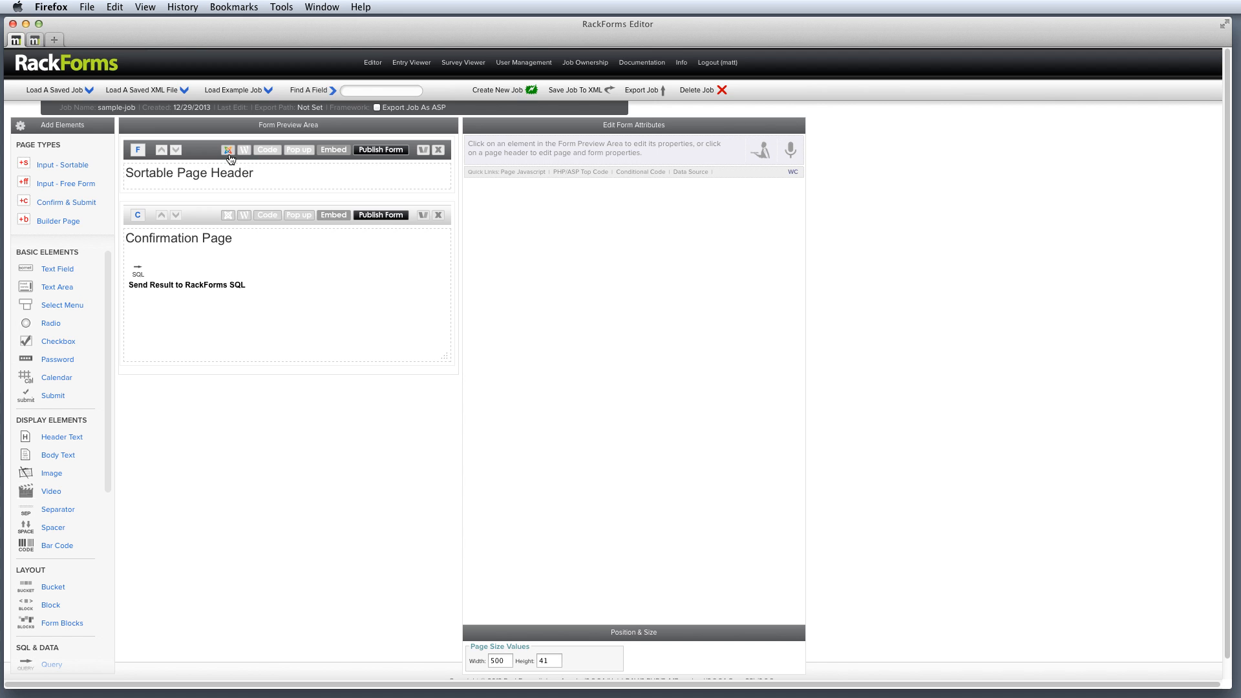
pyautogui.moveTo(245, 150)
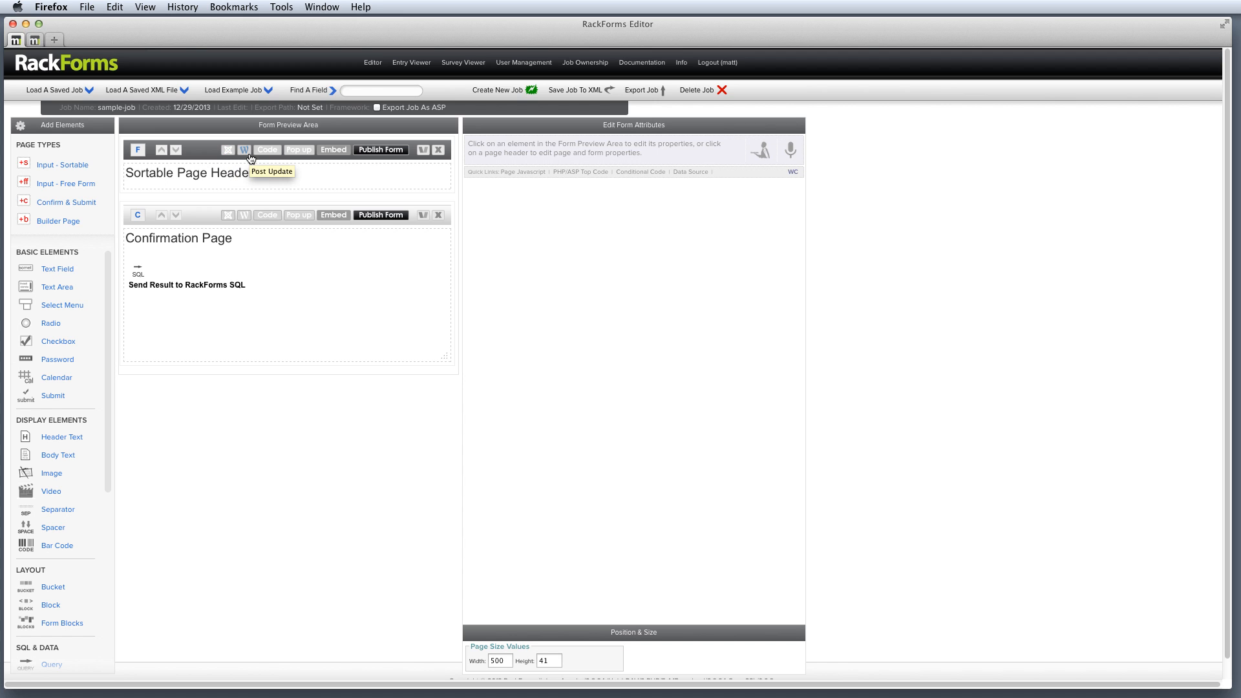
pyautogui.click(228, 150)
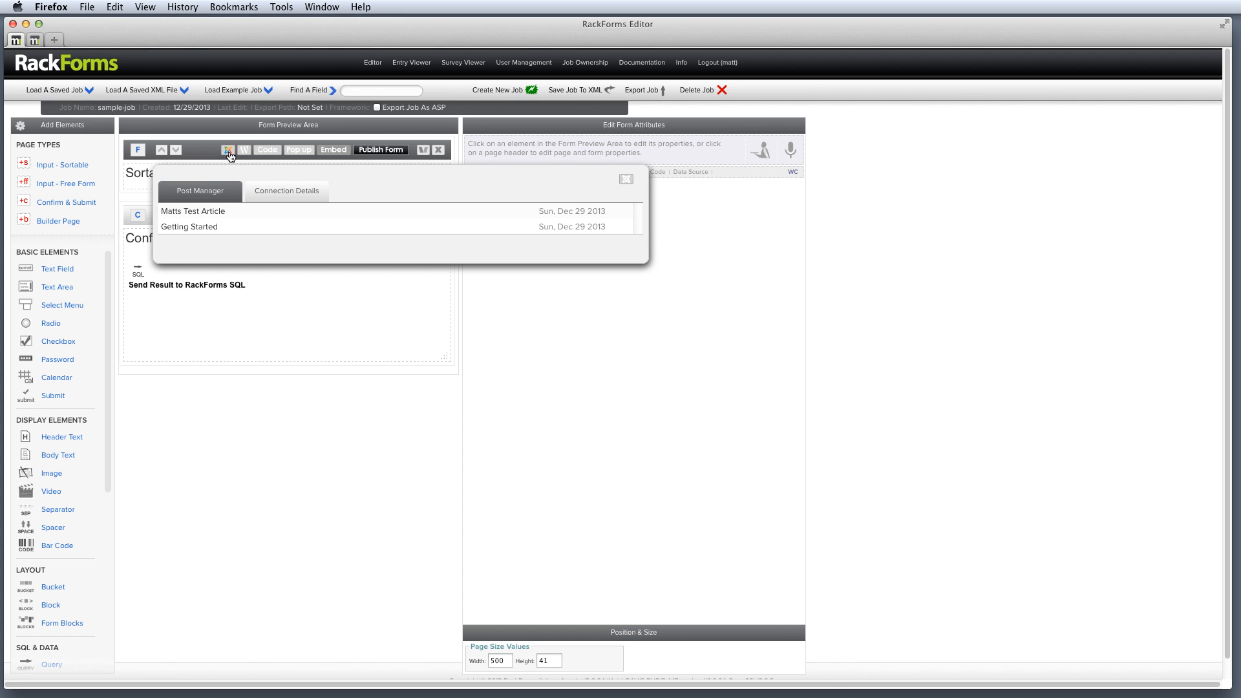
pyautogui.click(286, 192)
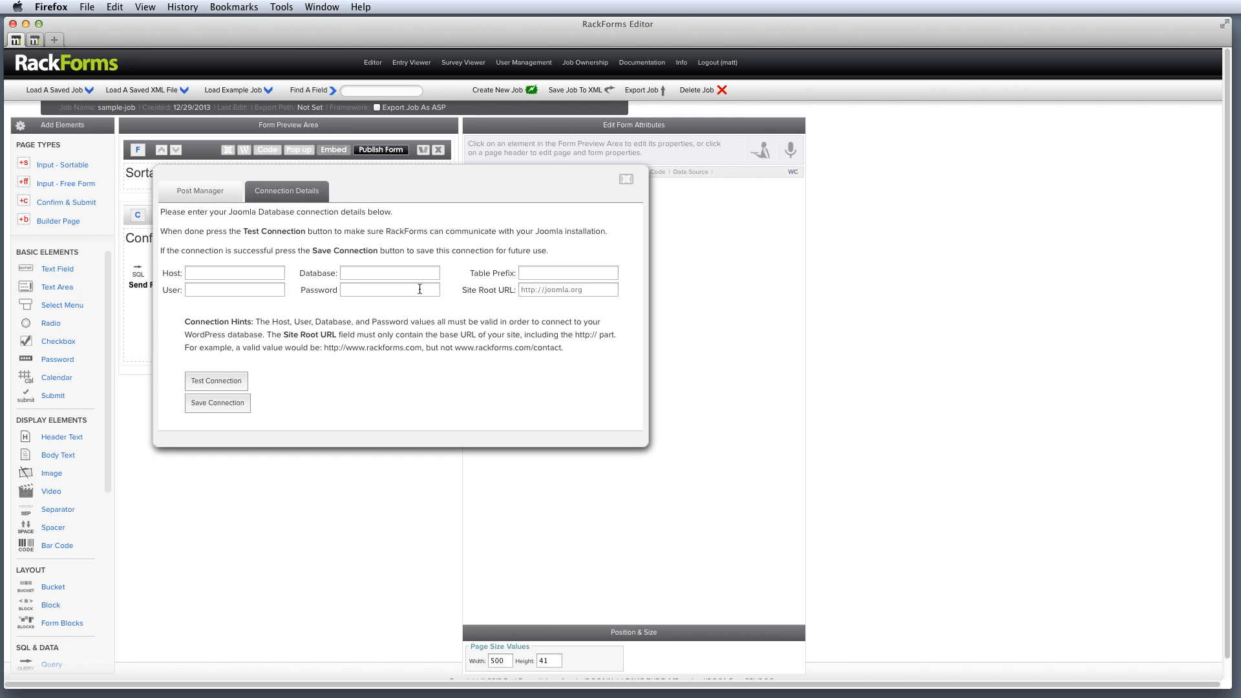
pyautogui.click(201, 192)
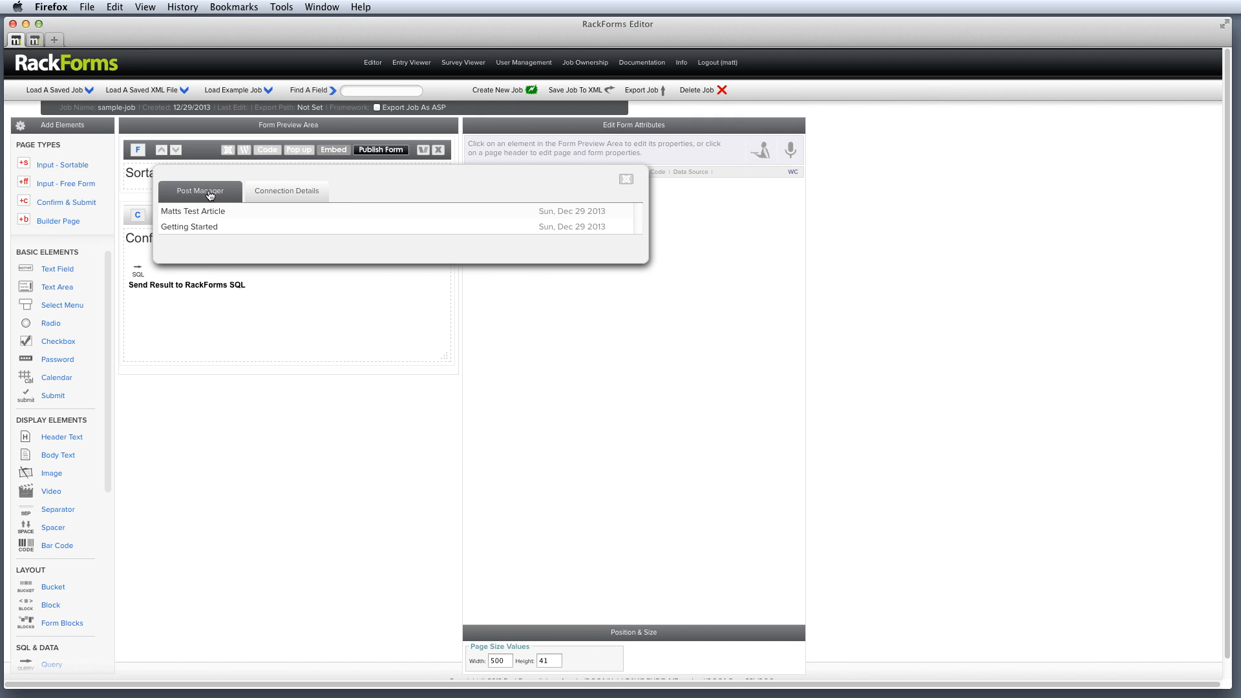
pyautogui.click(193, 210)
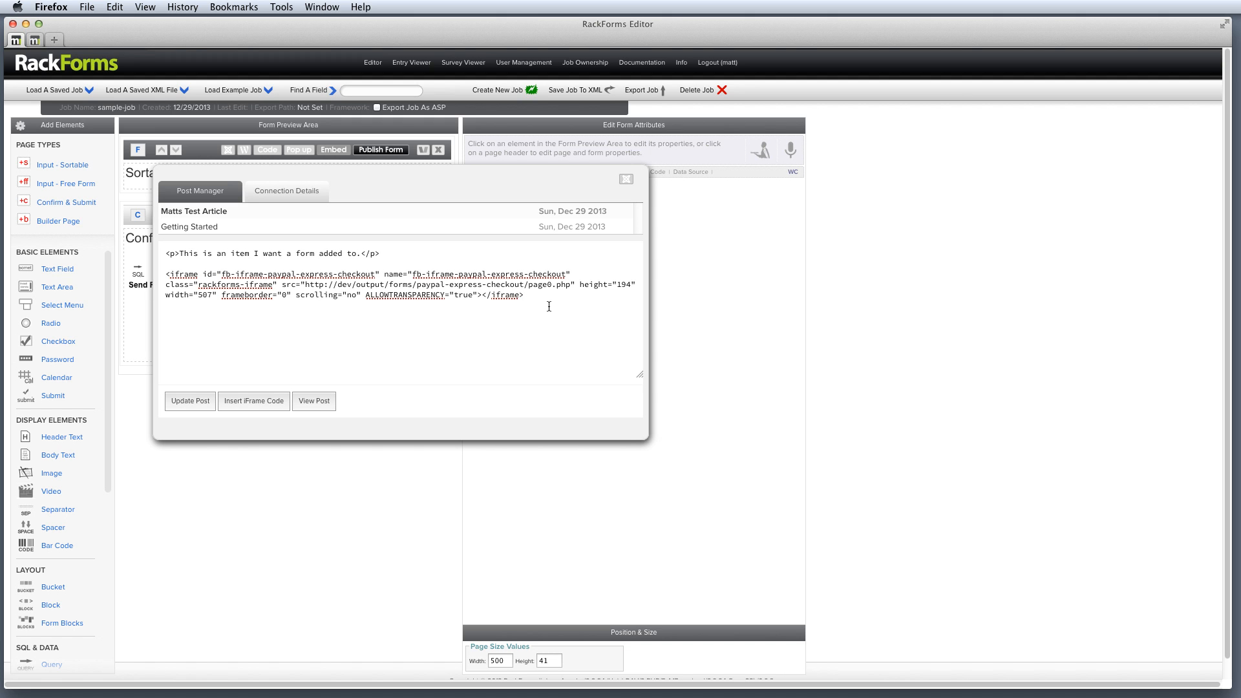
pyautogui.click(522, 294)
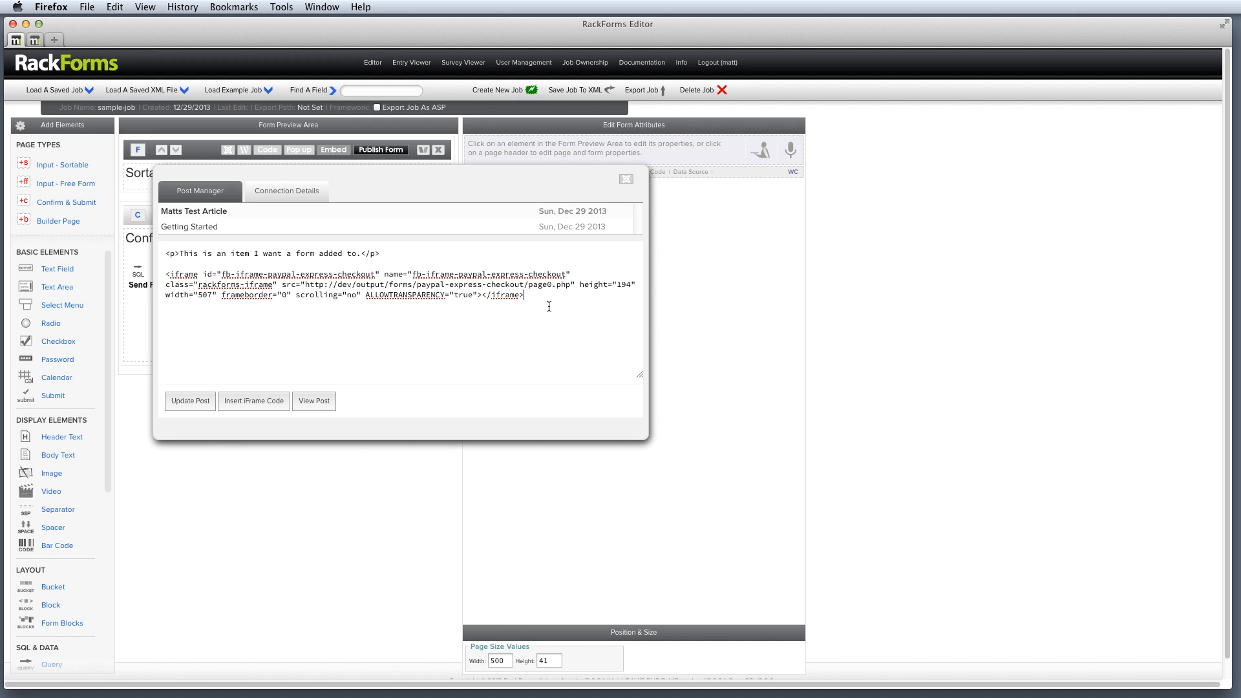
pyautogui.click(625, 178)
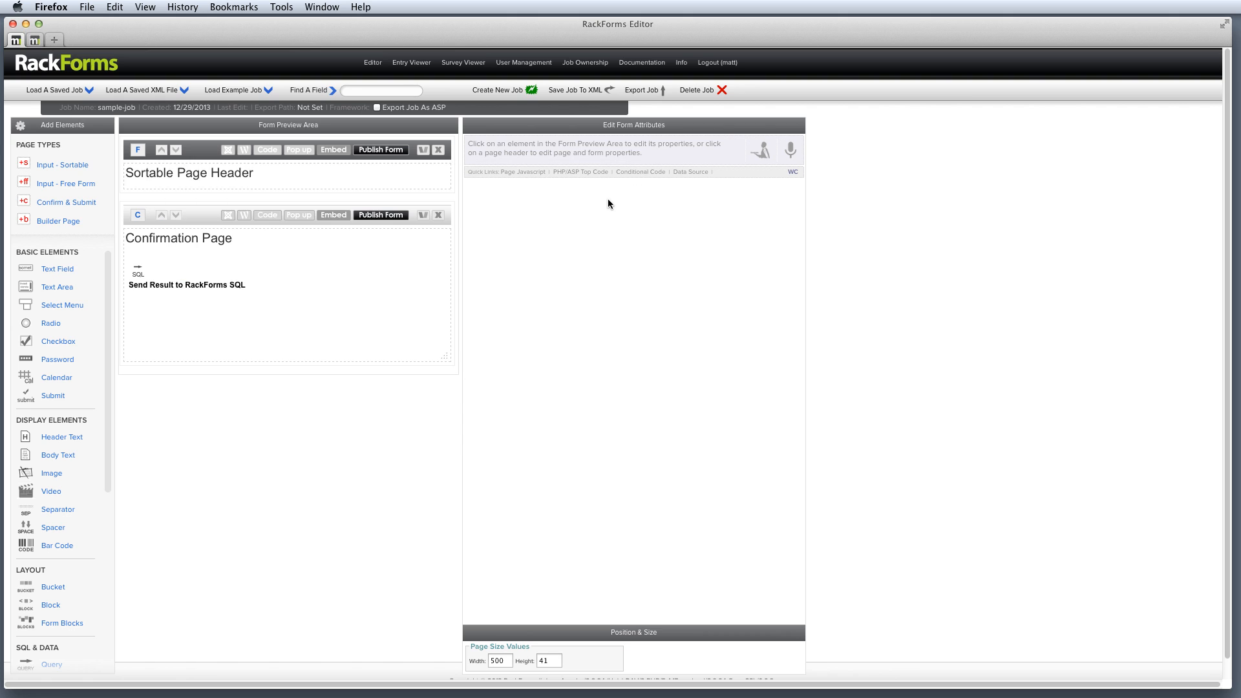